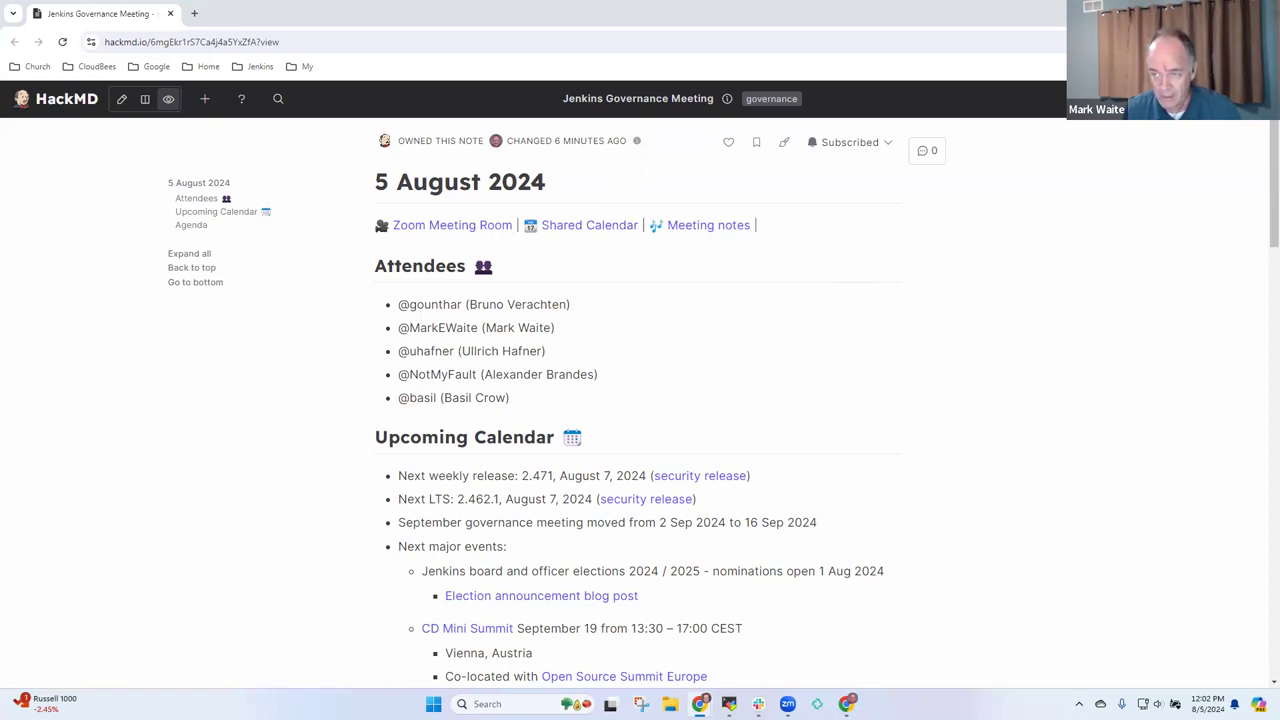
- Scroll to the Attendees section to review who is listed as present
scroll(down, 3)
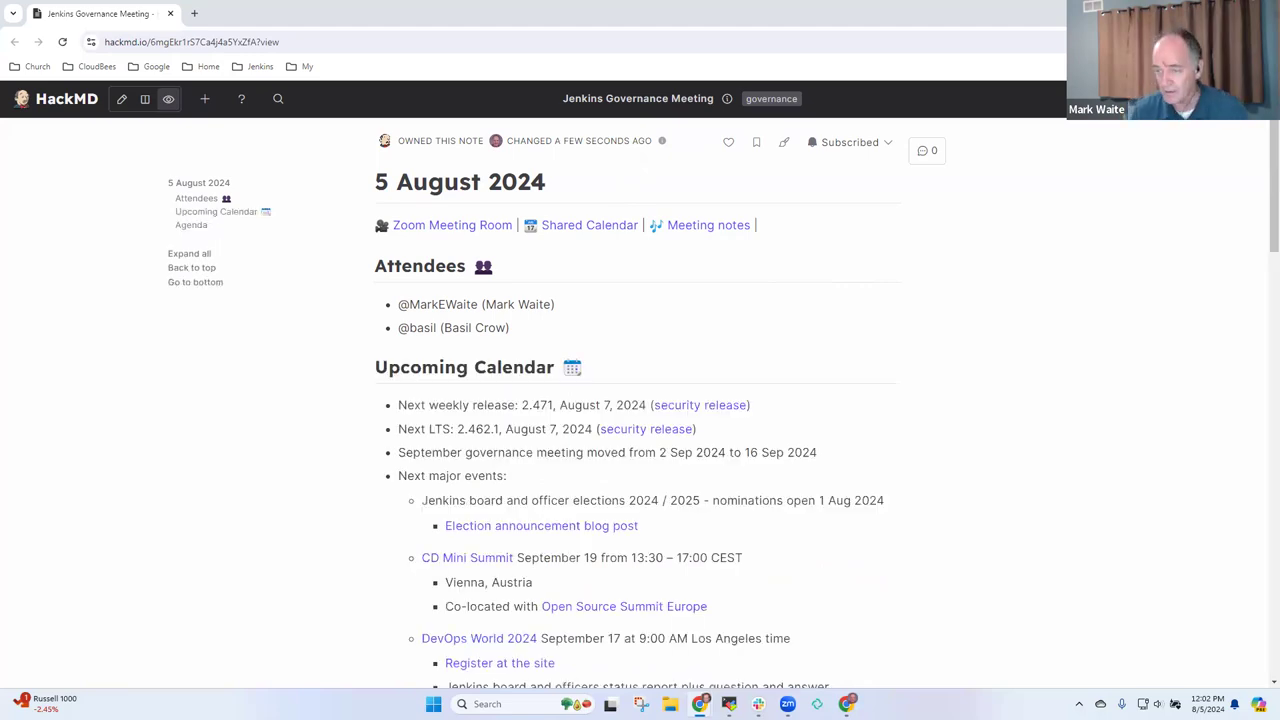
mouse_move(674, 408)
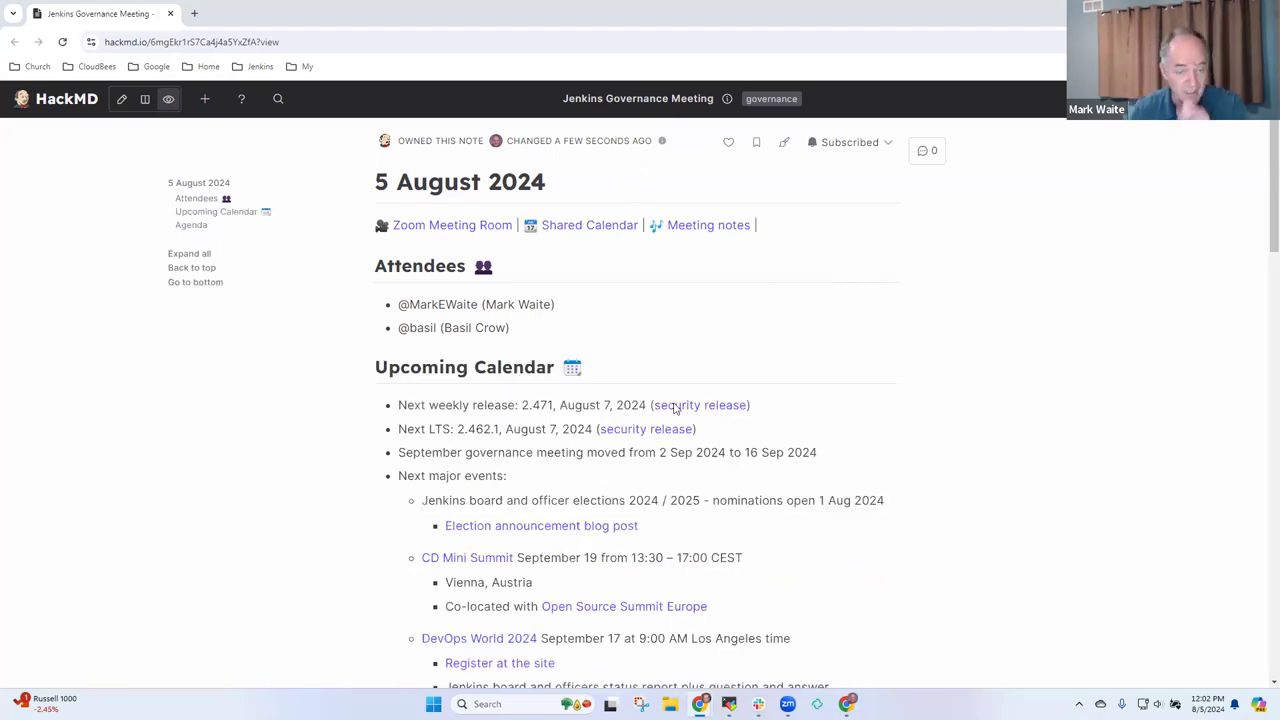
scroll(down, 3)
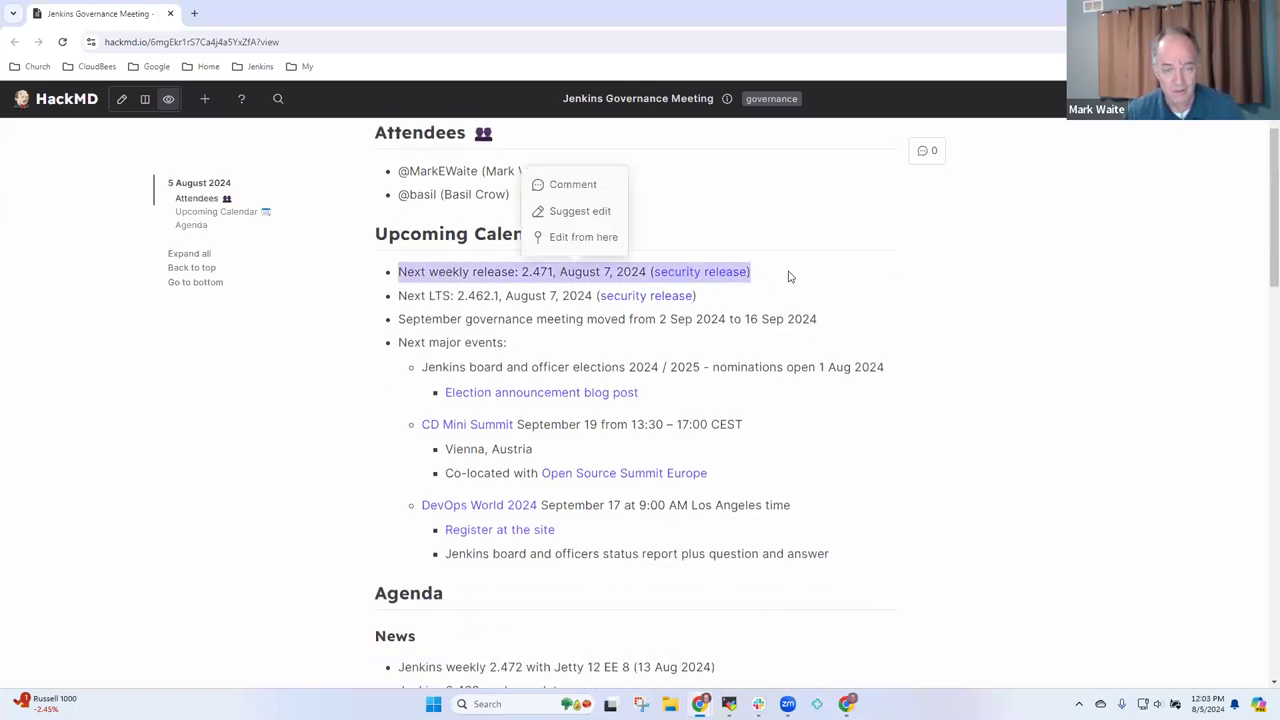
click(710, 304)
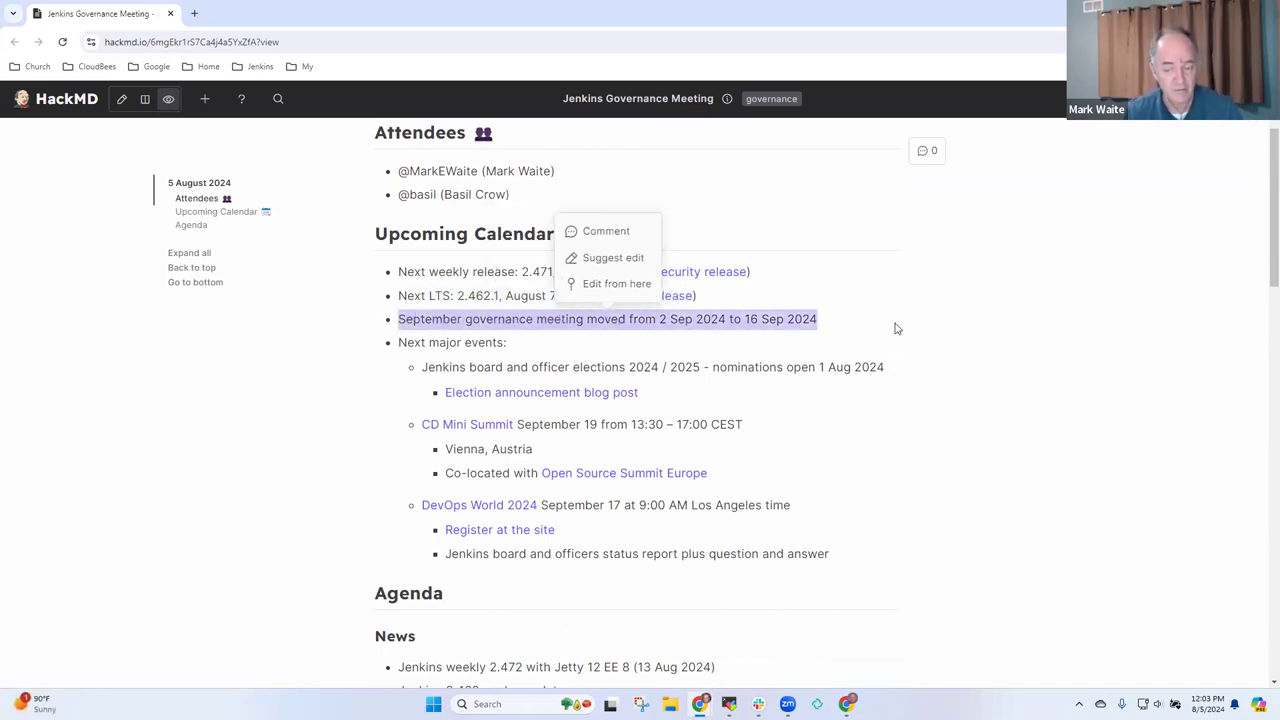
click(910, 342)
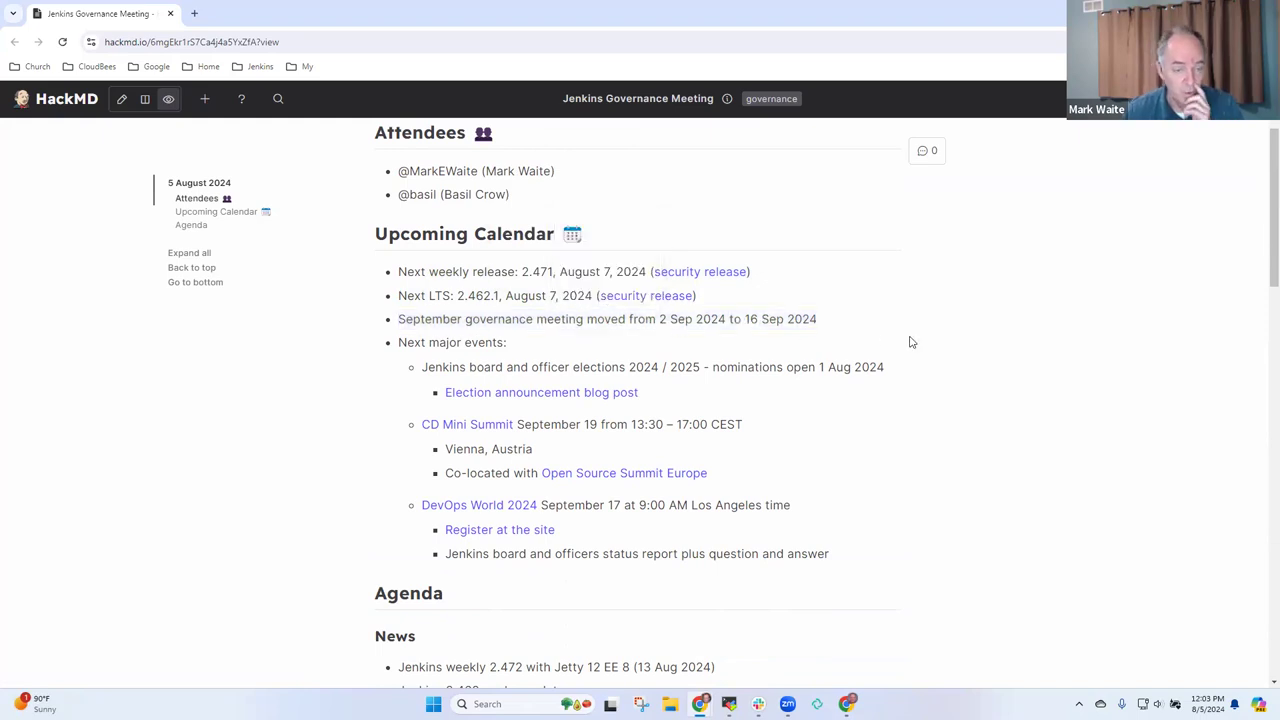
mouse_move(892, 392)
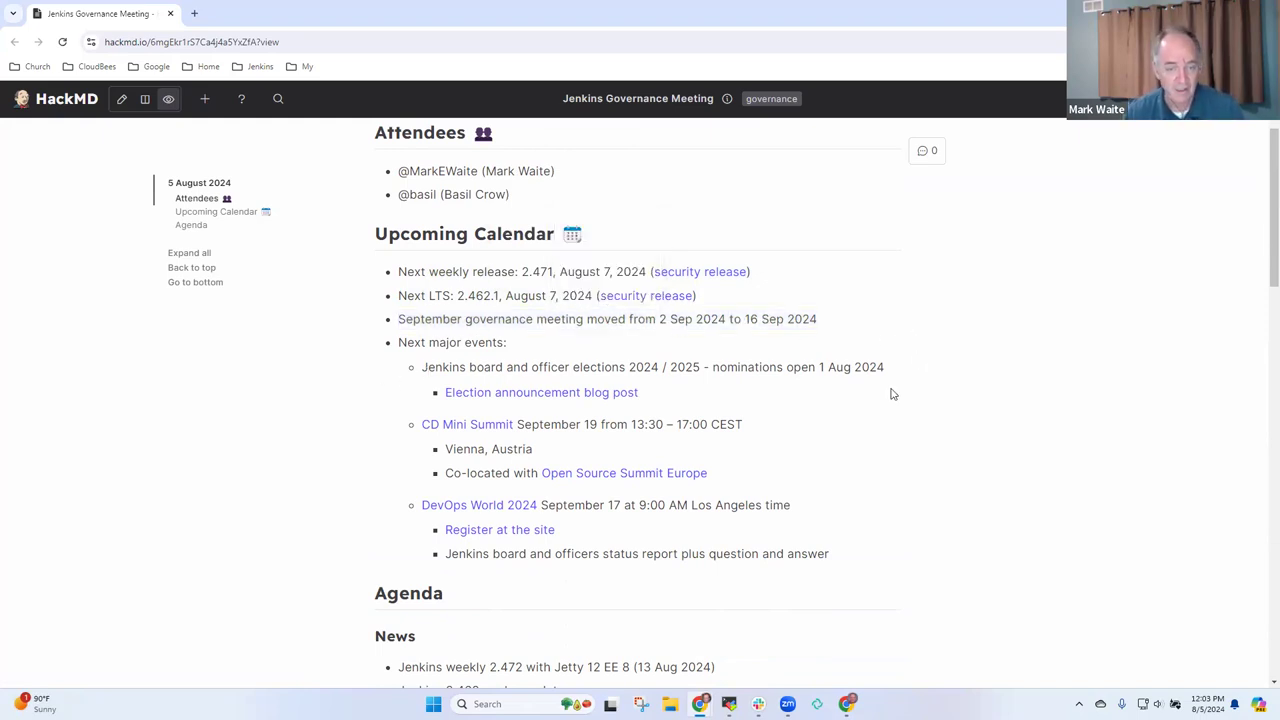
mouse_move(892, 374)
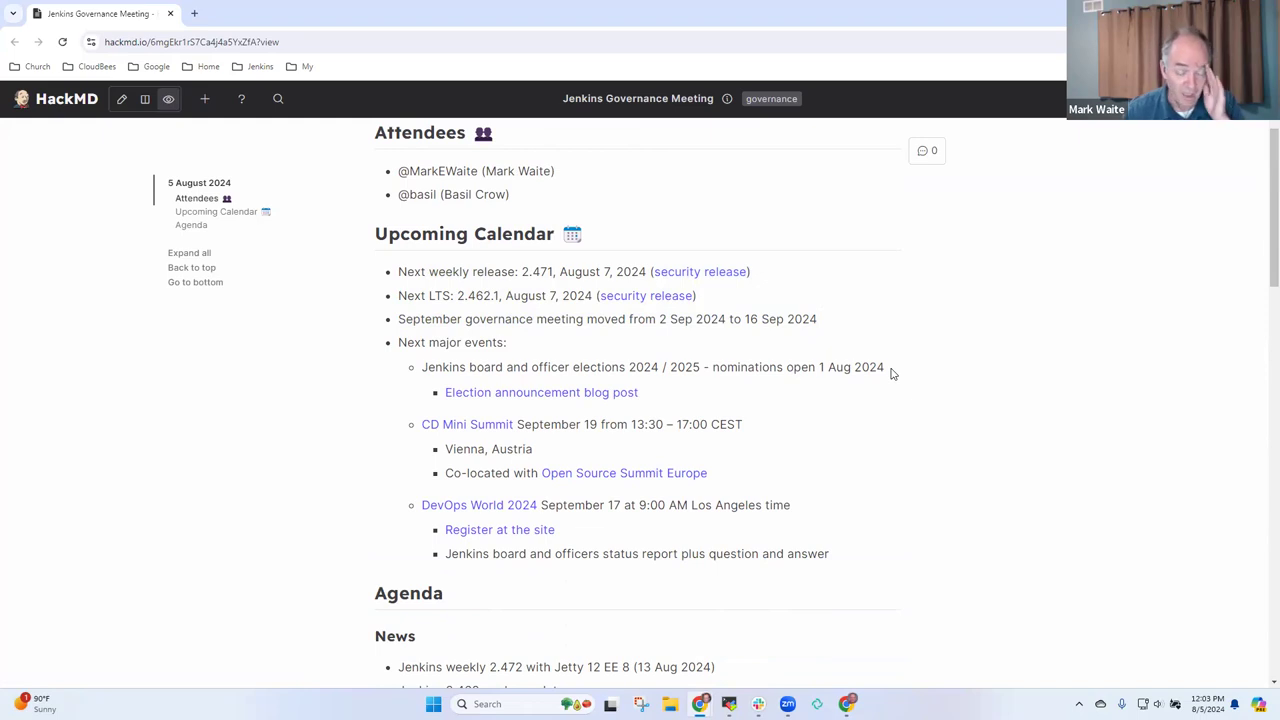
double_click(520, 368)
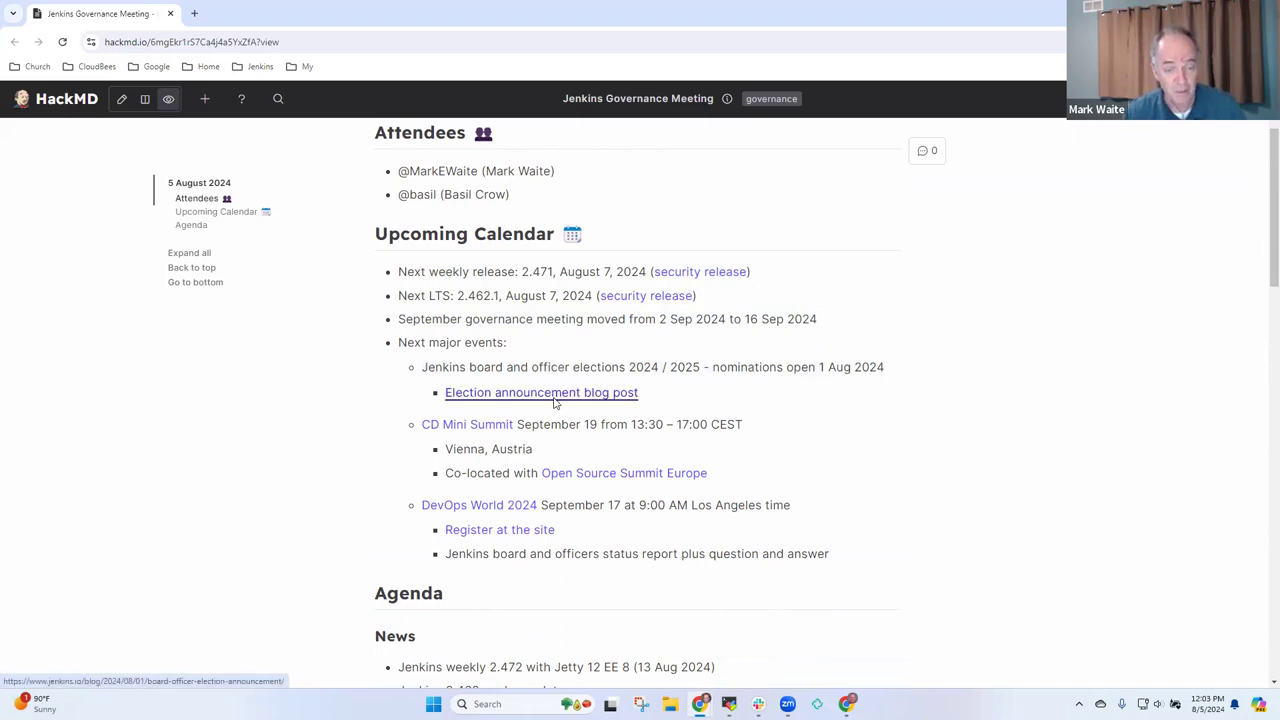
- View the Board and Officer Elections 2024 nominations post, then return to the governance note
click(540, 392)
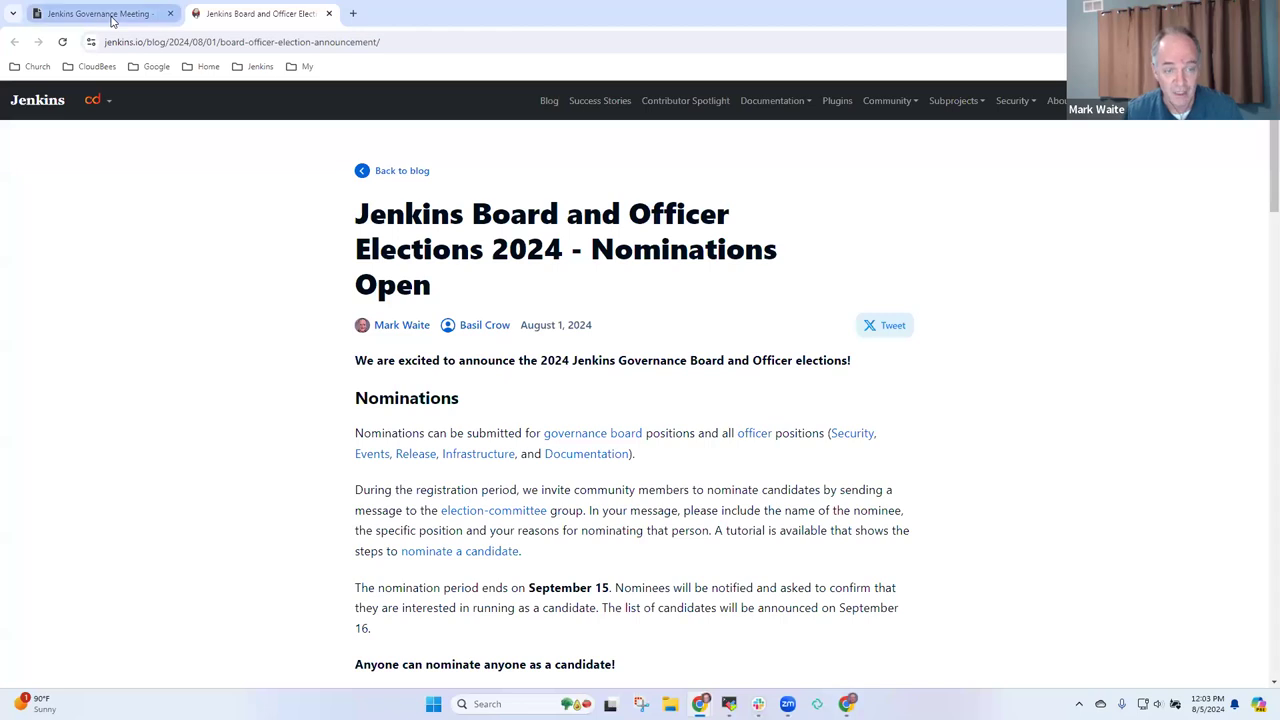
click(96, 12)
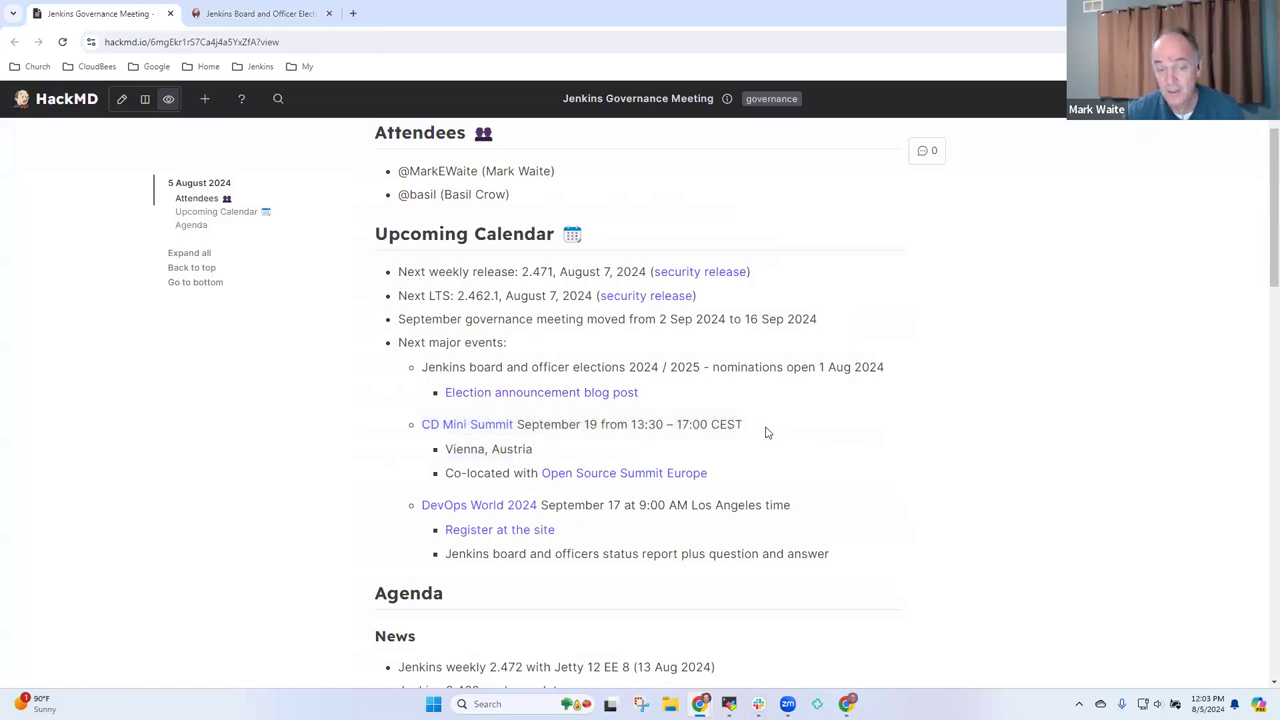
mouse_move(640, 588)
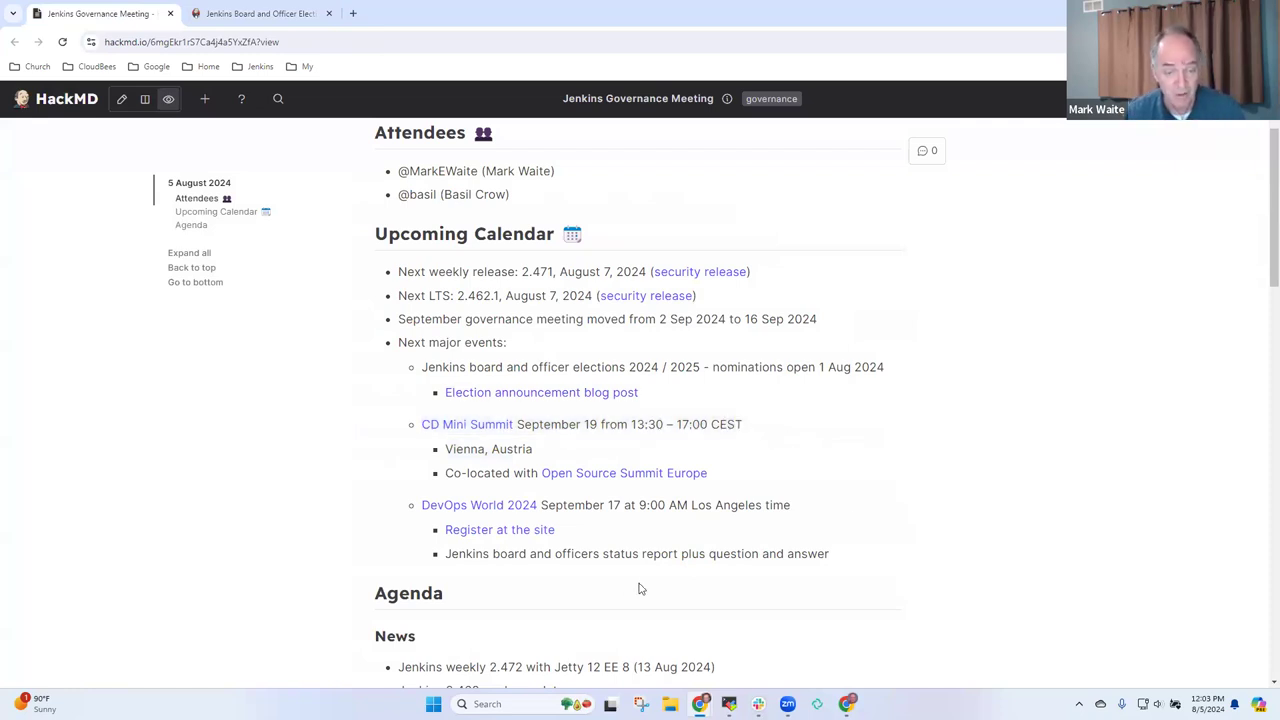
mouse_move(800, 512)
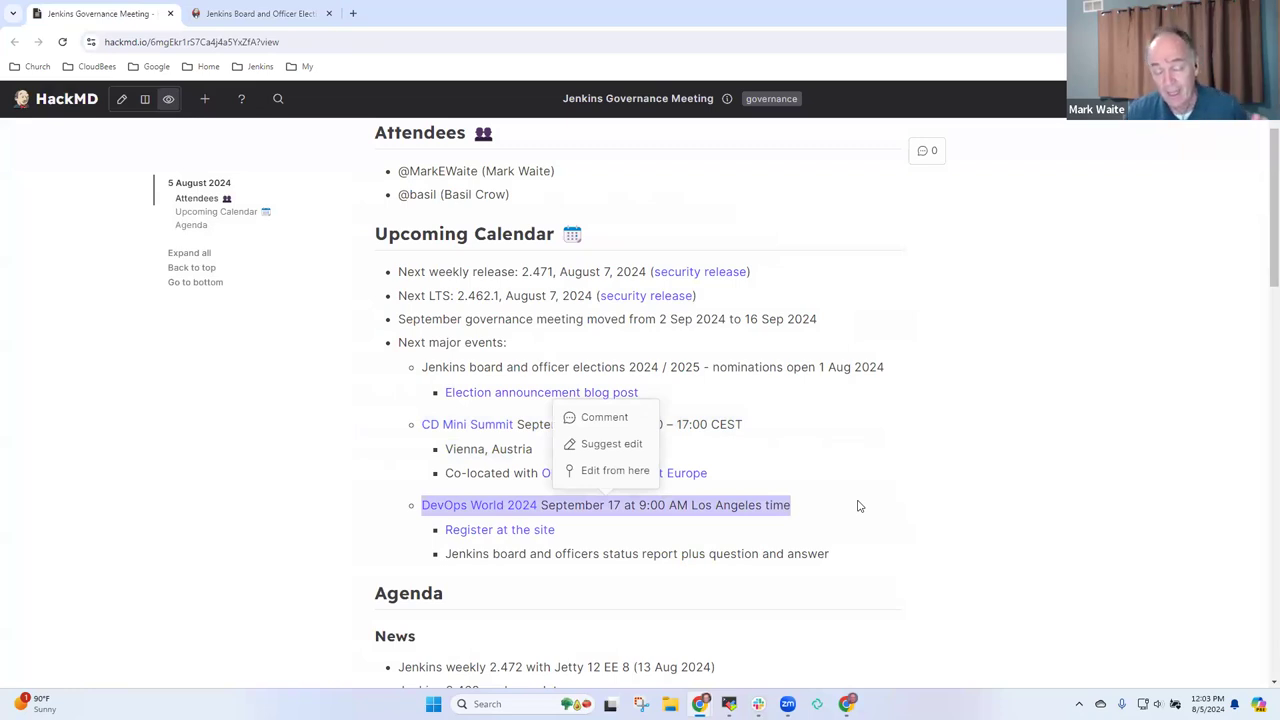
mouse_move(952, 520)
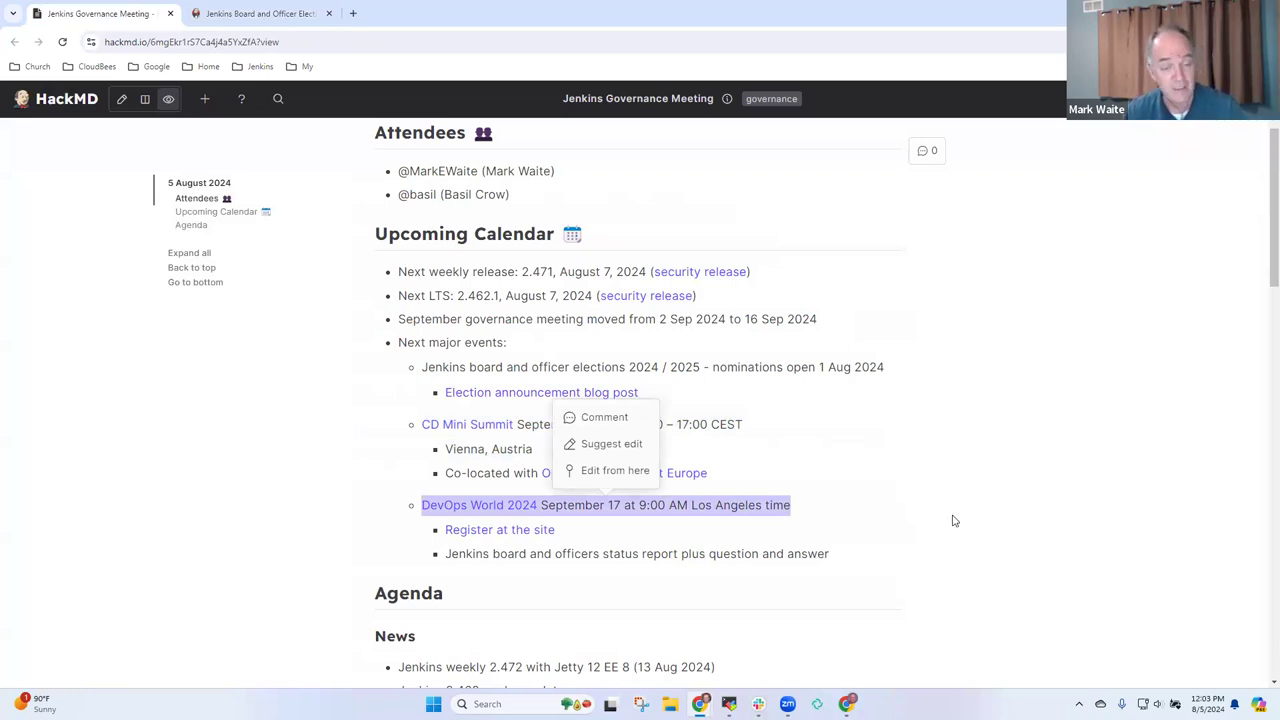
mouse_move(928, 504)
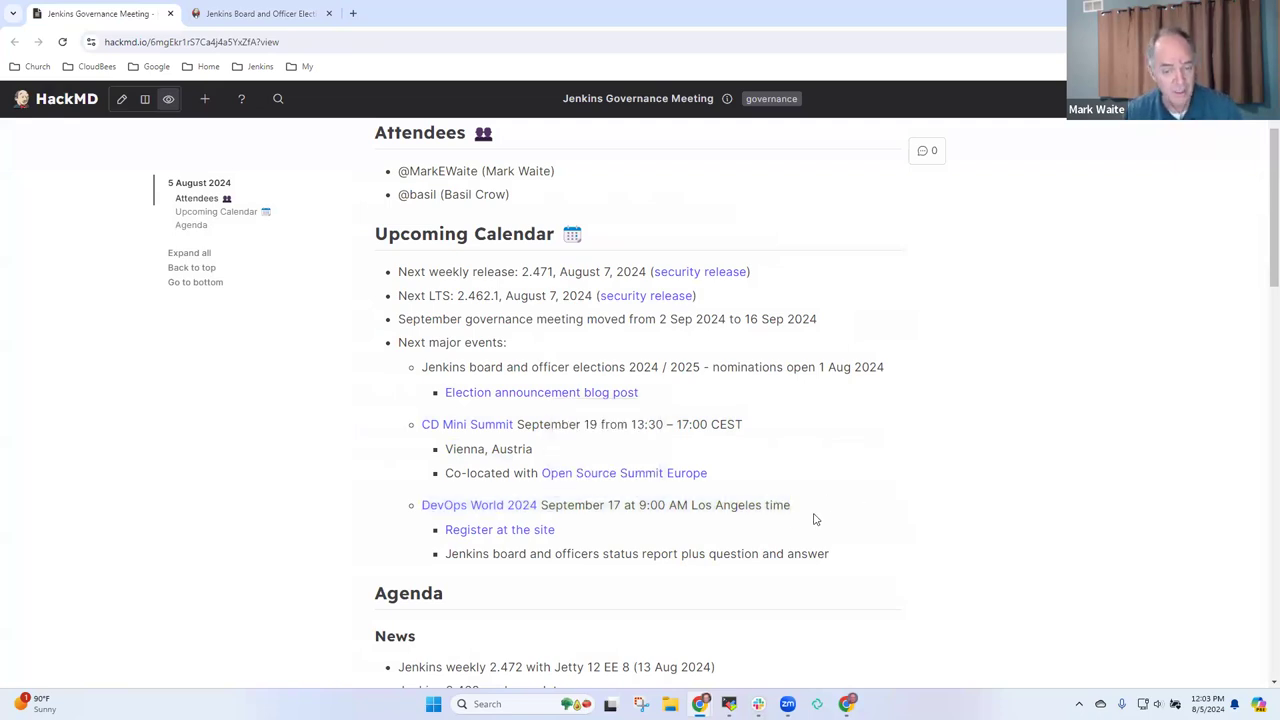
scroll(down, 3)
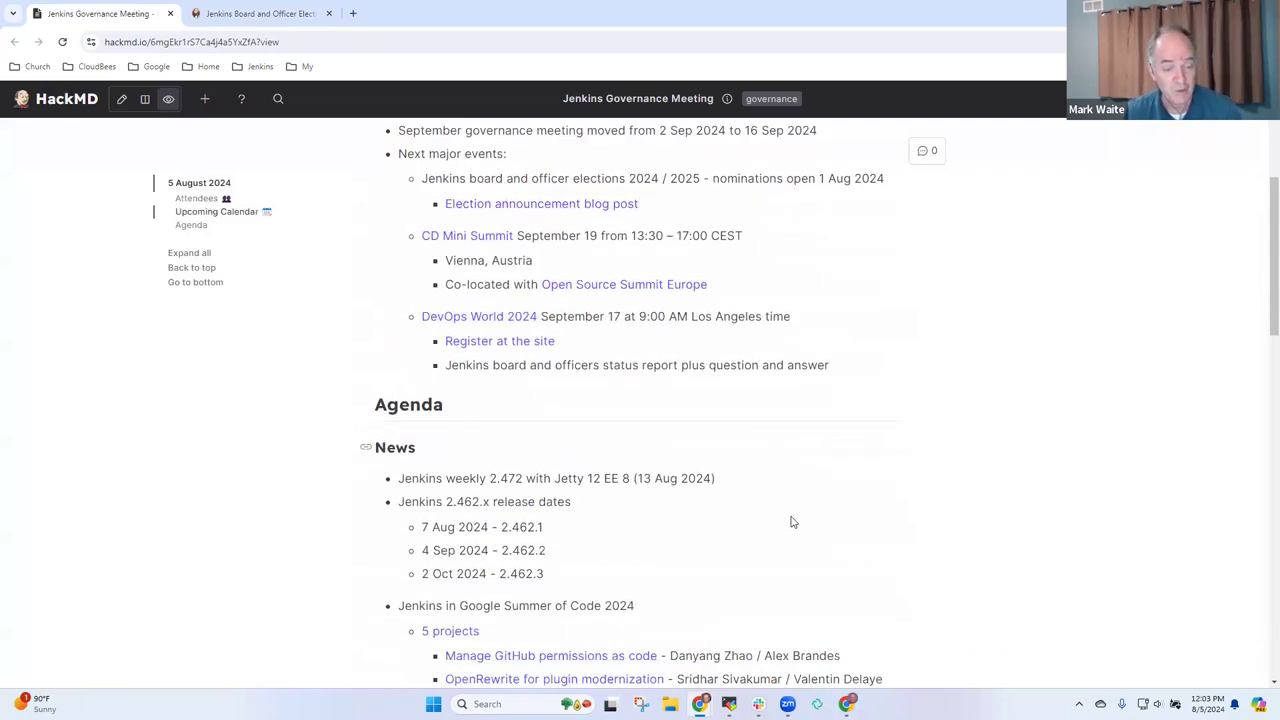
scroll(down, 3)
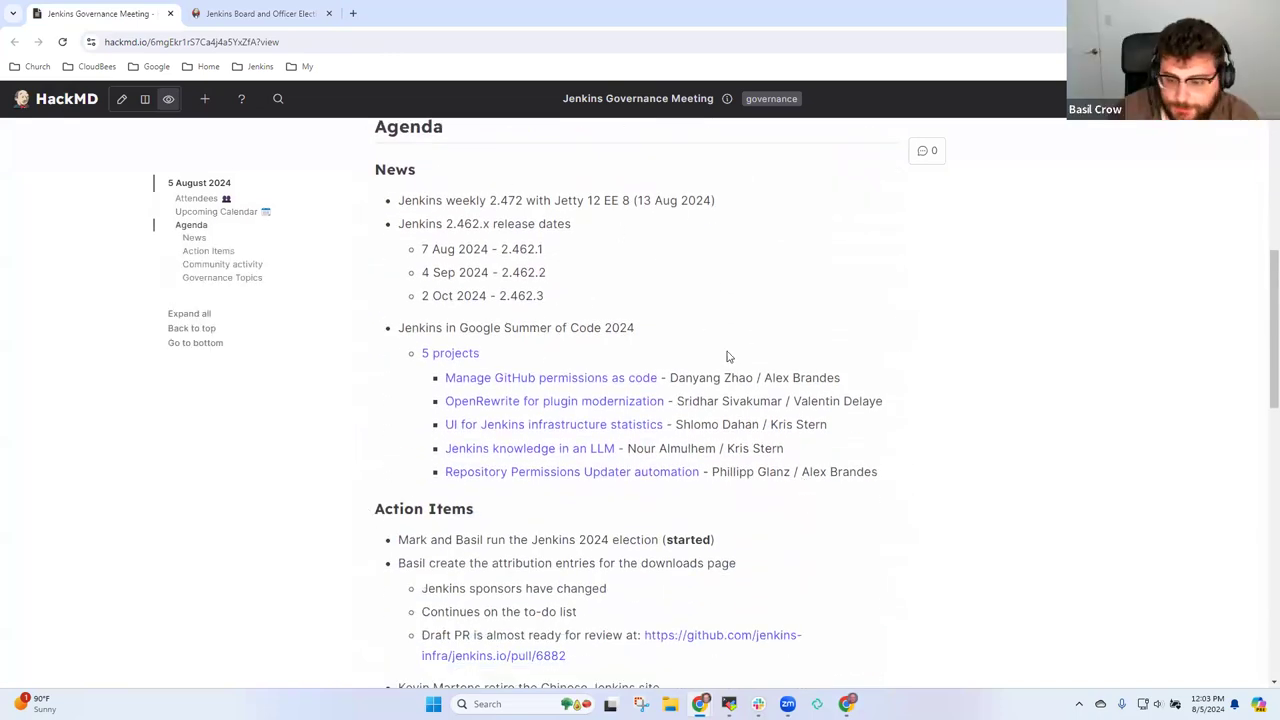
scroll(up, 3)
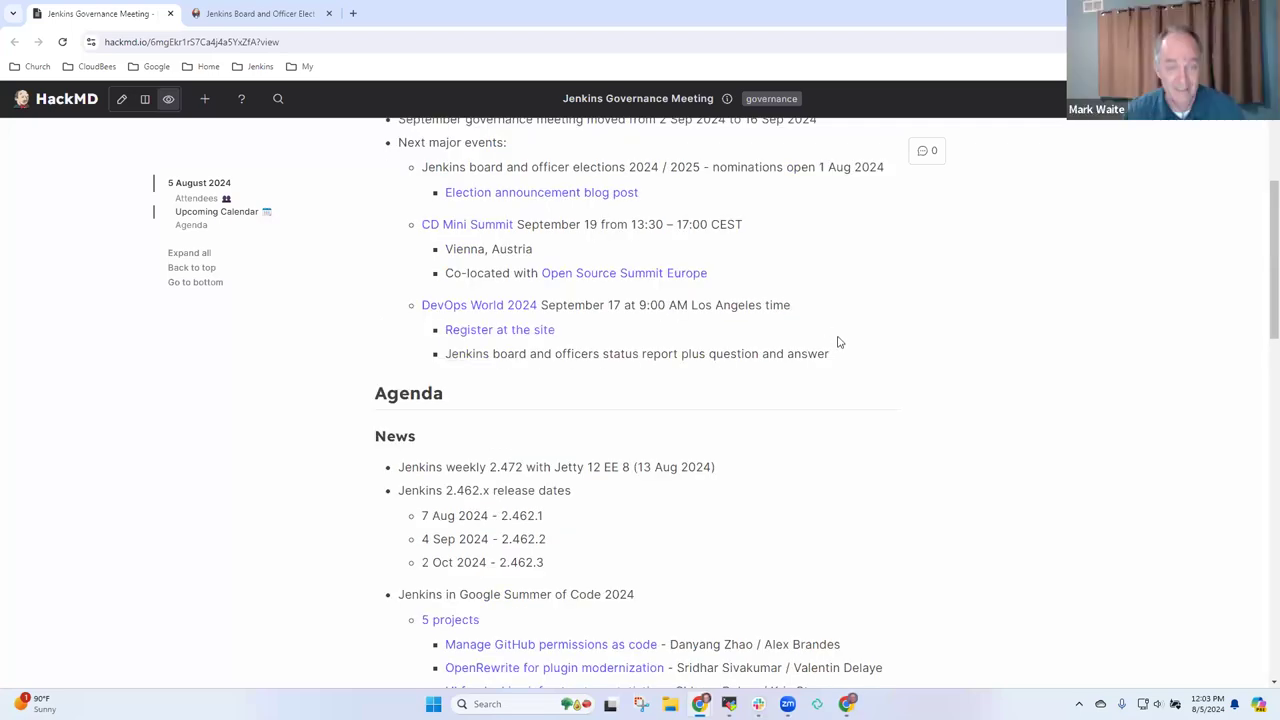
scroll(up, 3)
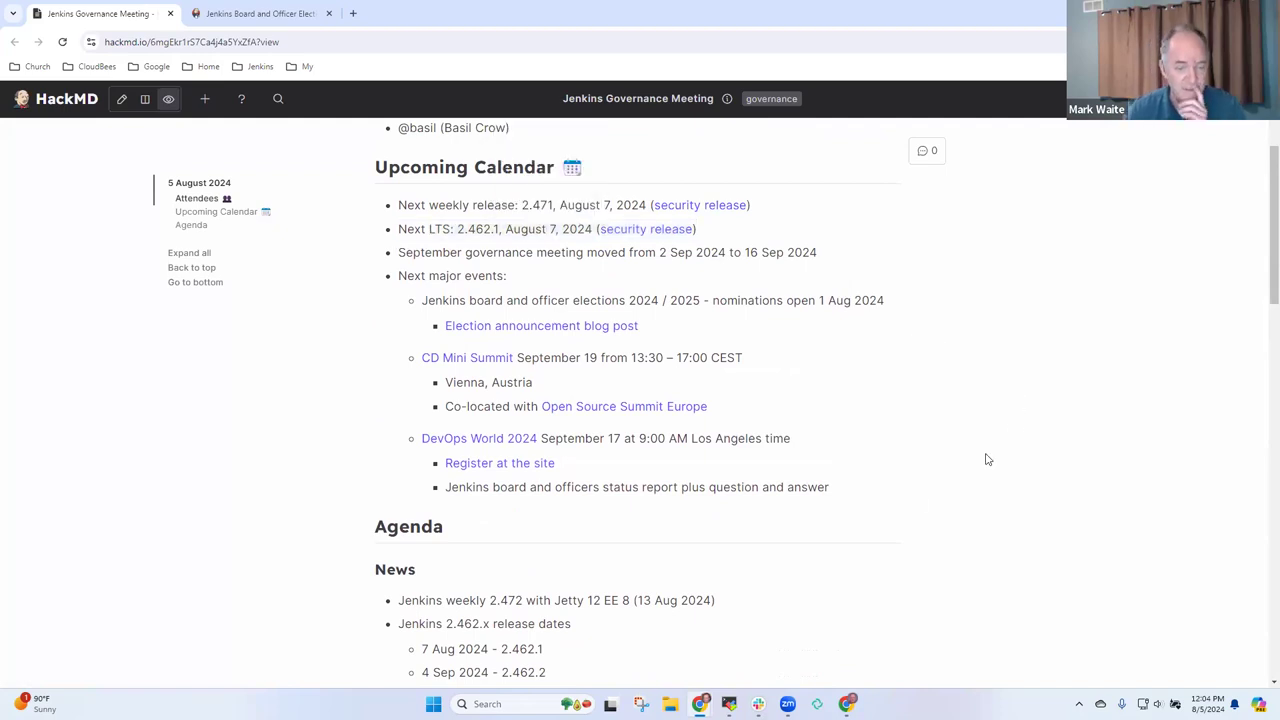
scroll(down, 3)
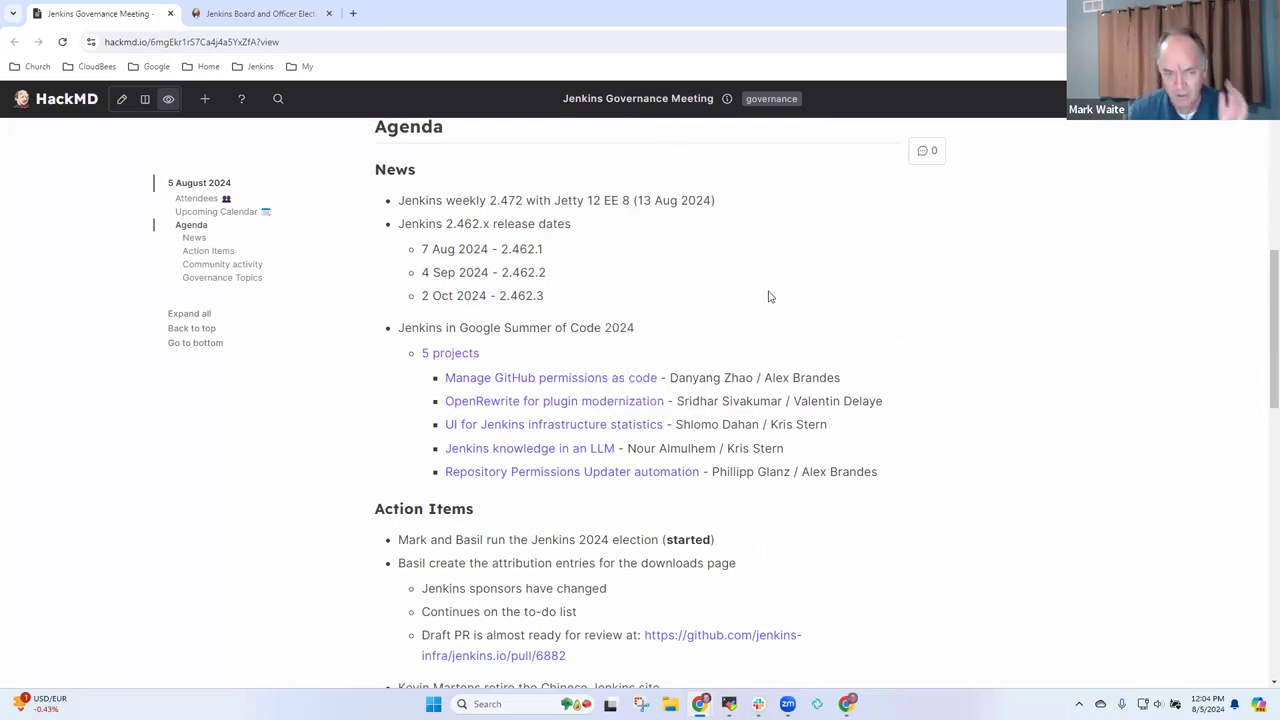
mouse_move(934, 358)
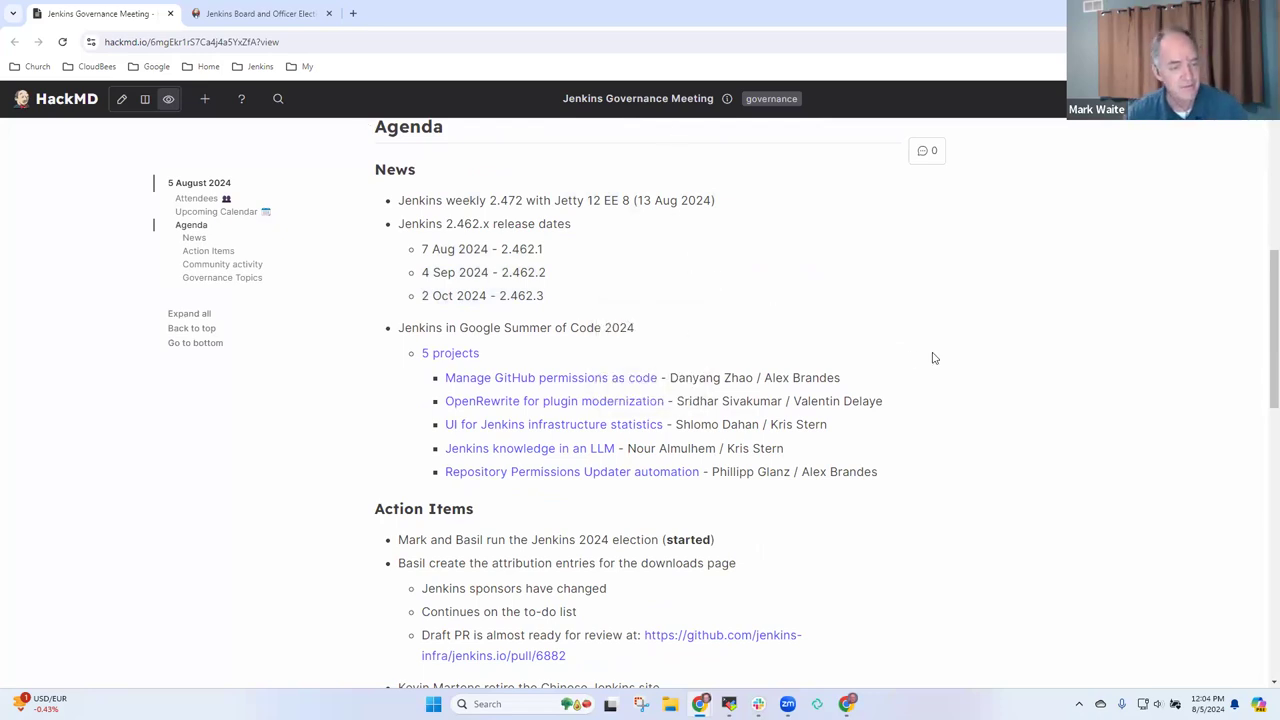
mouse_move(652, 352)
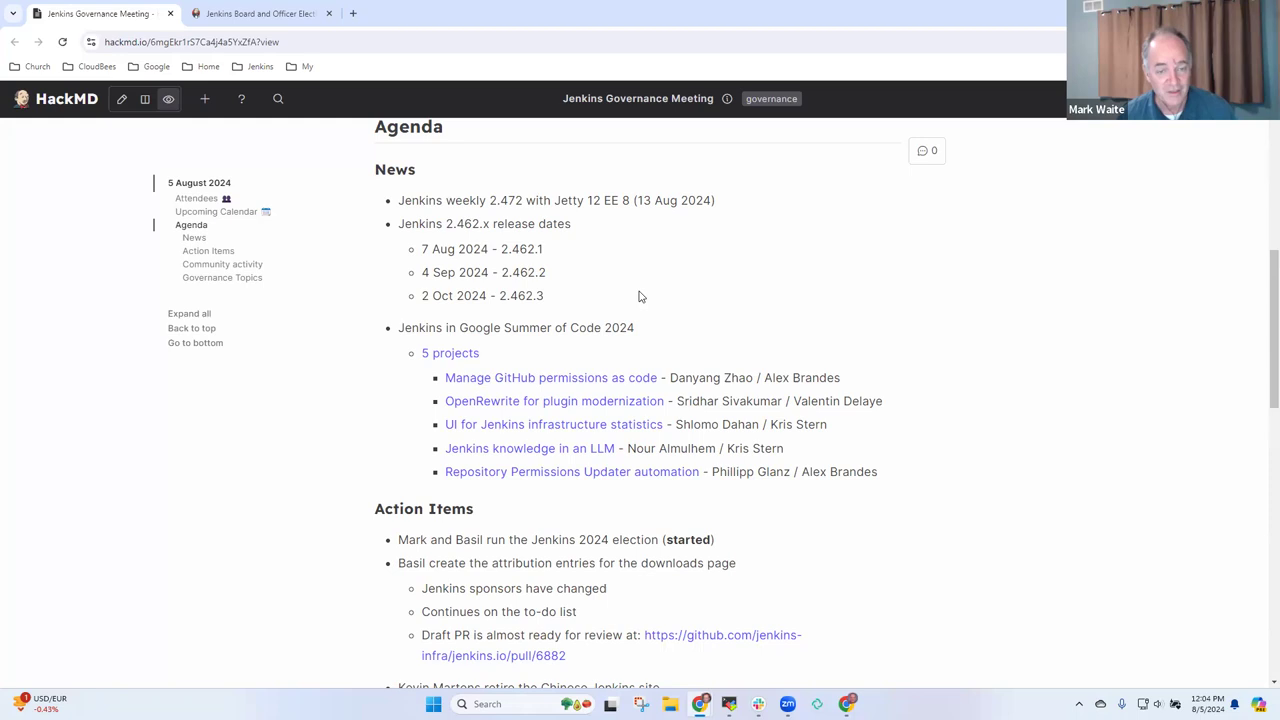
mouse_move(664, 338)
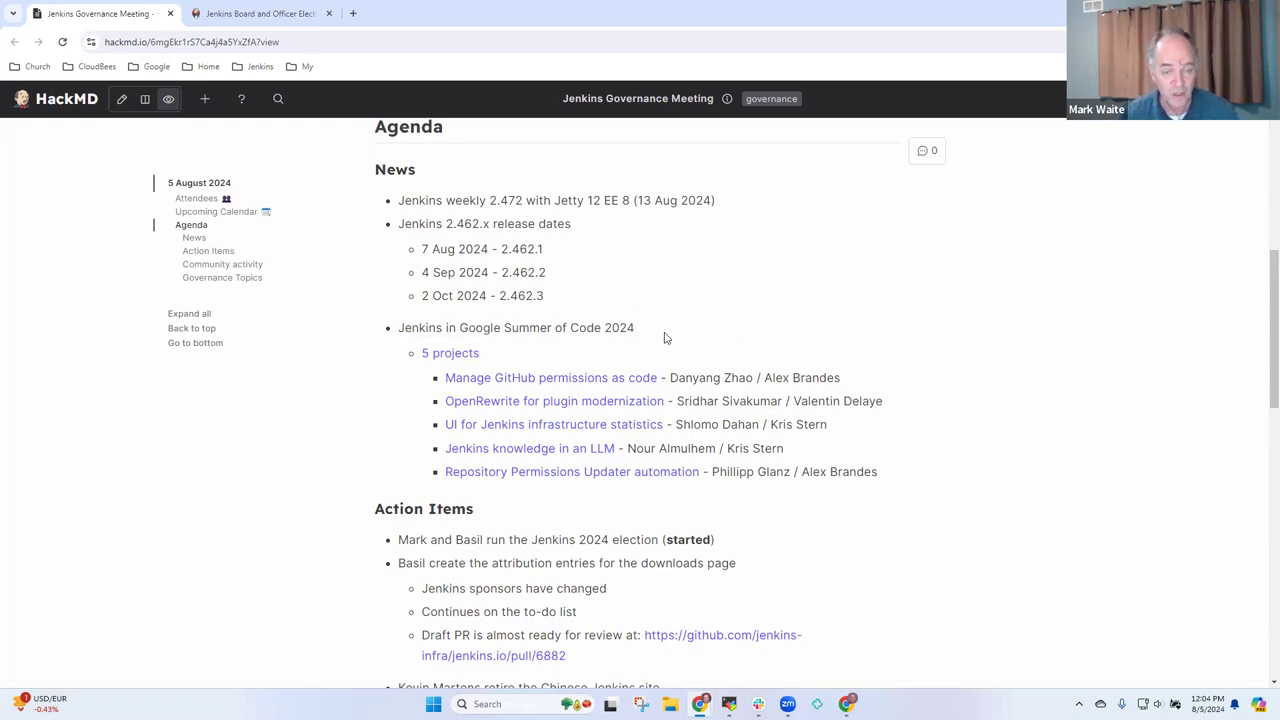
double_click(516, 328)
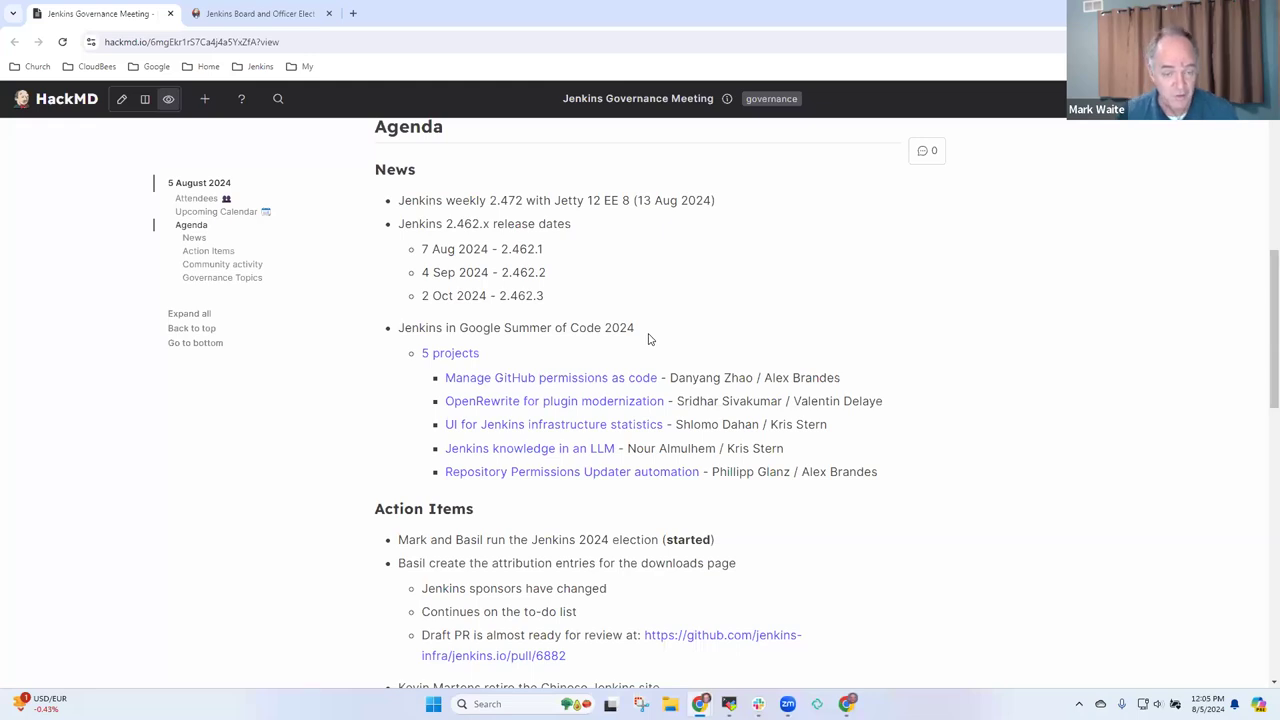
mouse_move(836, 442)
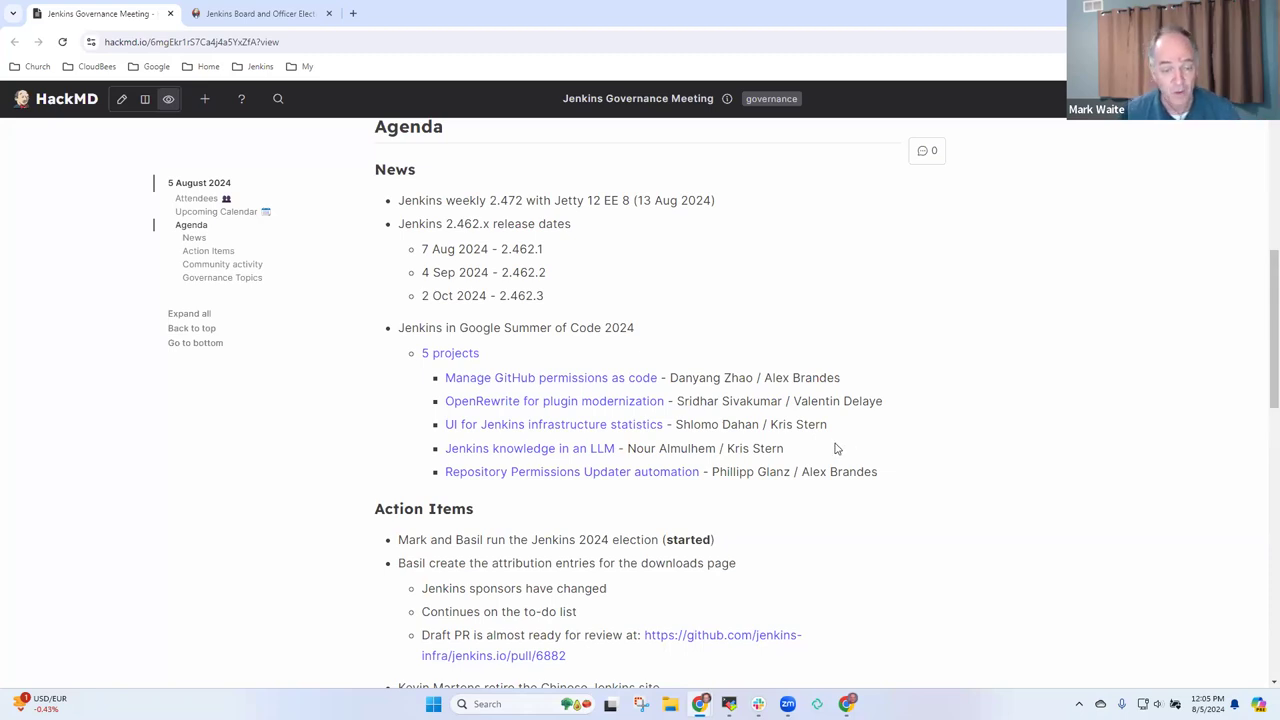
mouse_move(894, 470)
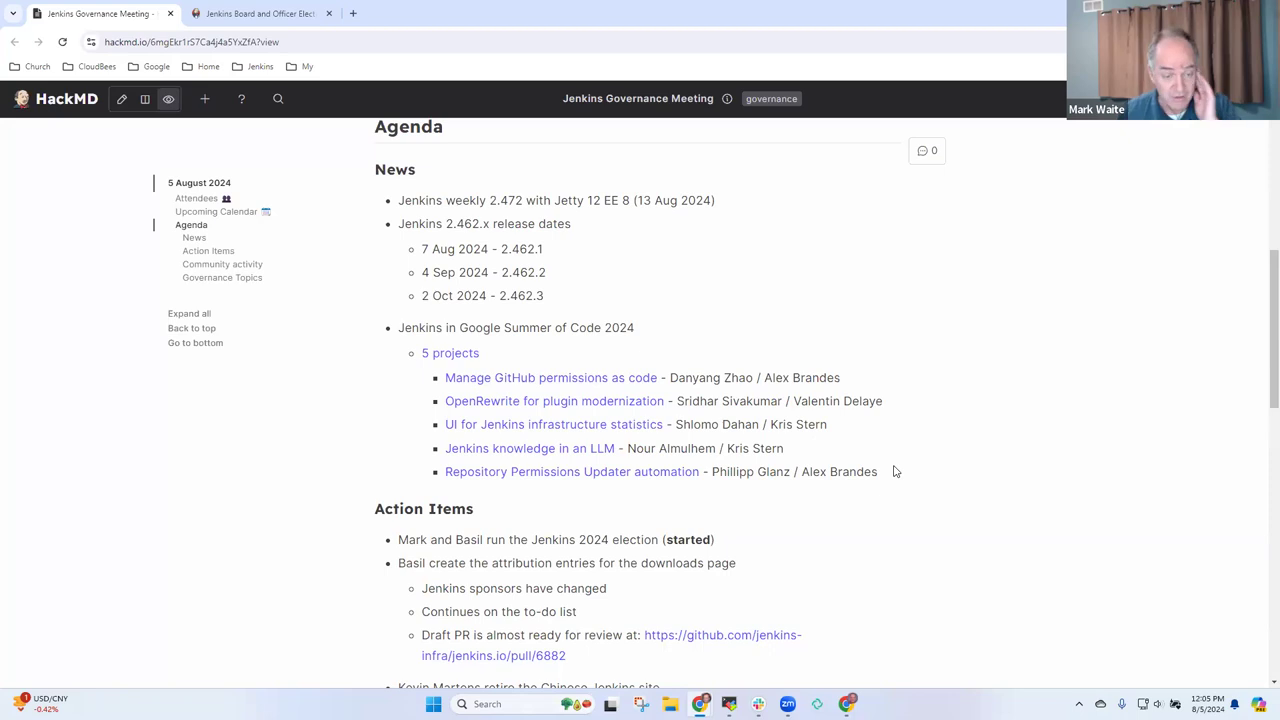
scroll(down, 3)
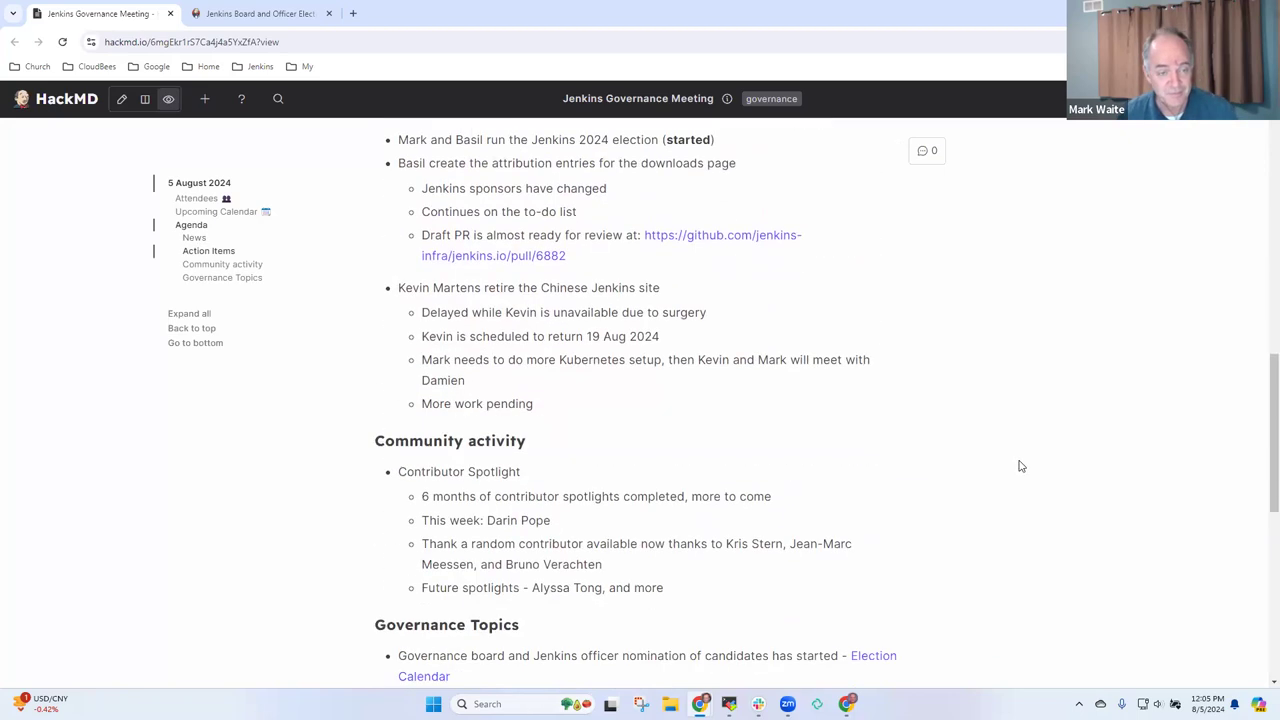
scroll(up, 3)
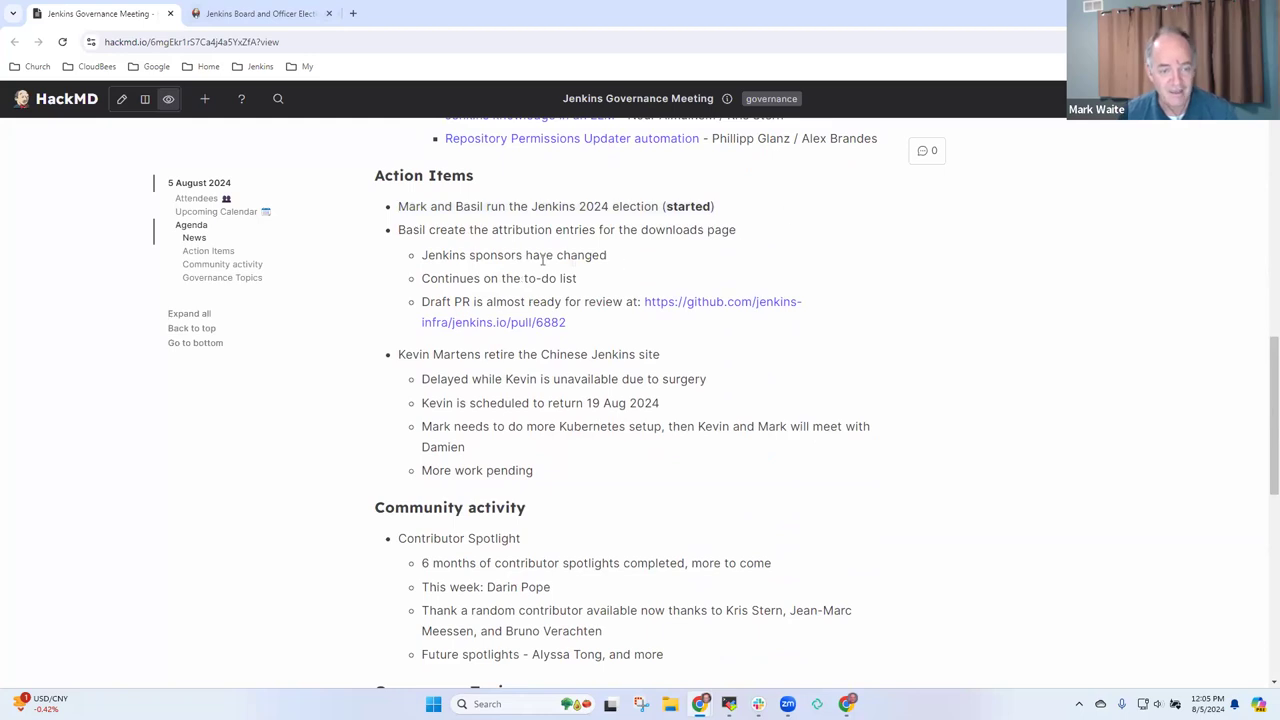
drag(398, 228, 608, 256)
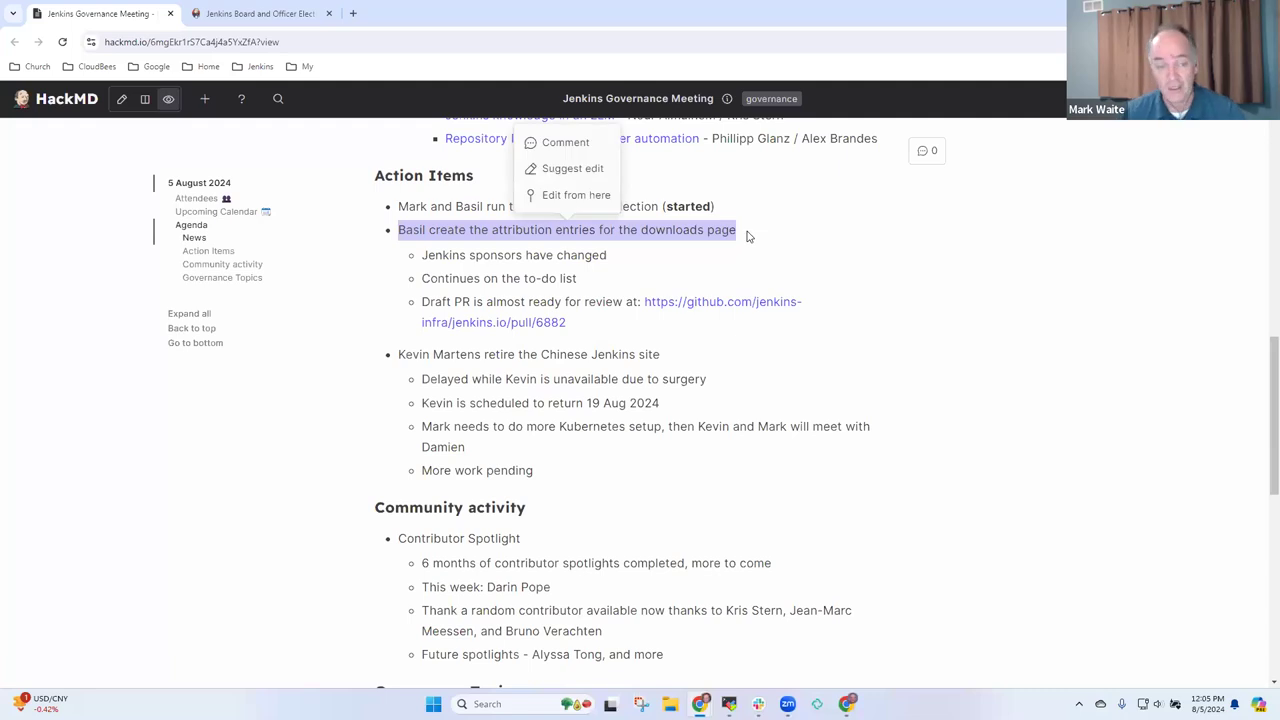
mouse_move(820, 248)
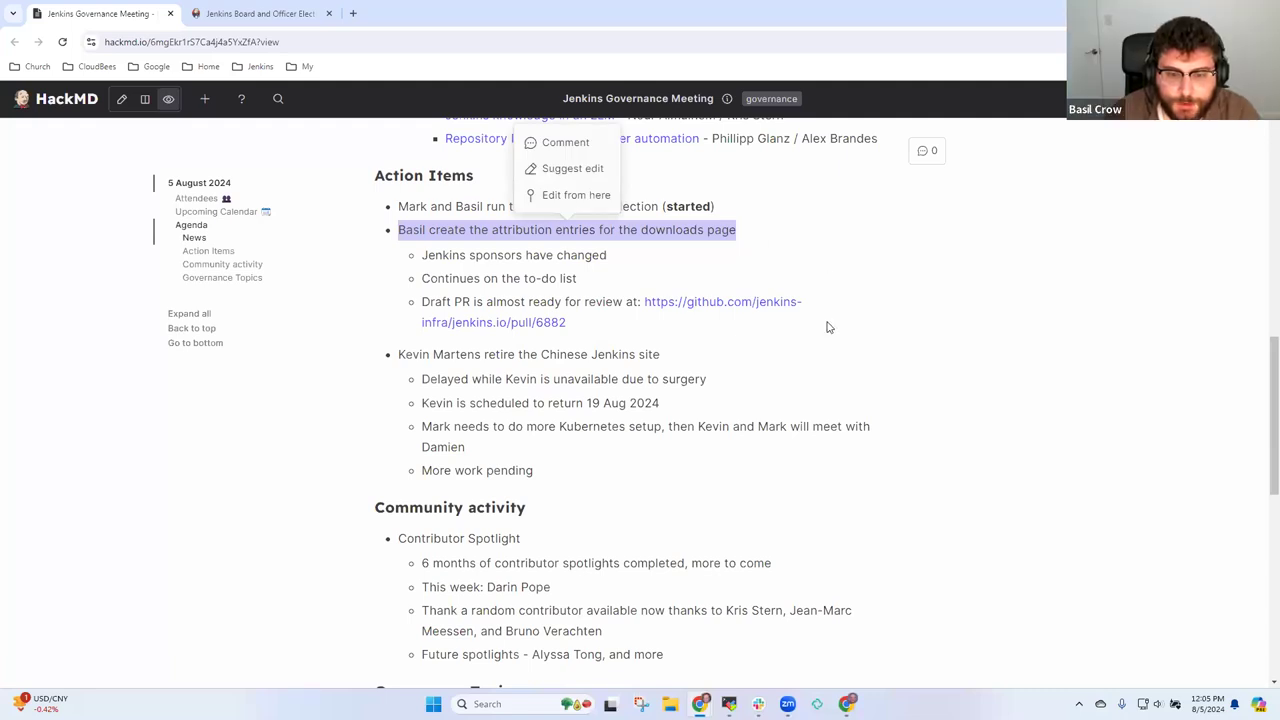
mouse_move(798, 256)
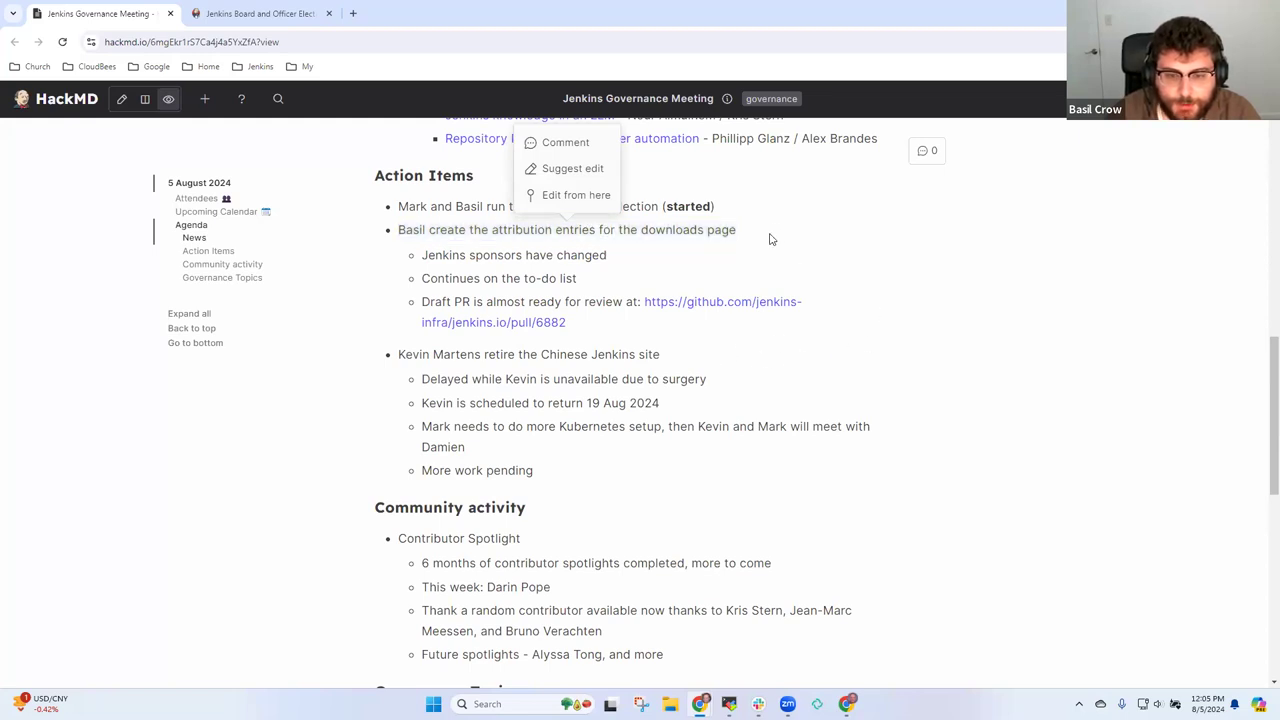
click(770, 240)
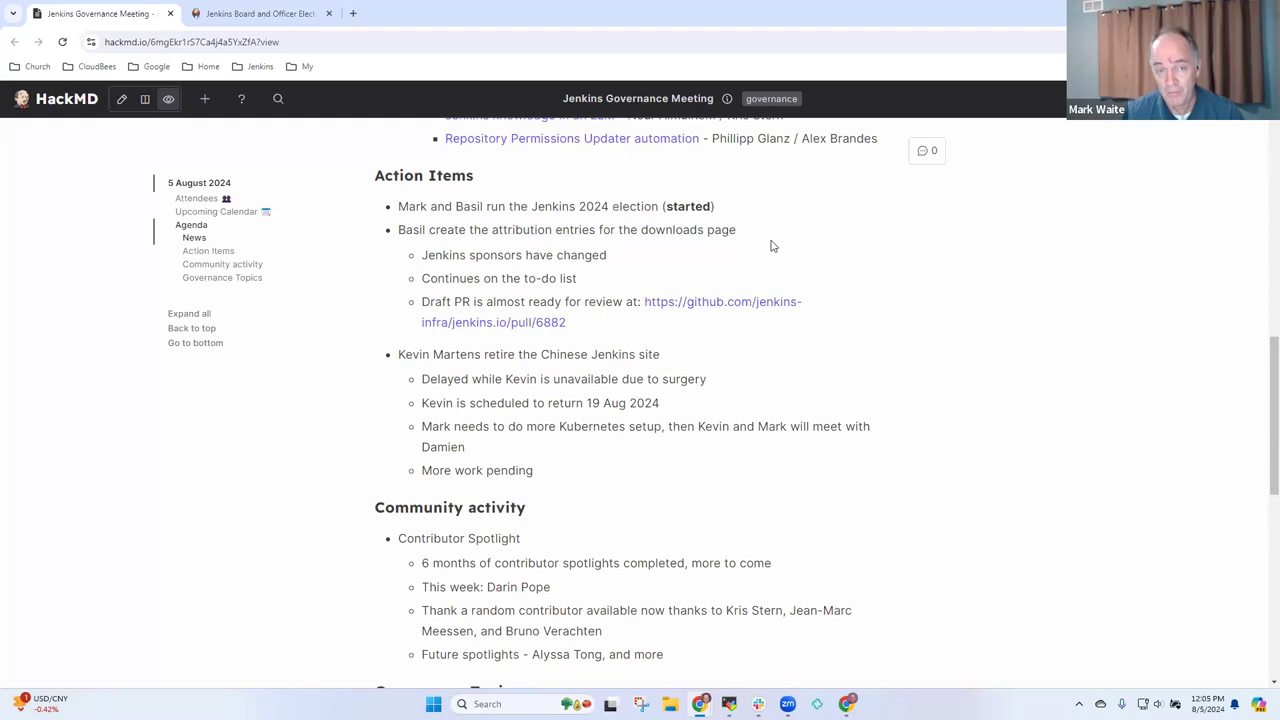
mouse_move(800, 292)
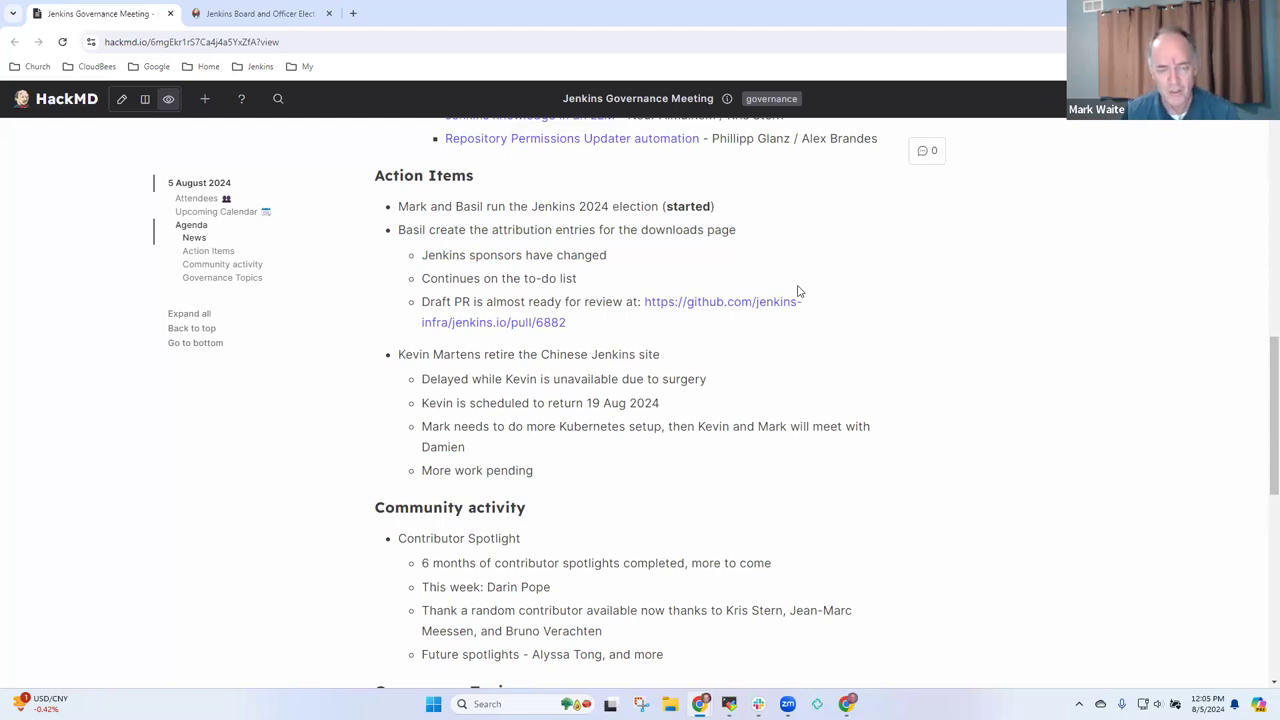
mouse_move(806, 292)
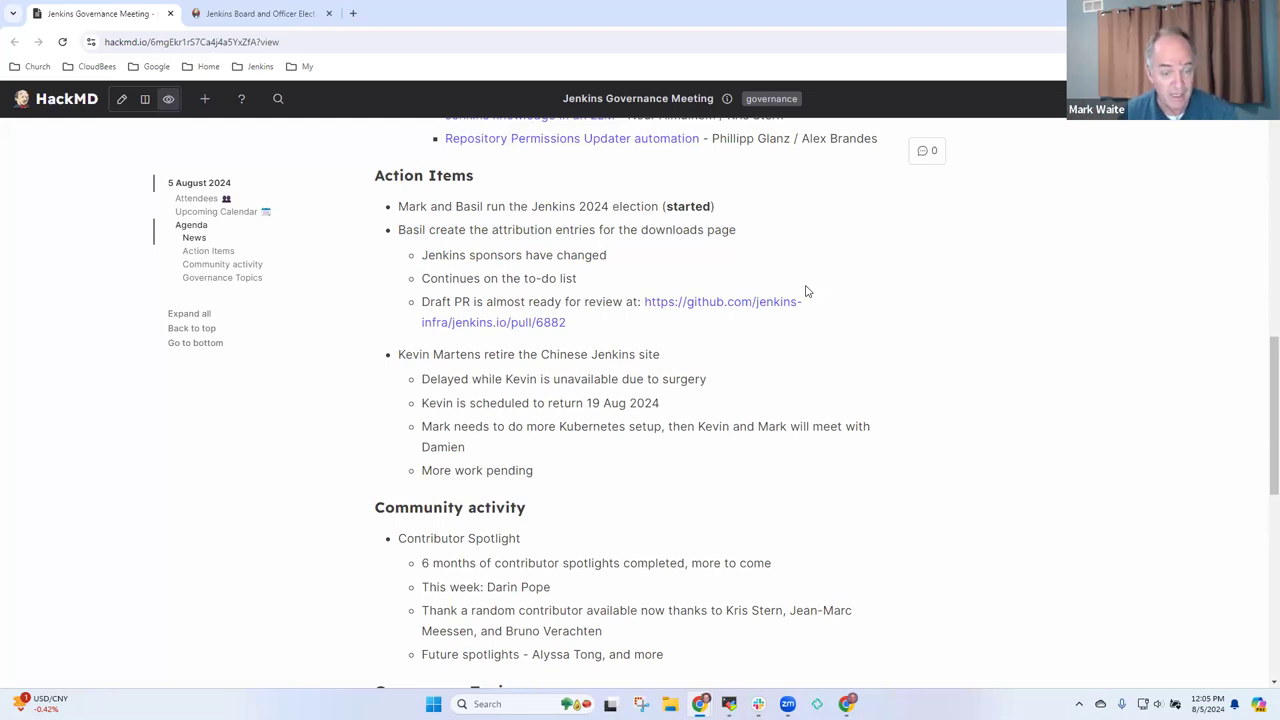
mouse_move(804, 316)
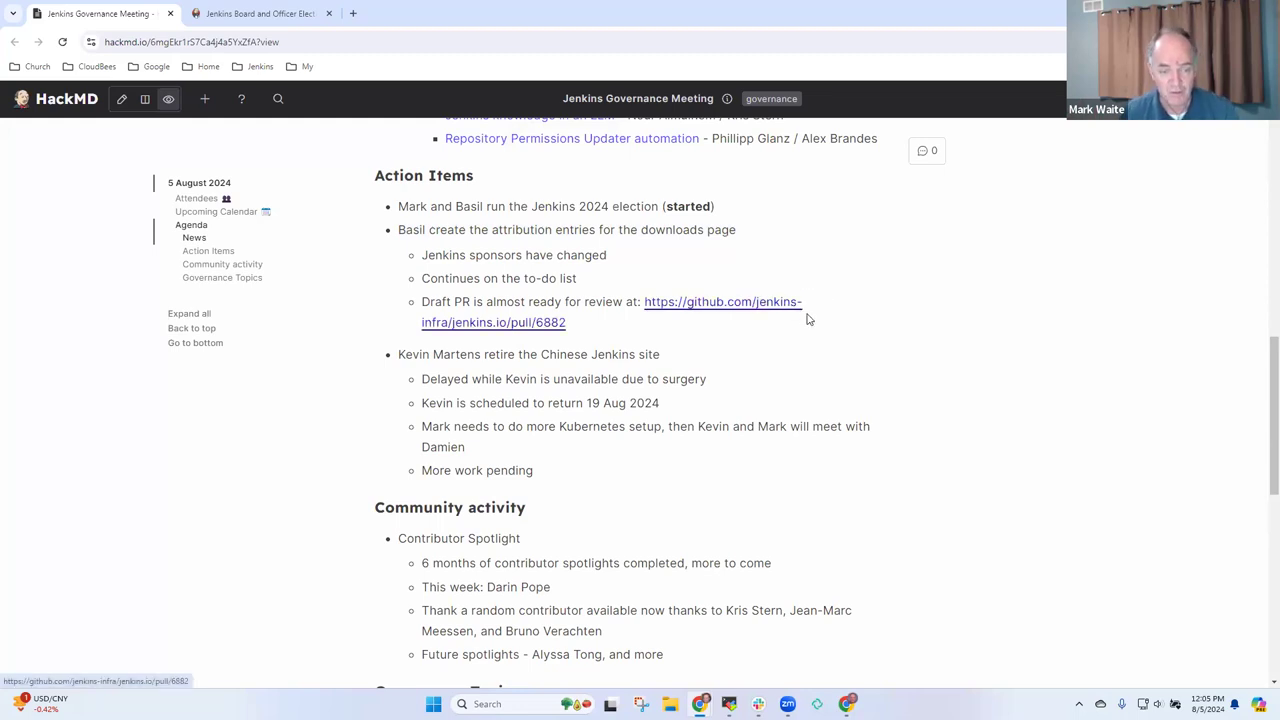
scroll(down, 3)
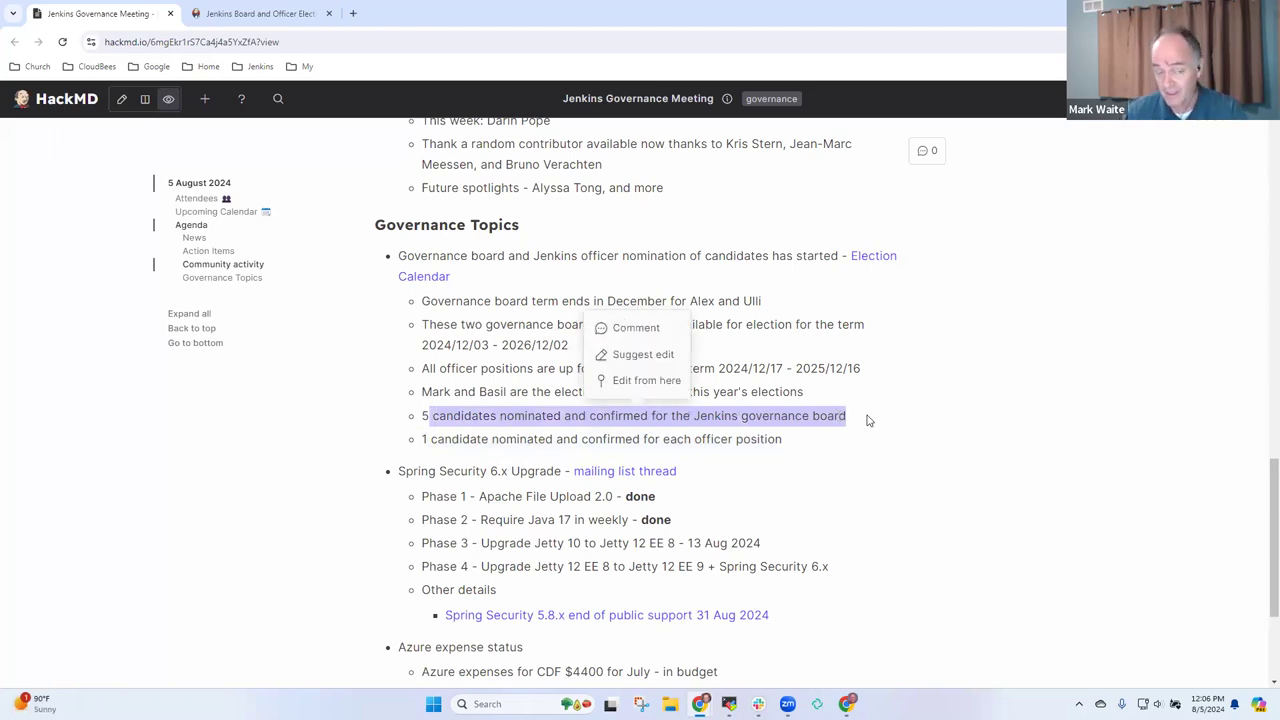
mouse_move(724, 444)
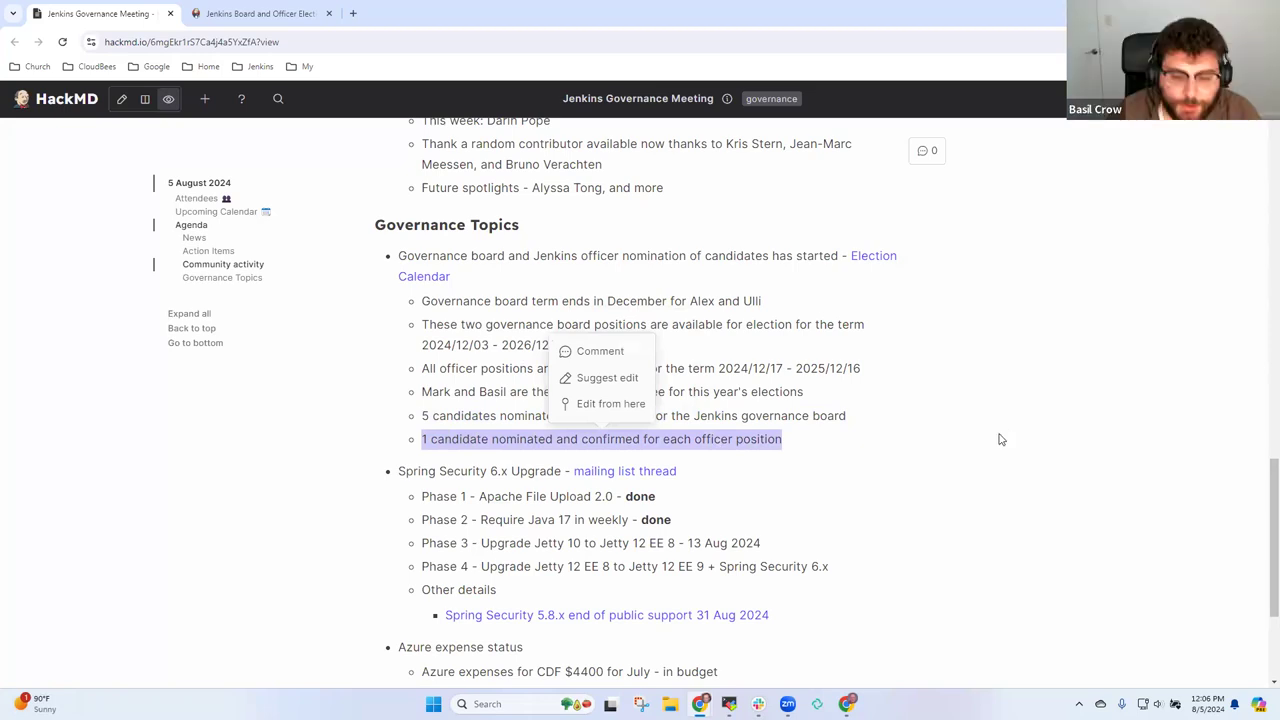
scroll(up, 3)
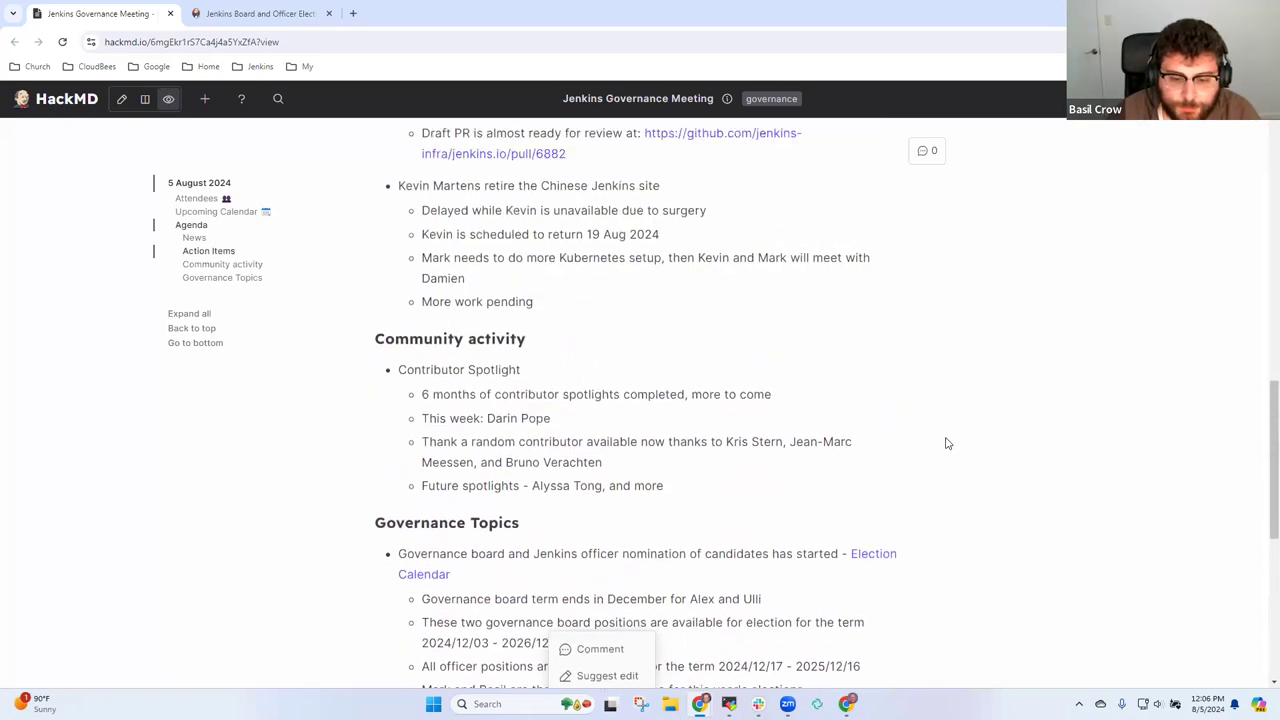
scroll(up, 3)
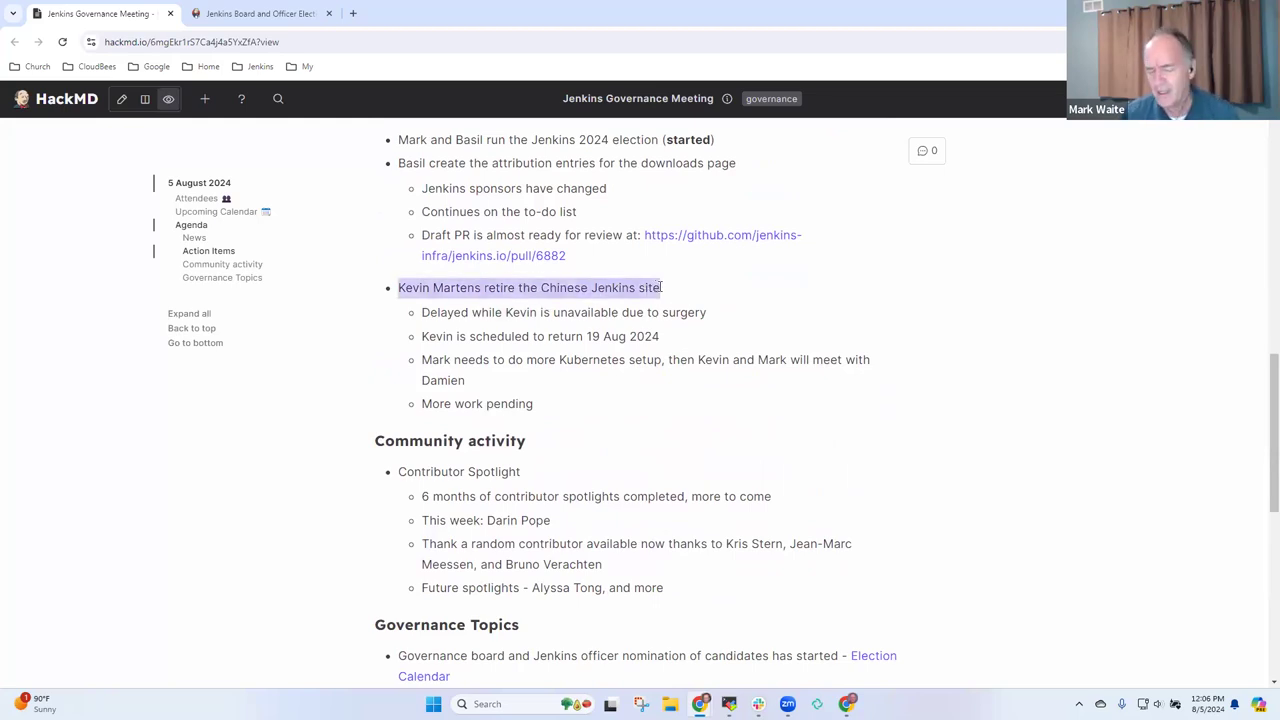
click(660, 288)
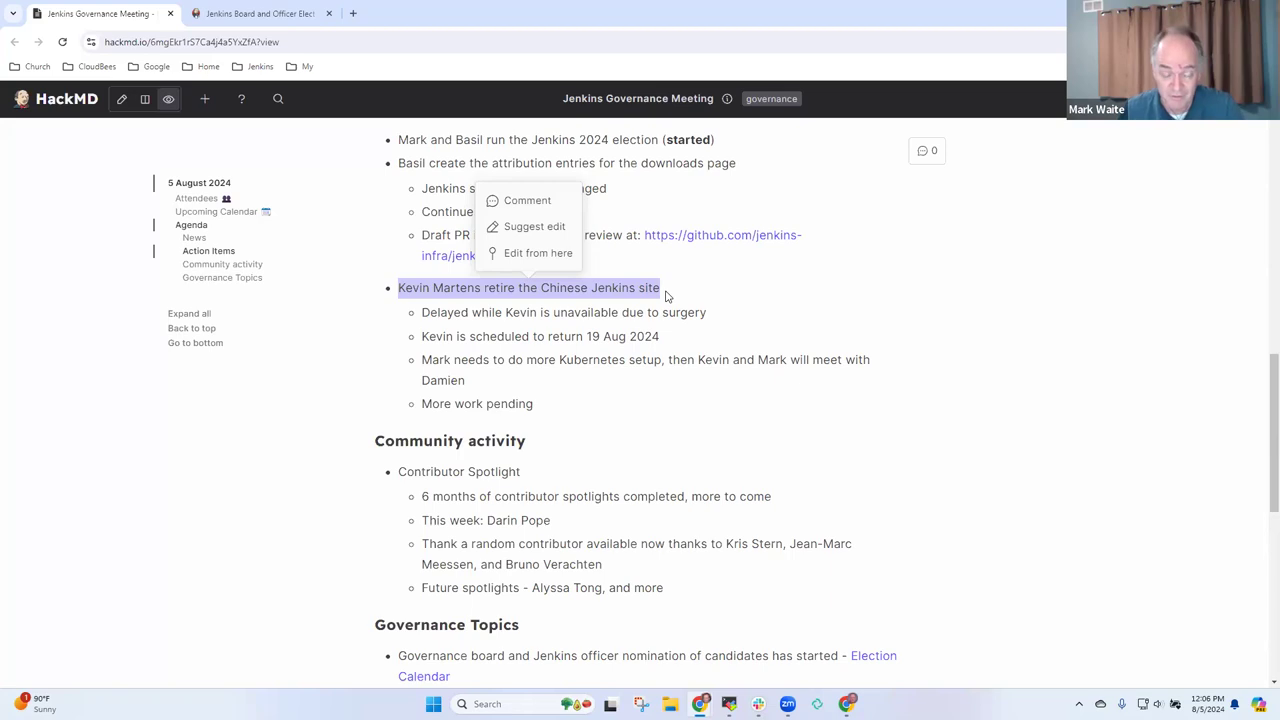
mouse_move(710, 346)
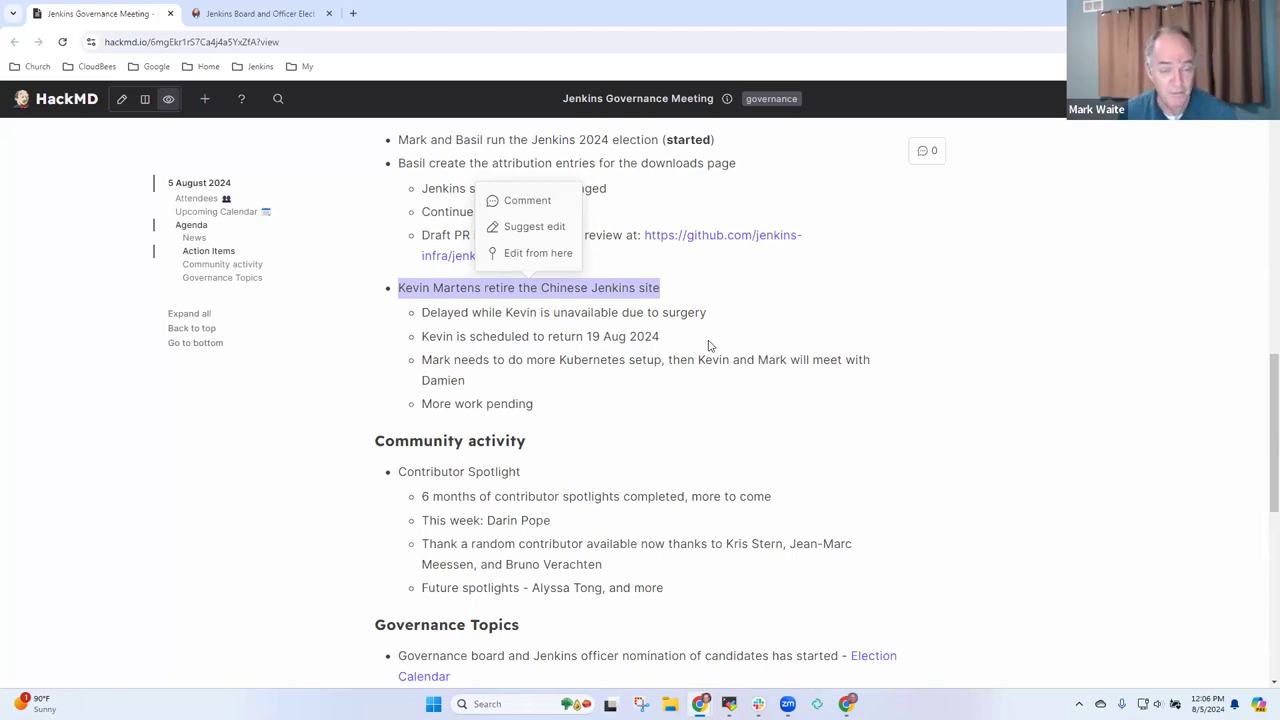
mouse_move(672, 340)
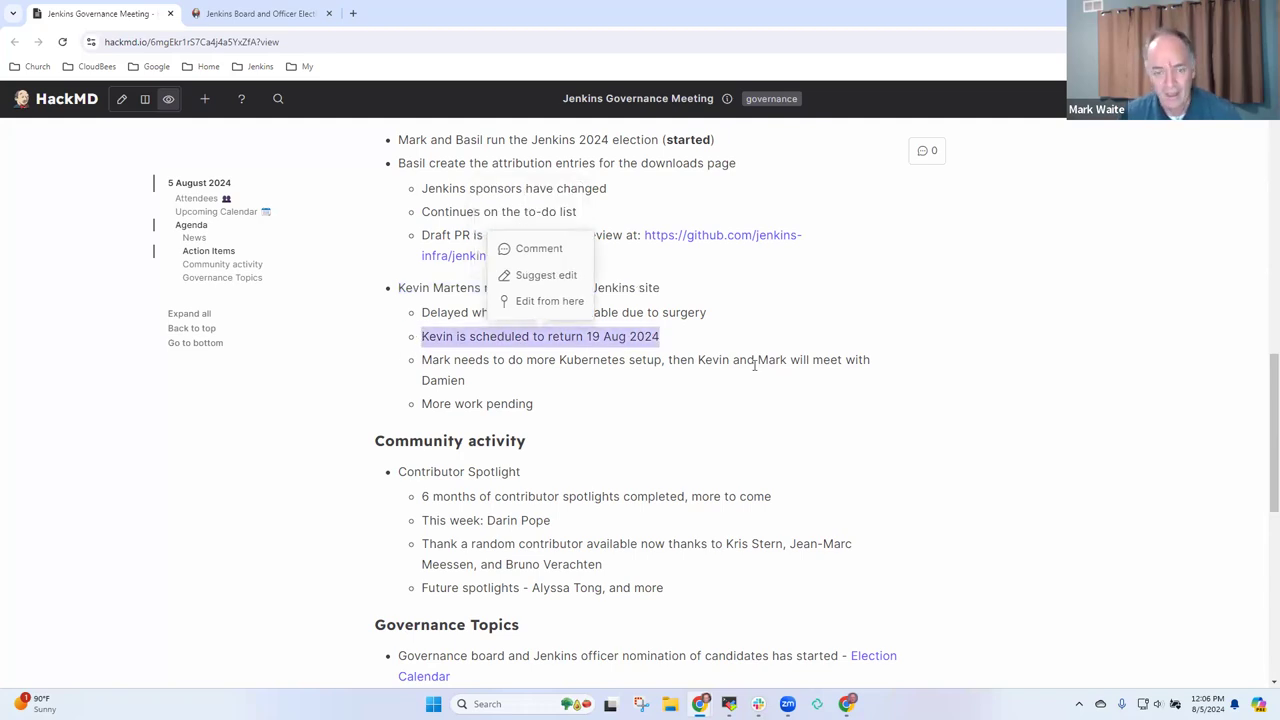
click(538, 404)
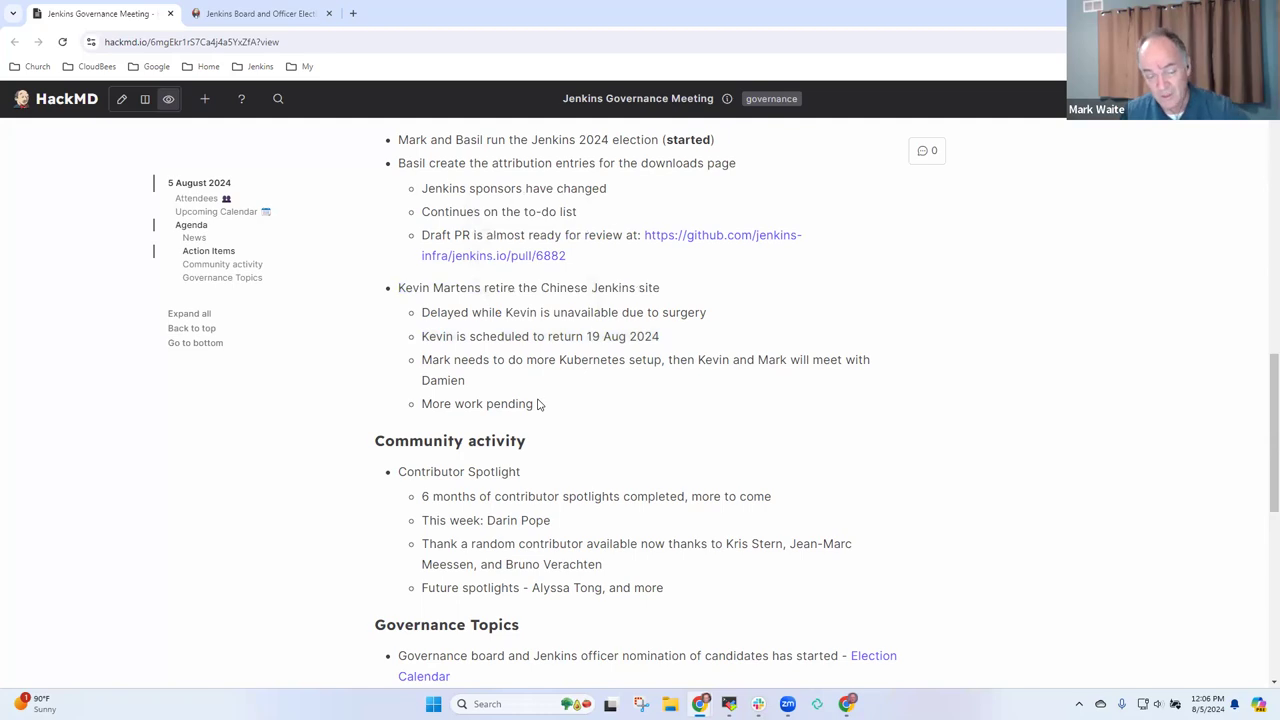
mouse_move(852, 400)
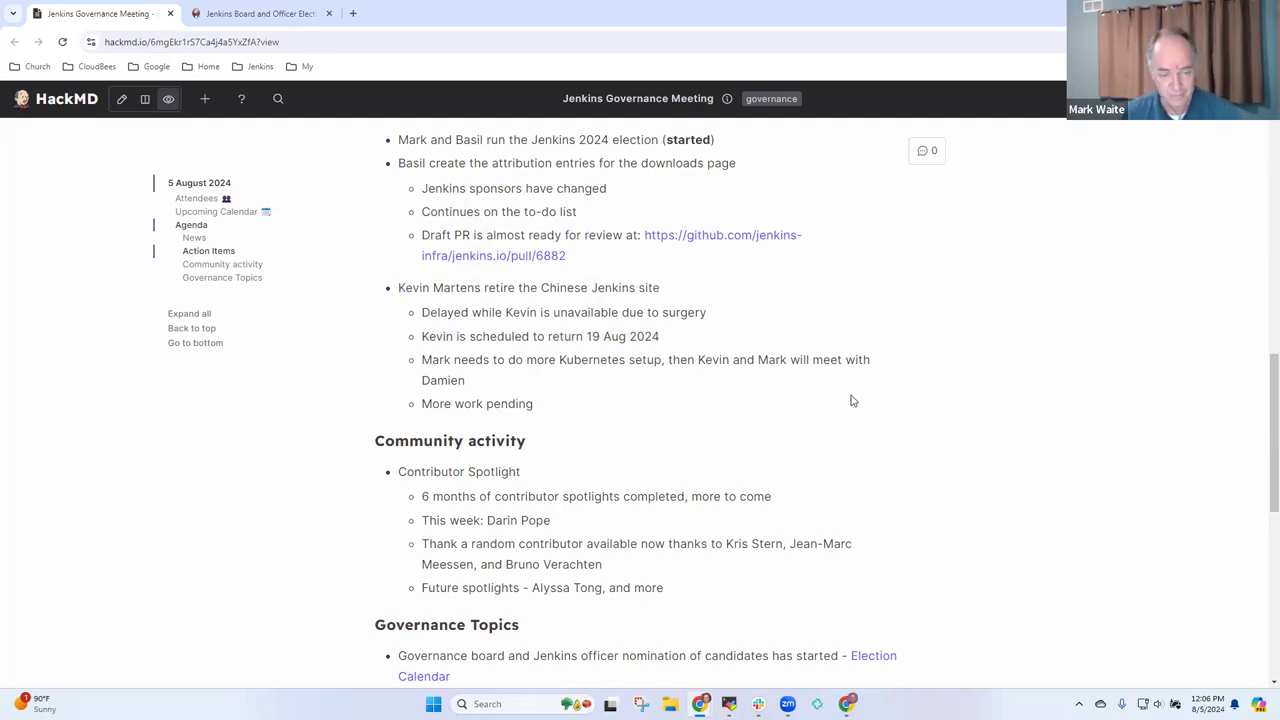
scroll(down, 3)
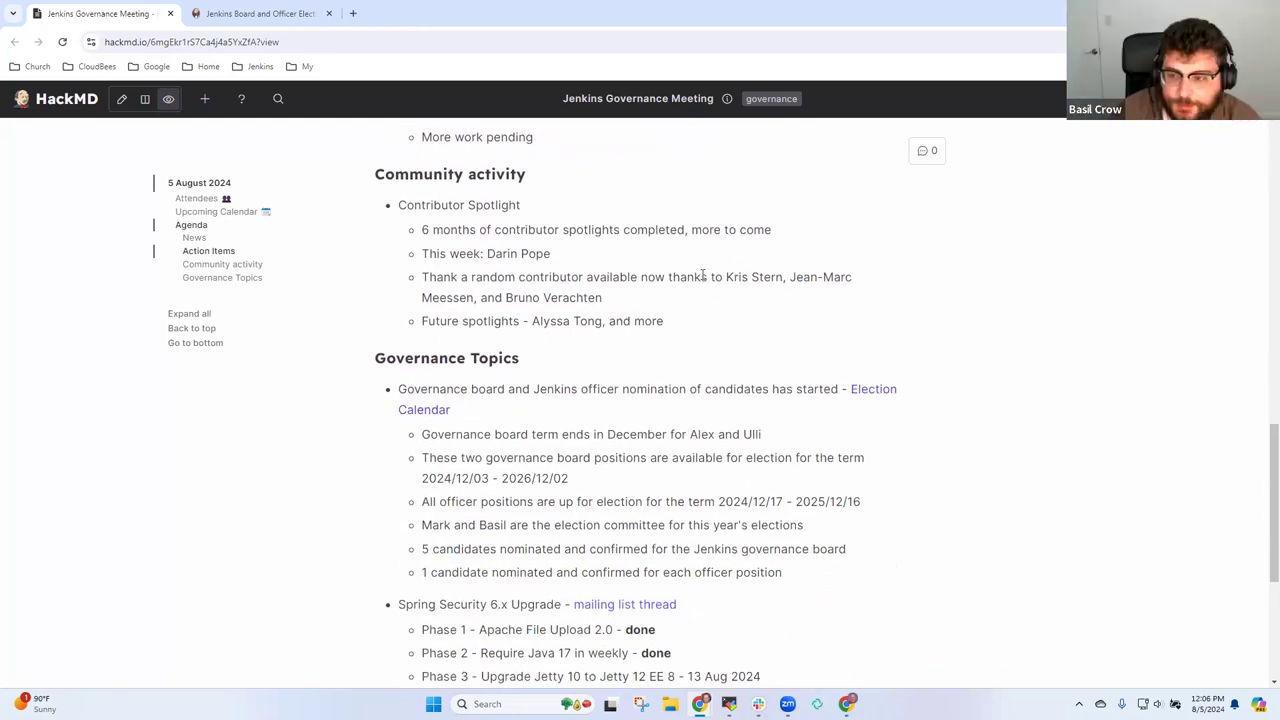
scroll(up, 3)
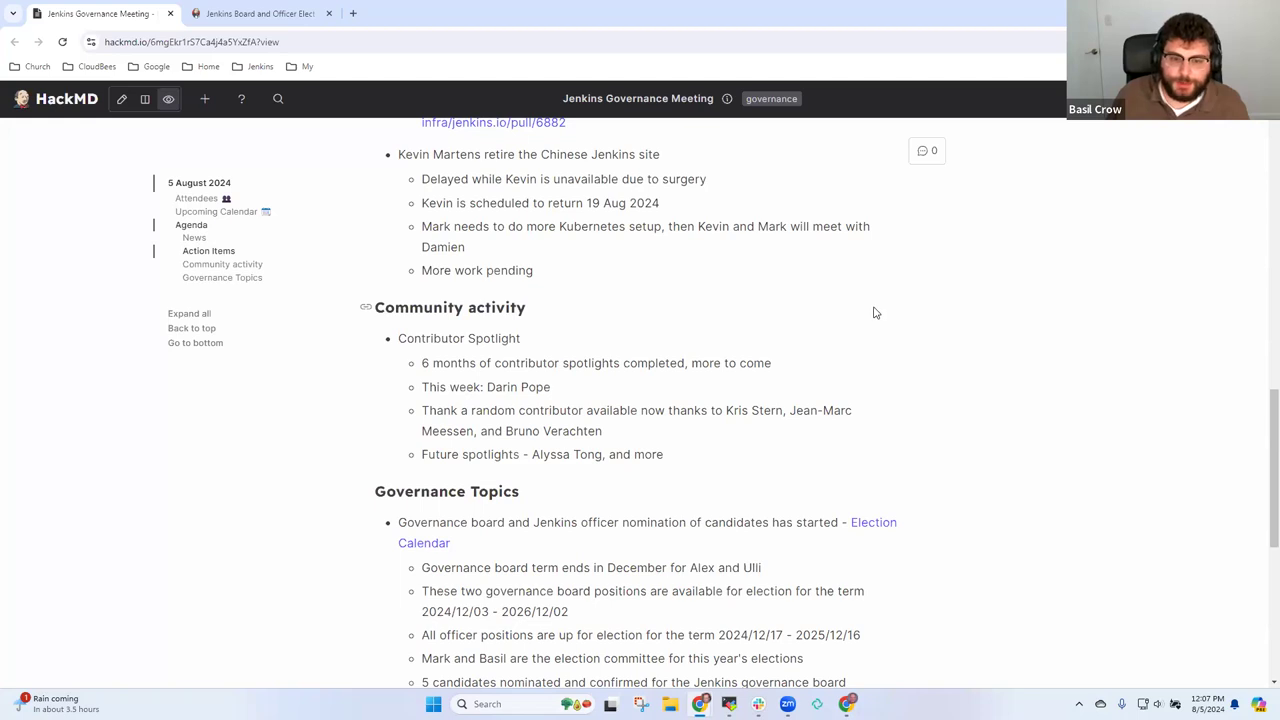
mouse_move(776, 332)
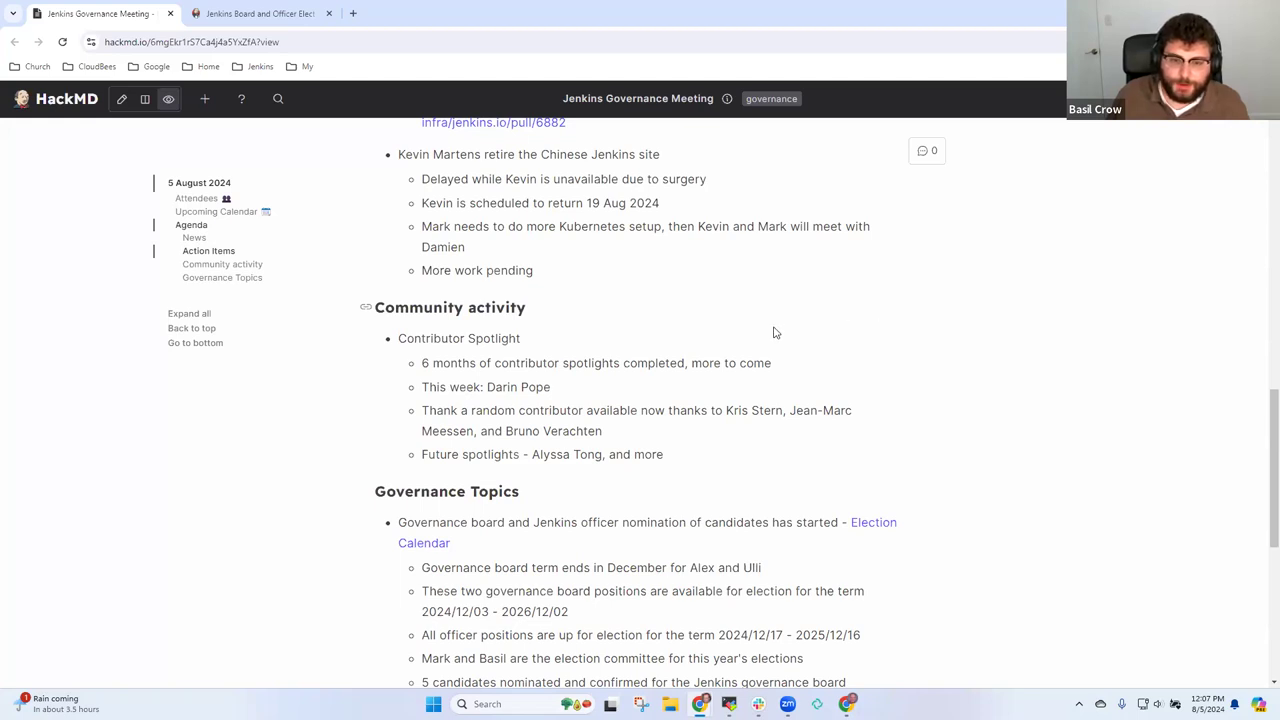
mouse_move(584, 284)
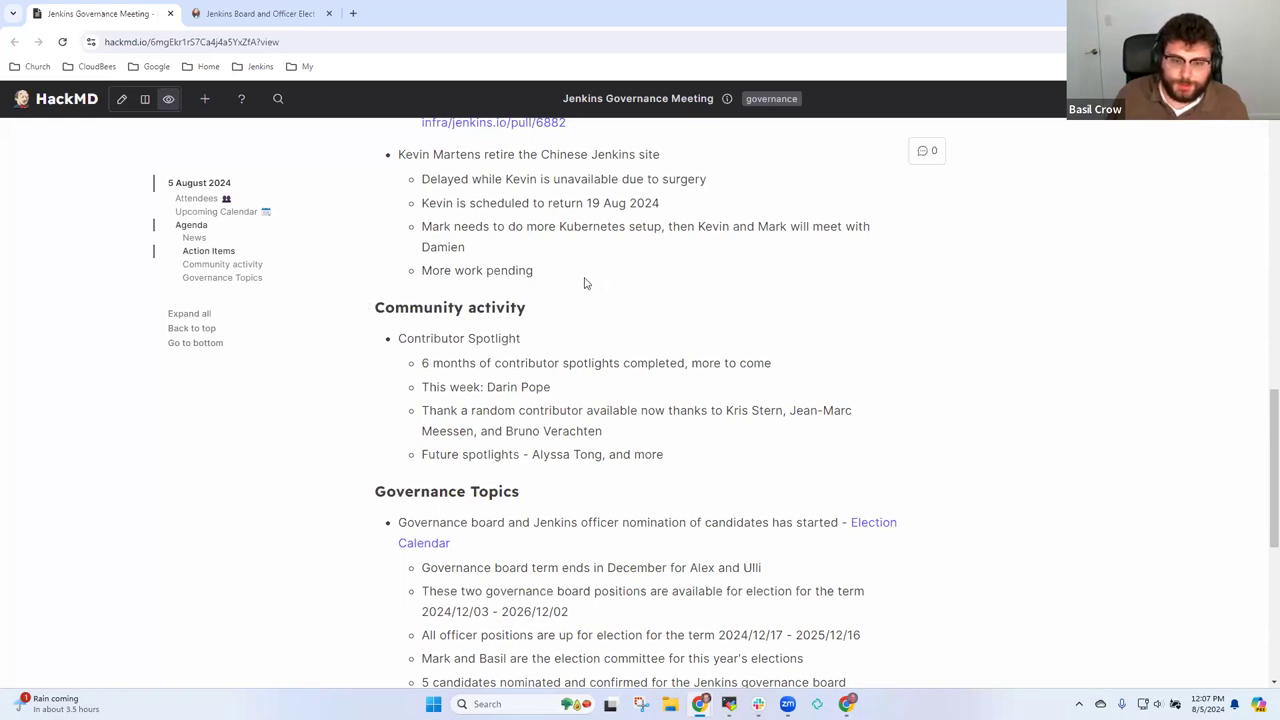
mouse_move(556, 280)
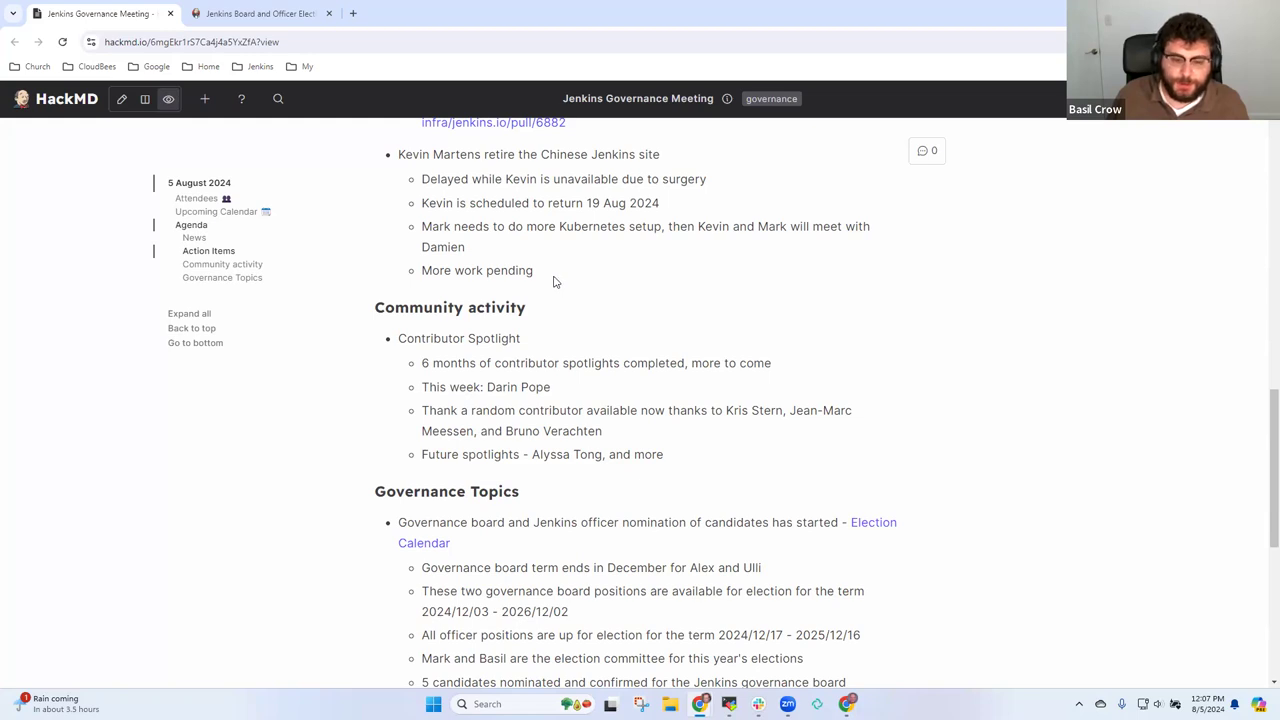
mouse_move(470, 260)
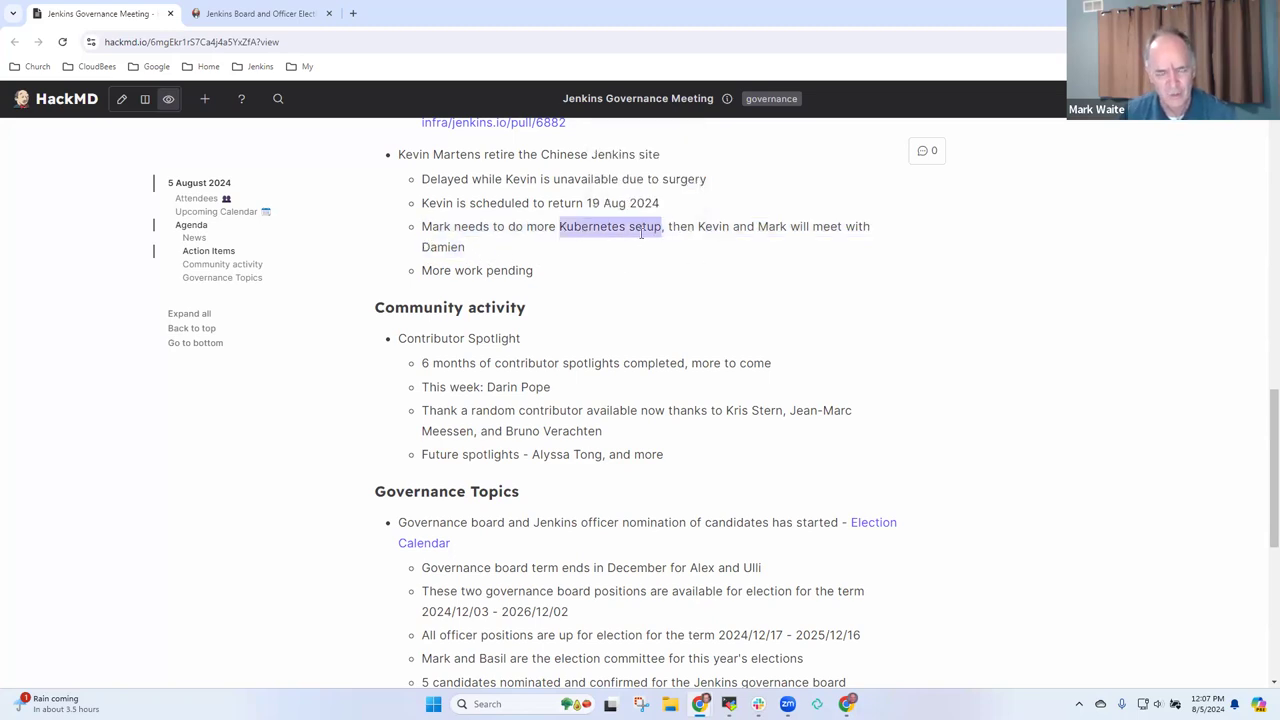
- Select the words 'Kubernetes setup' in the Chinese Jenkins site item and dismiss the comment options
click(610, 226)
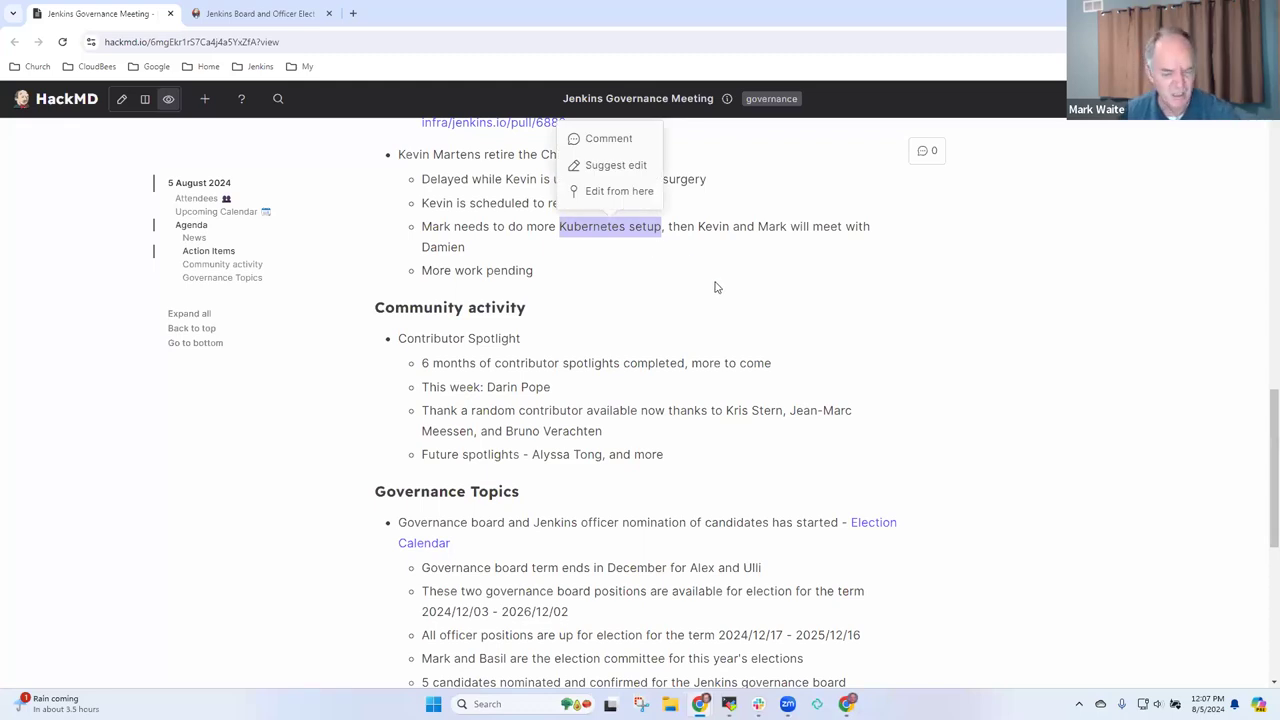
mouse_move(730, 294)
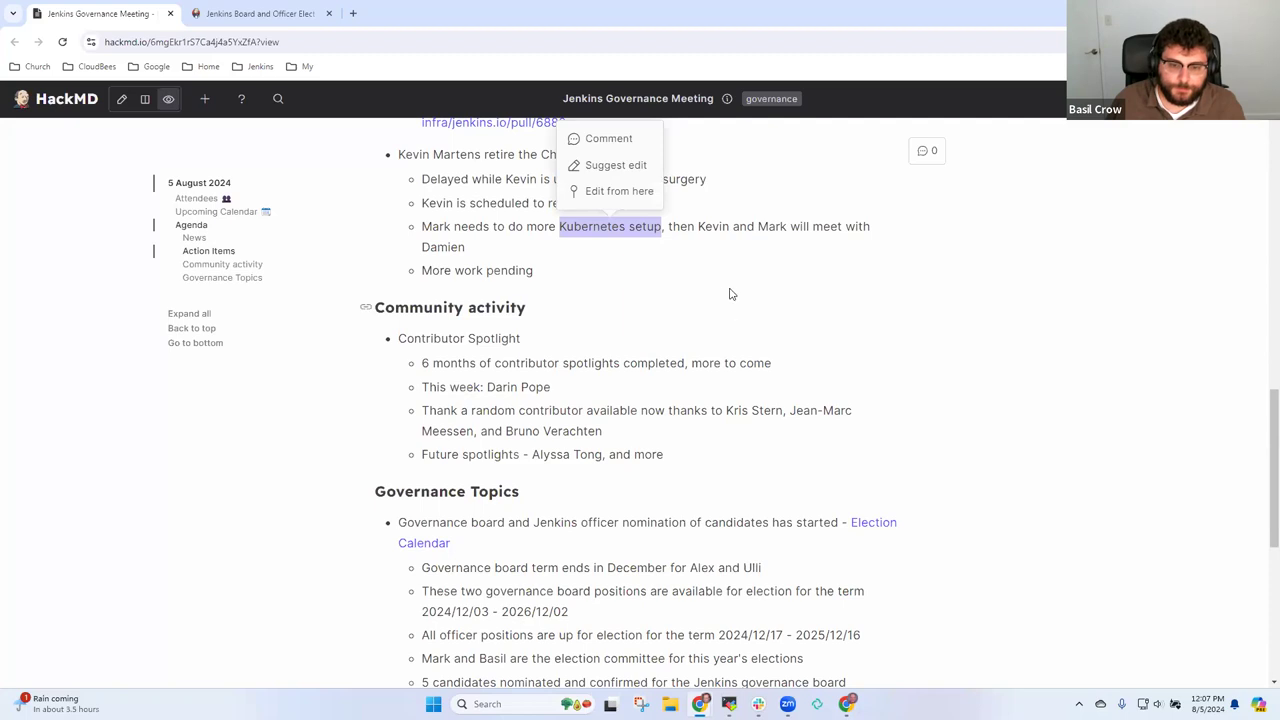
mouse_move(740, 308)
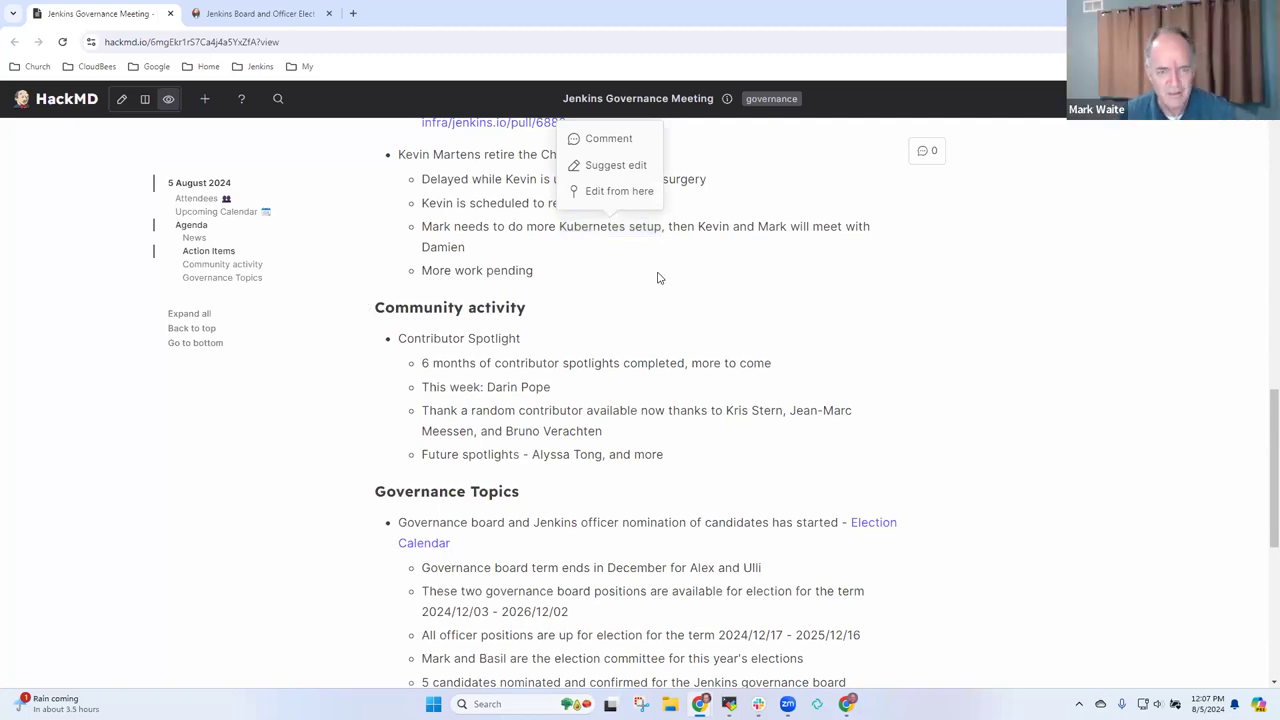
click(670, 284)
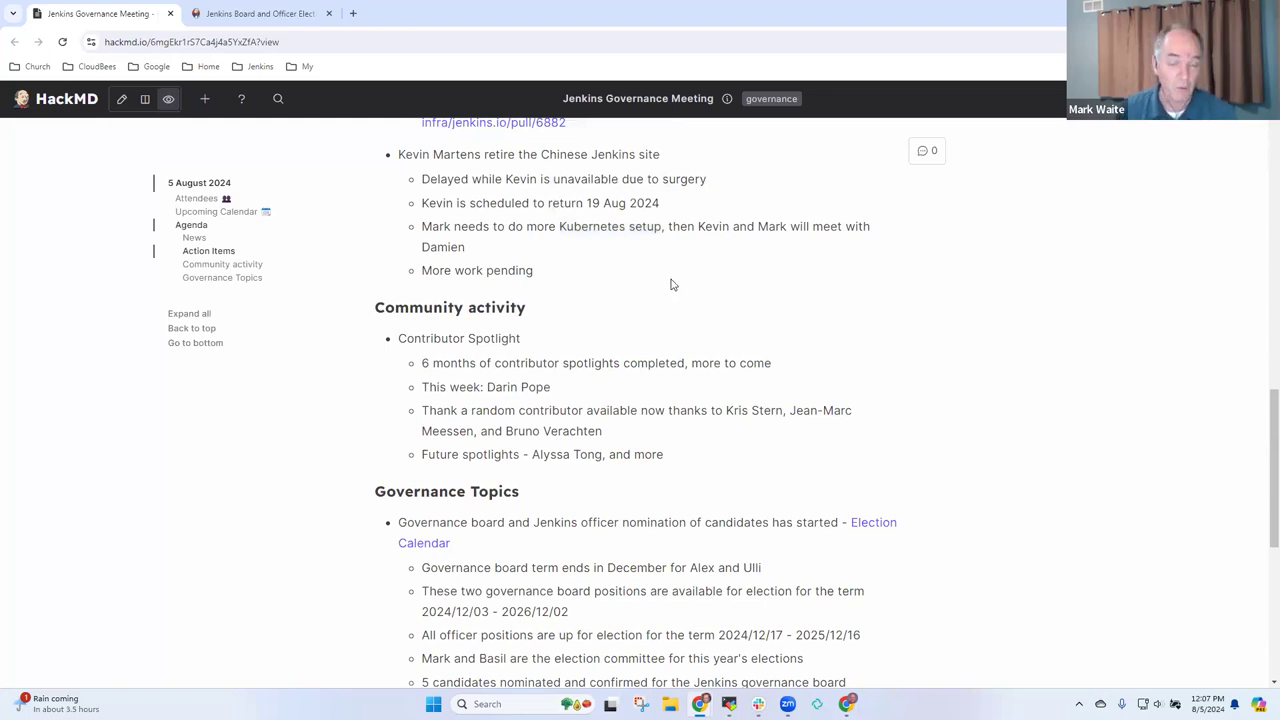
mouse_move(674, 300)
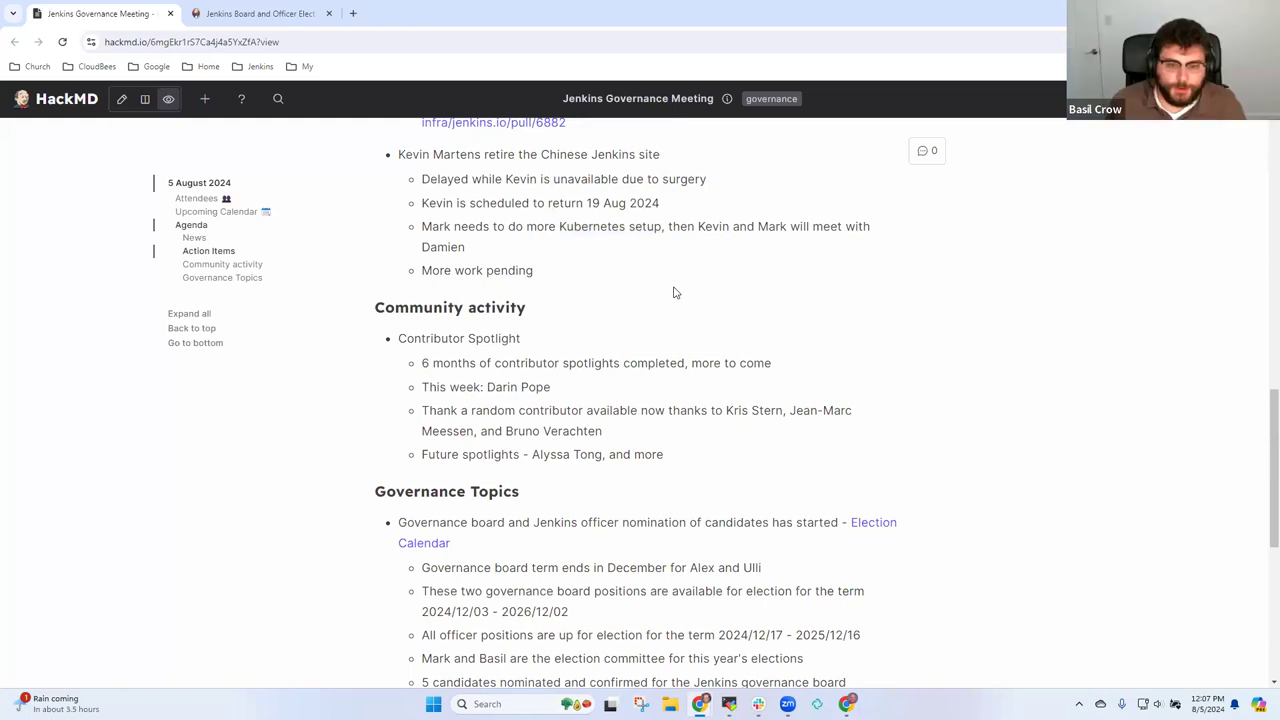
mouse_move(680, 316)
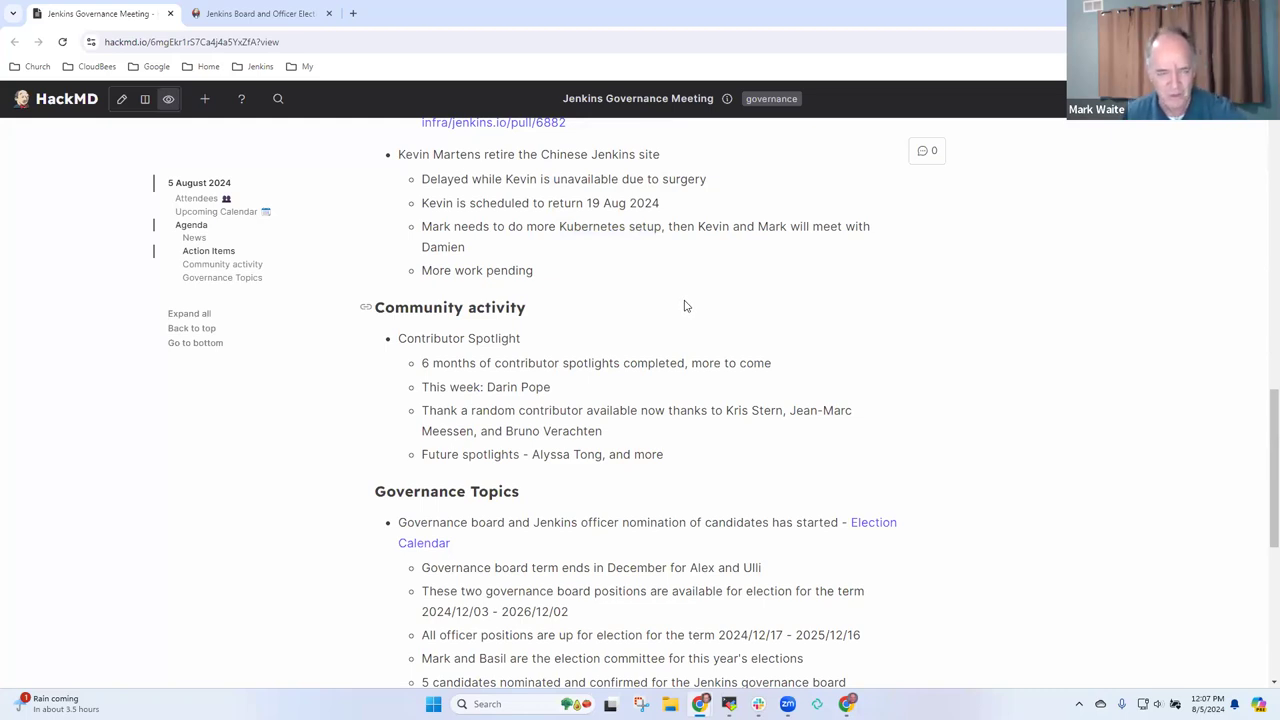
mouse_move(616, 258)
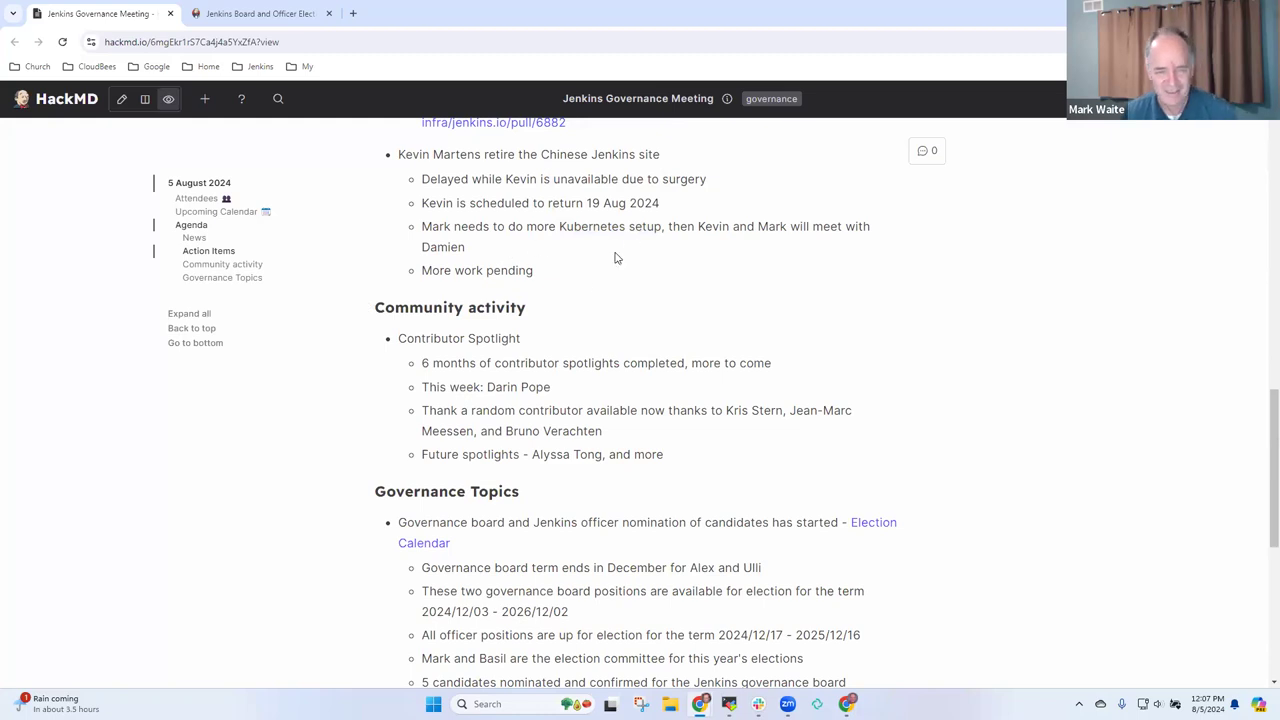
mouse_move(604, 256)
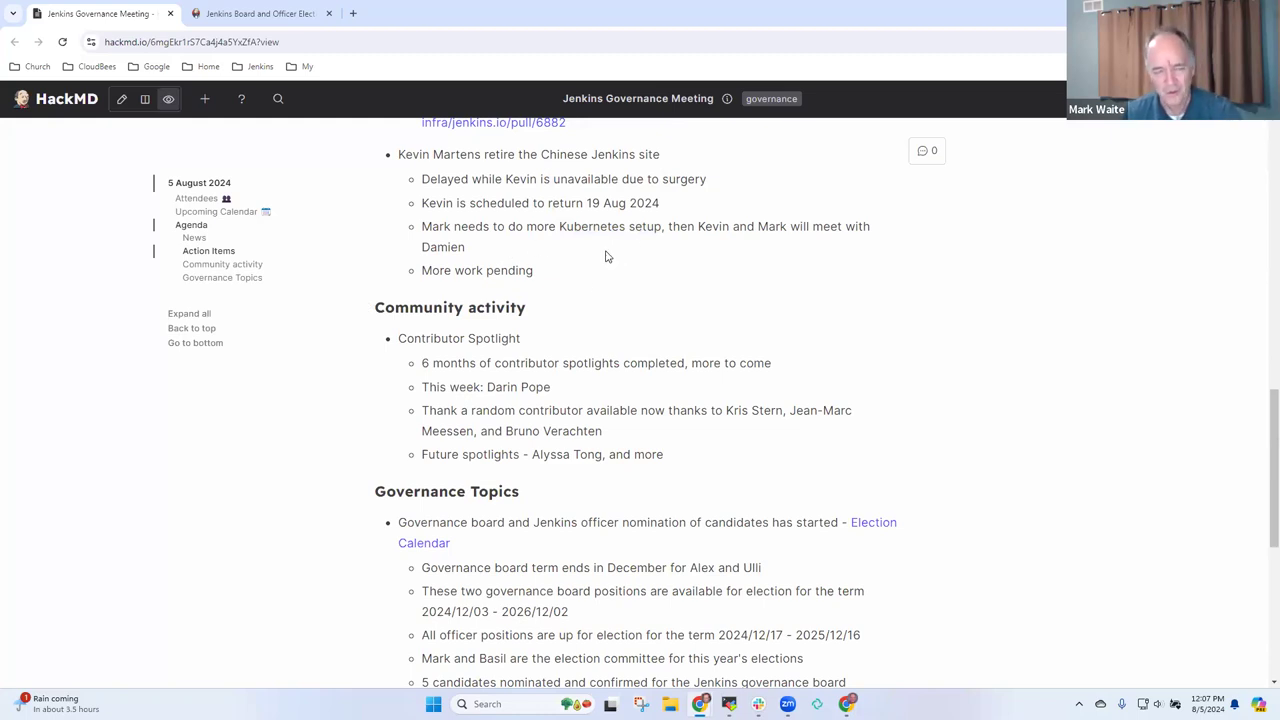
mouse_move(636, 268)
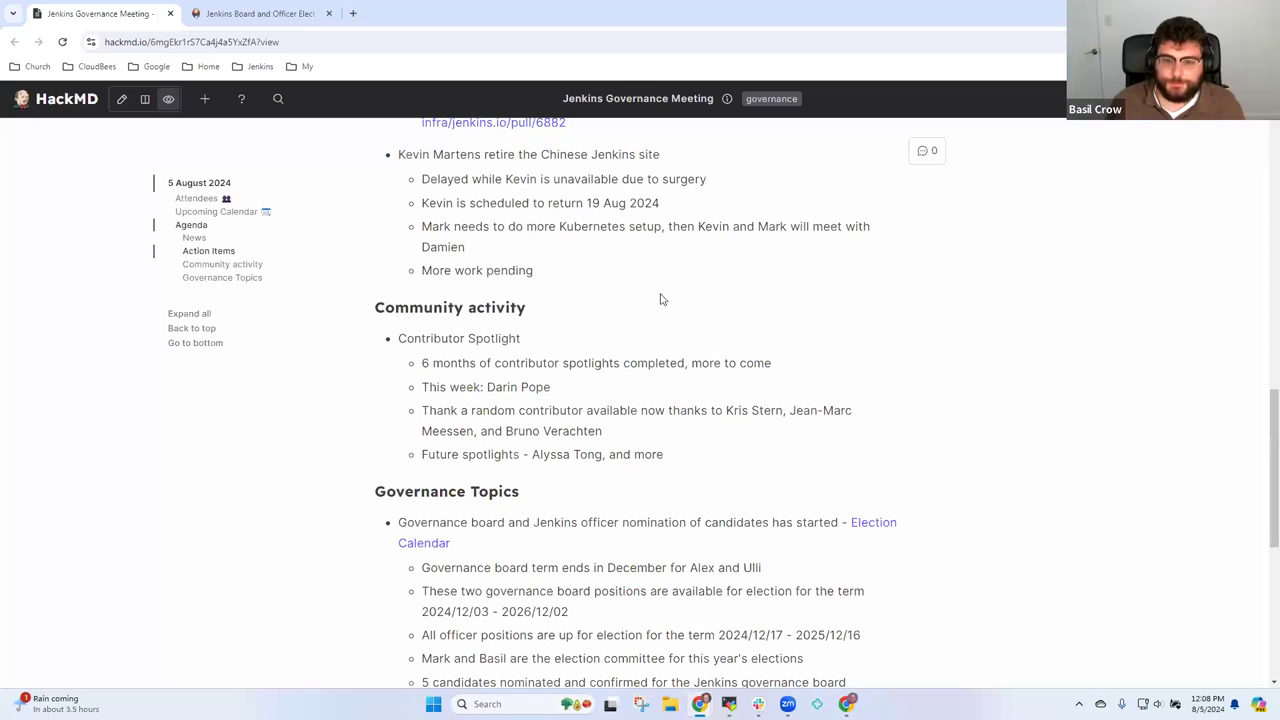
mouse_move(684, 284)
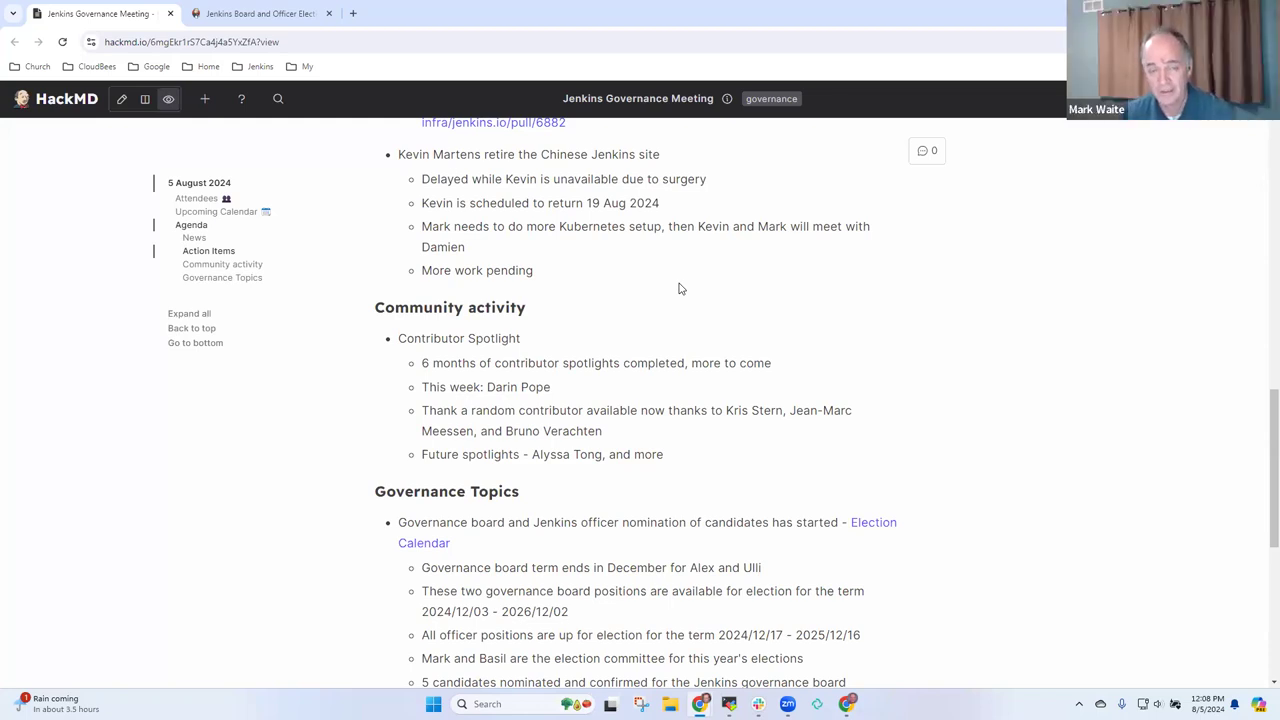
mouse_move(620, 250)
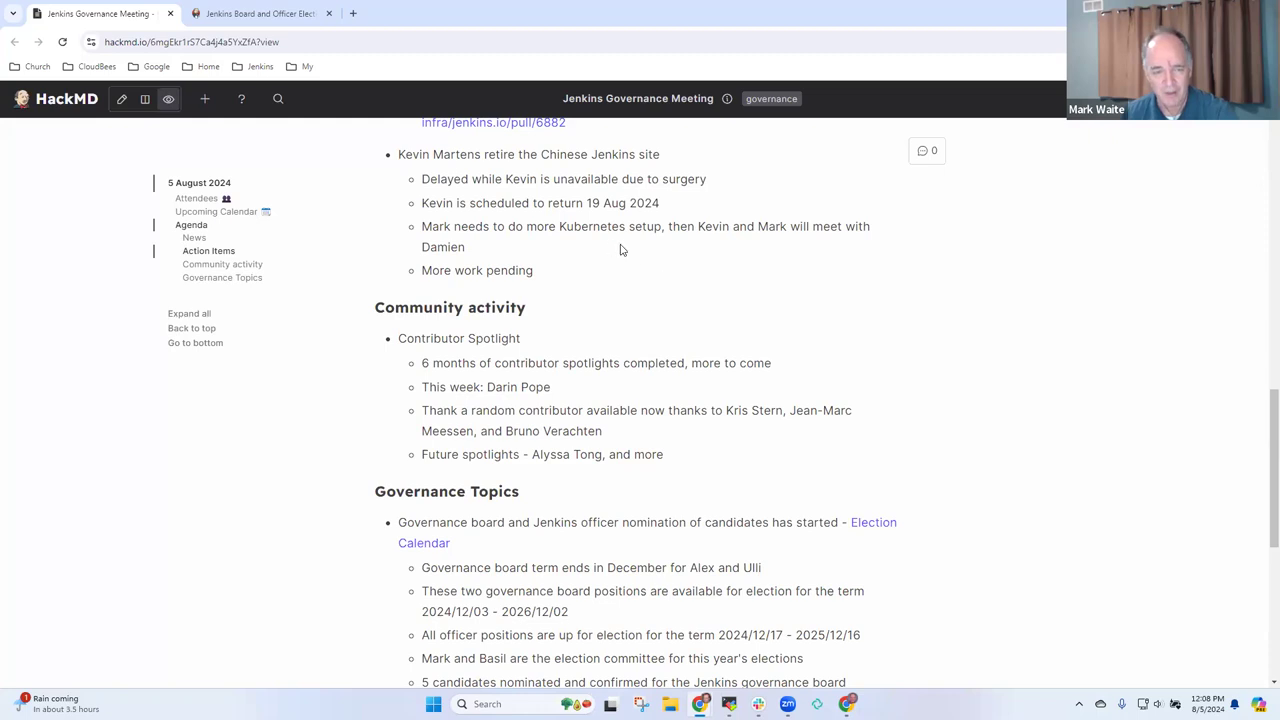
double_click(588, 226)
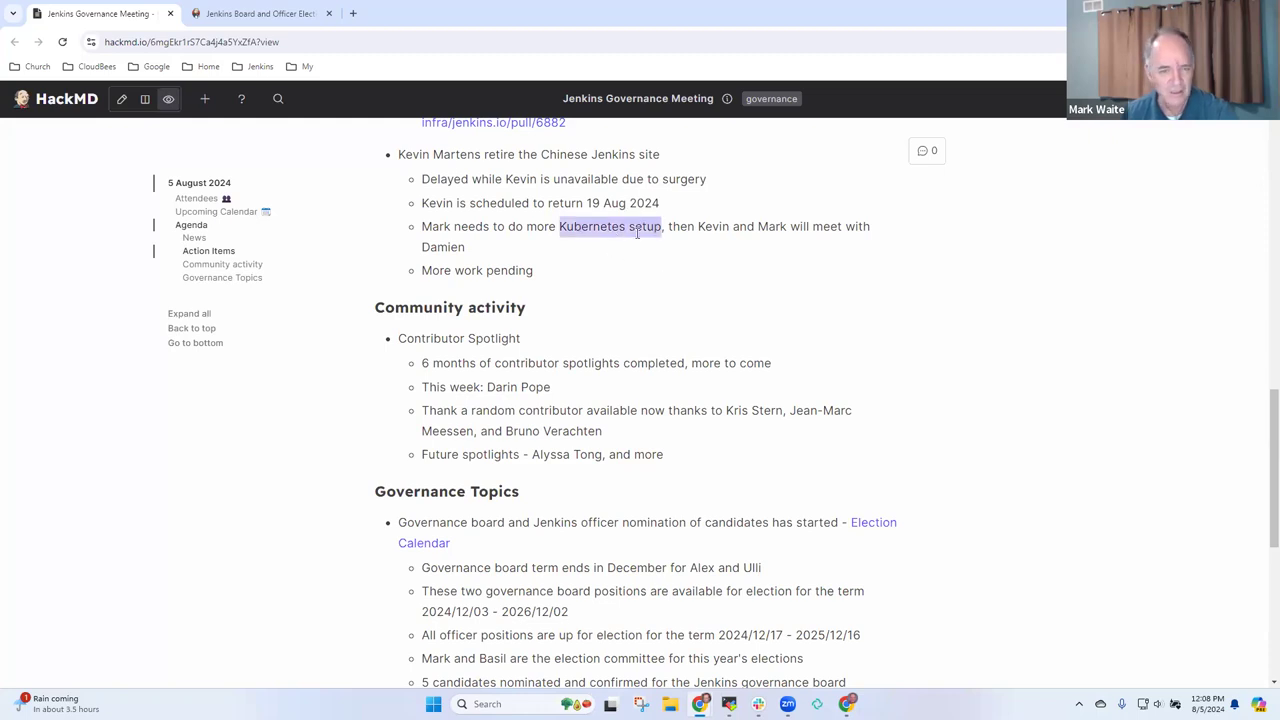
right_click(610, 226)
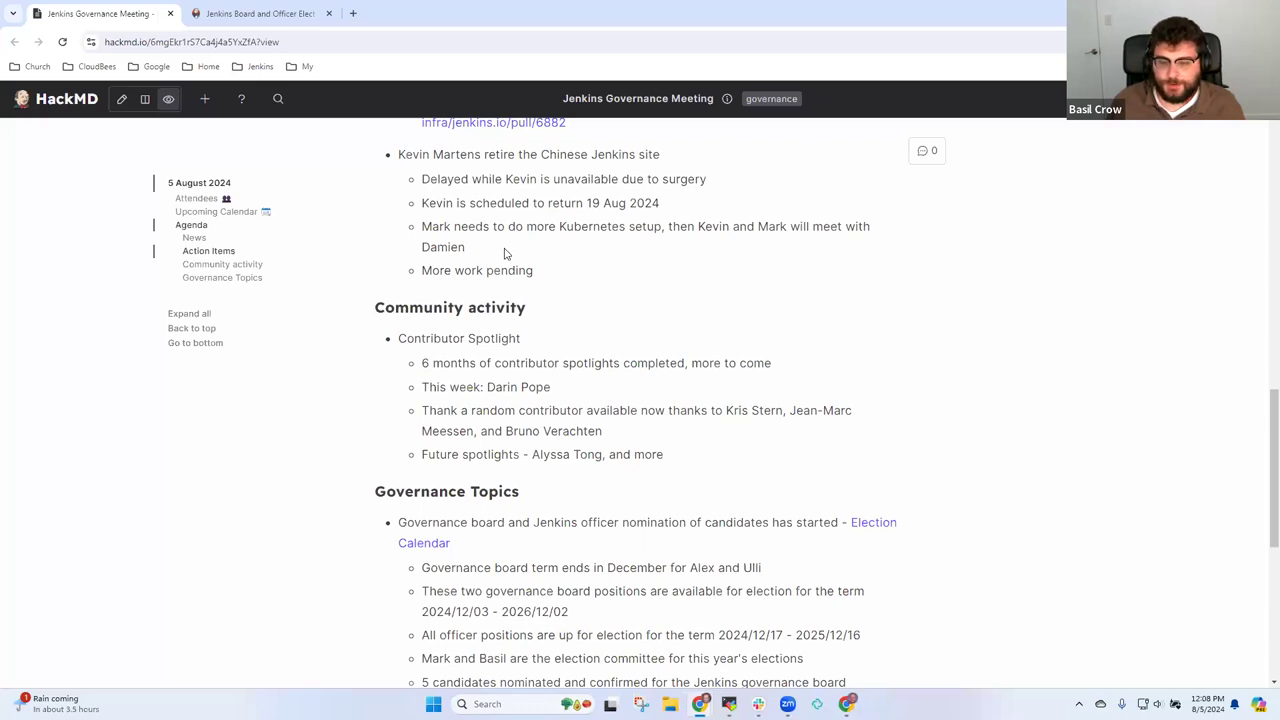
mouse_move(496, 268)
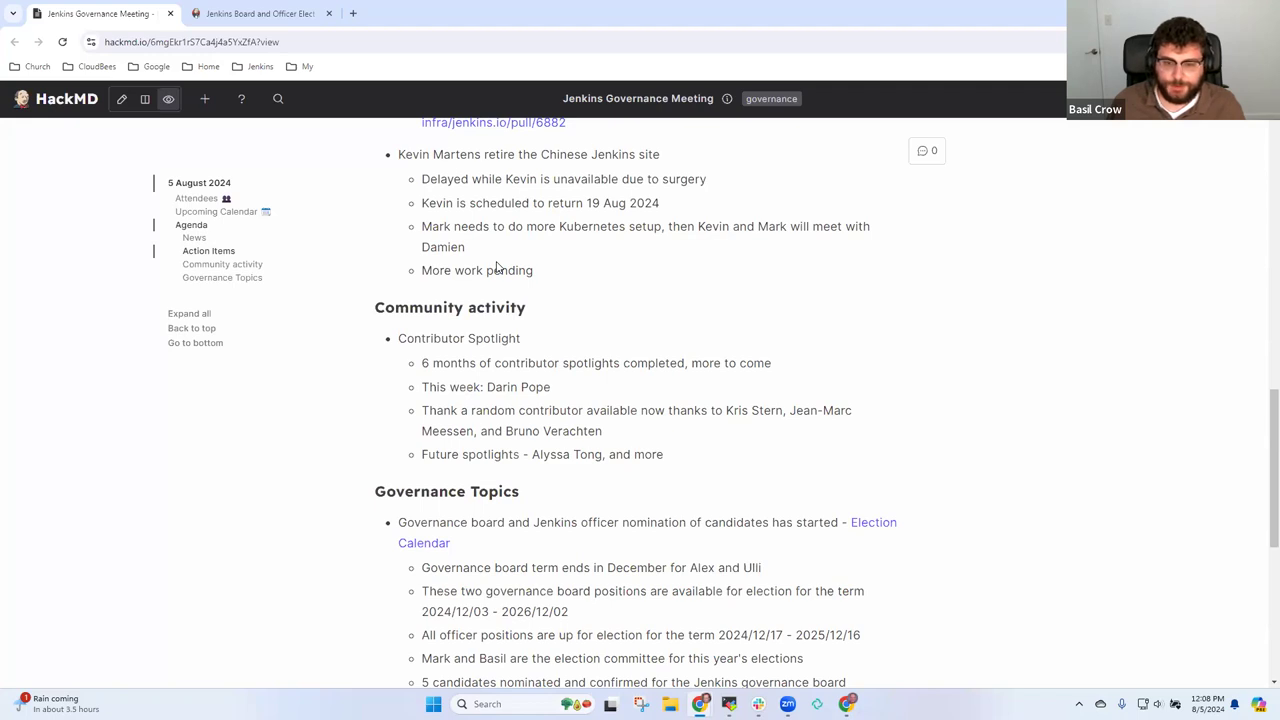
mouse_move(470, 304)
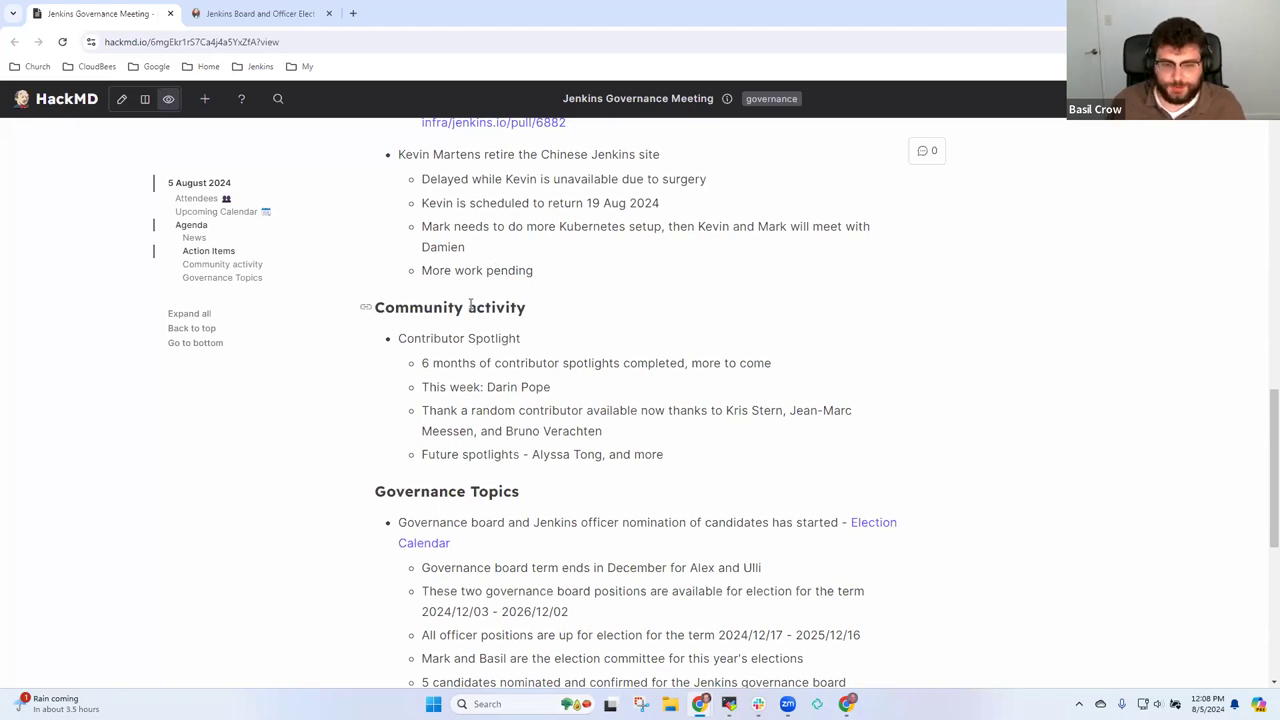
mouse_move(600, 344)
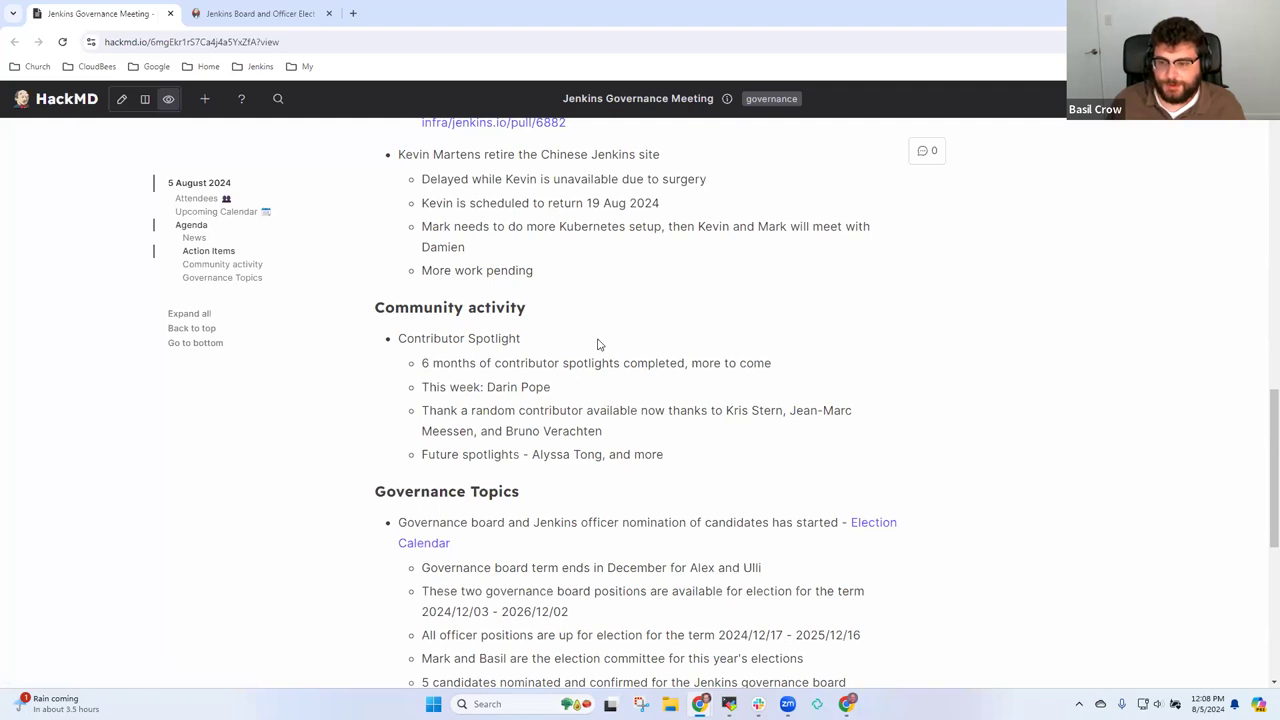
mouse_move(596, 352)
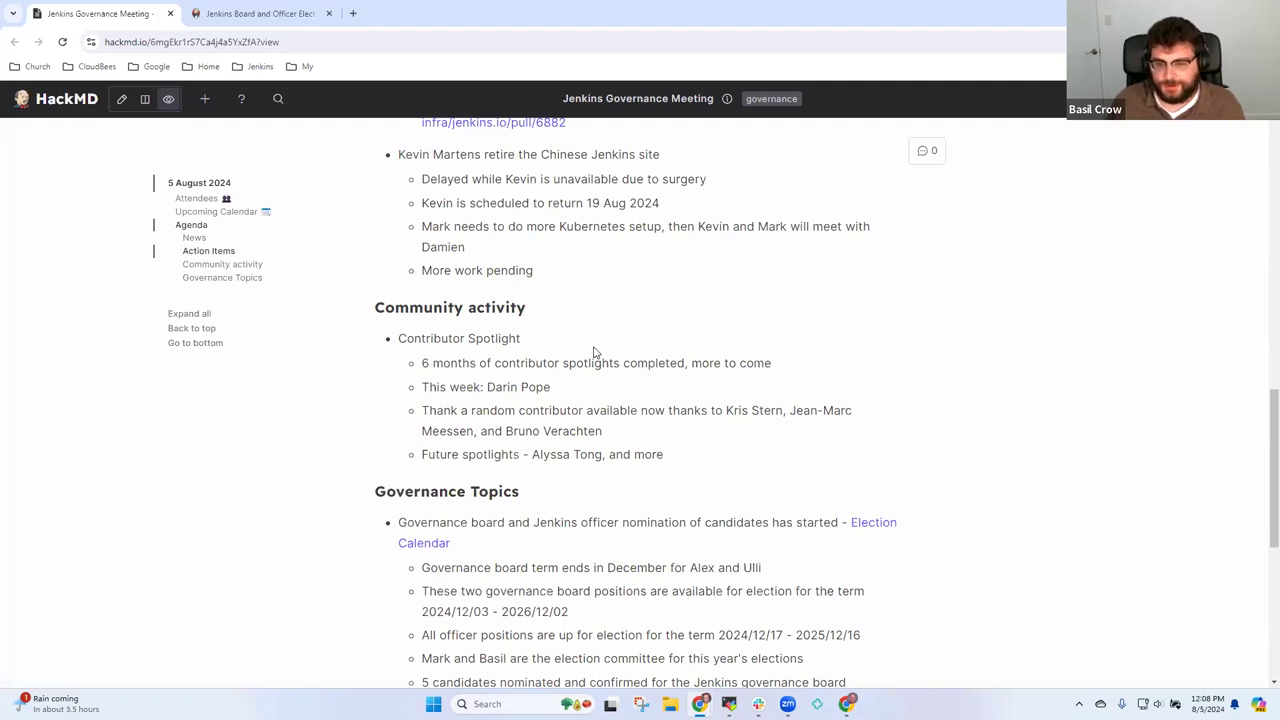
mouse_move(588, 330)
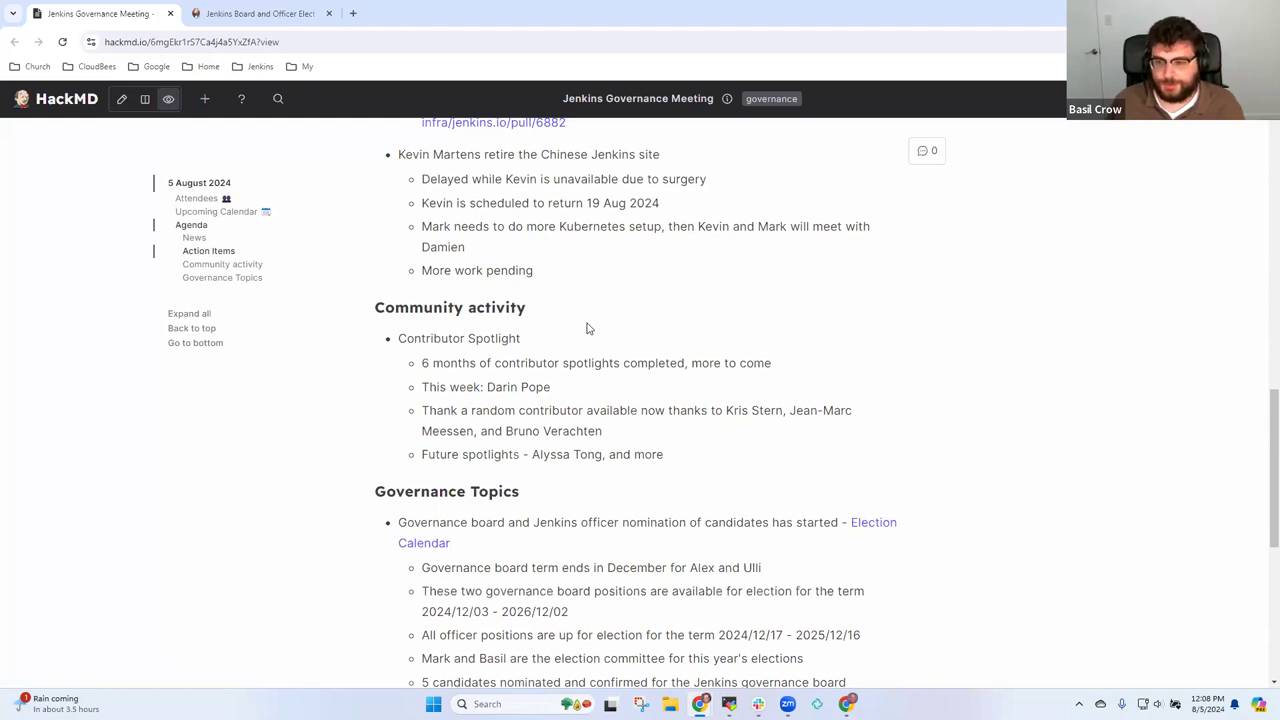
mouse_move(548, 324)
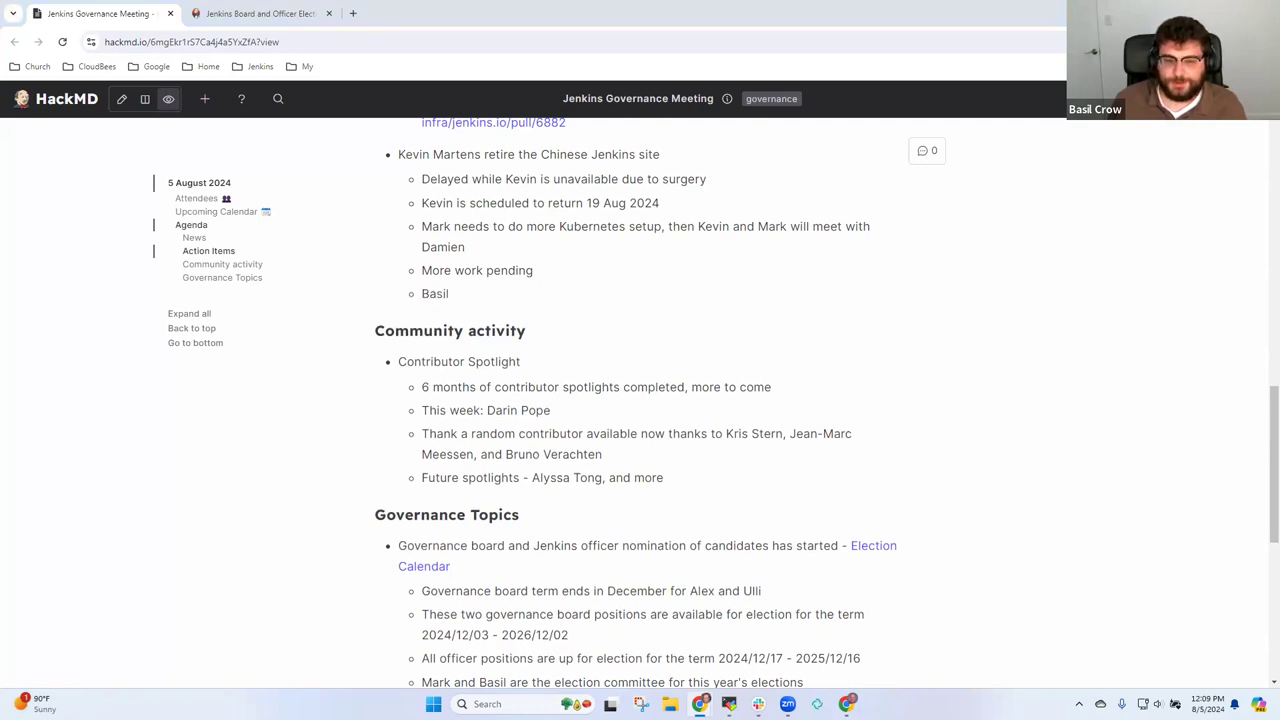
- Write the sub-bullet 'Basil has lots of experience with redirecting if needed, don't break the URL's'
text(h)
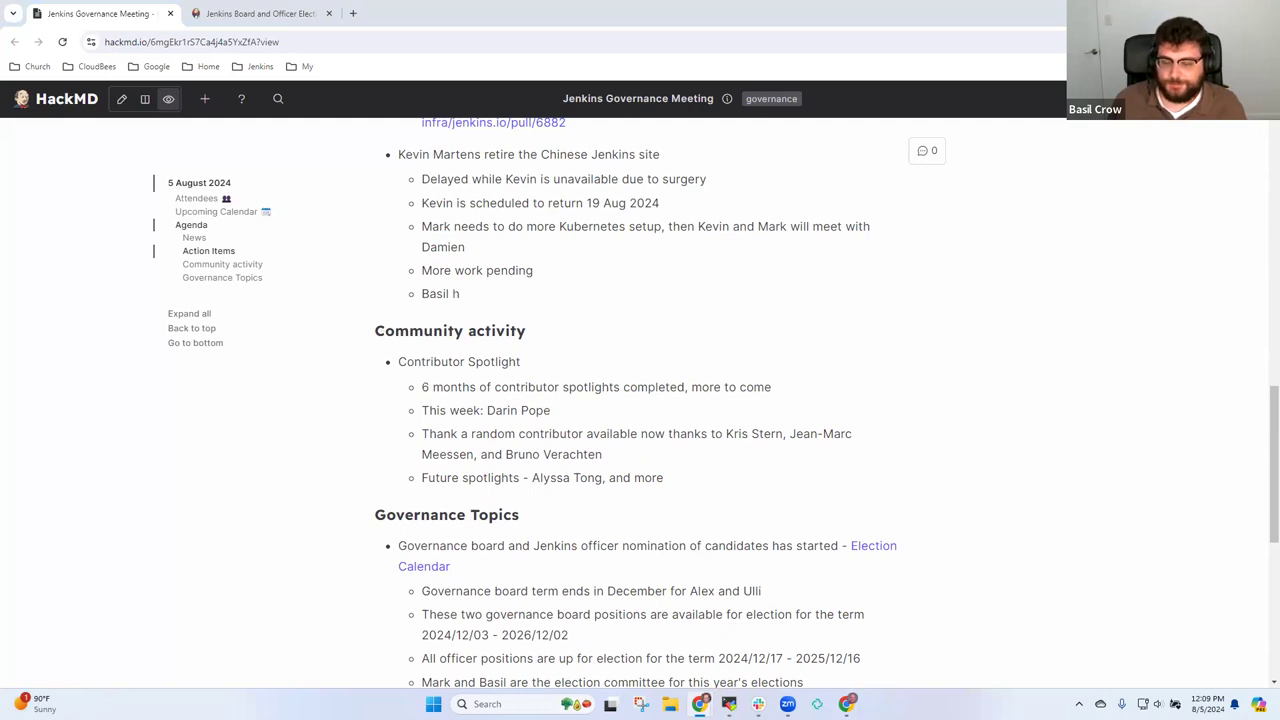
text(as lots of experience with redirecting if needed, don't break the URL's)
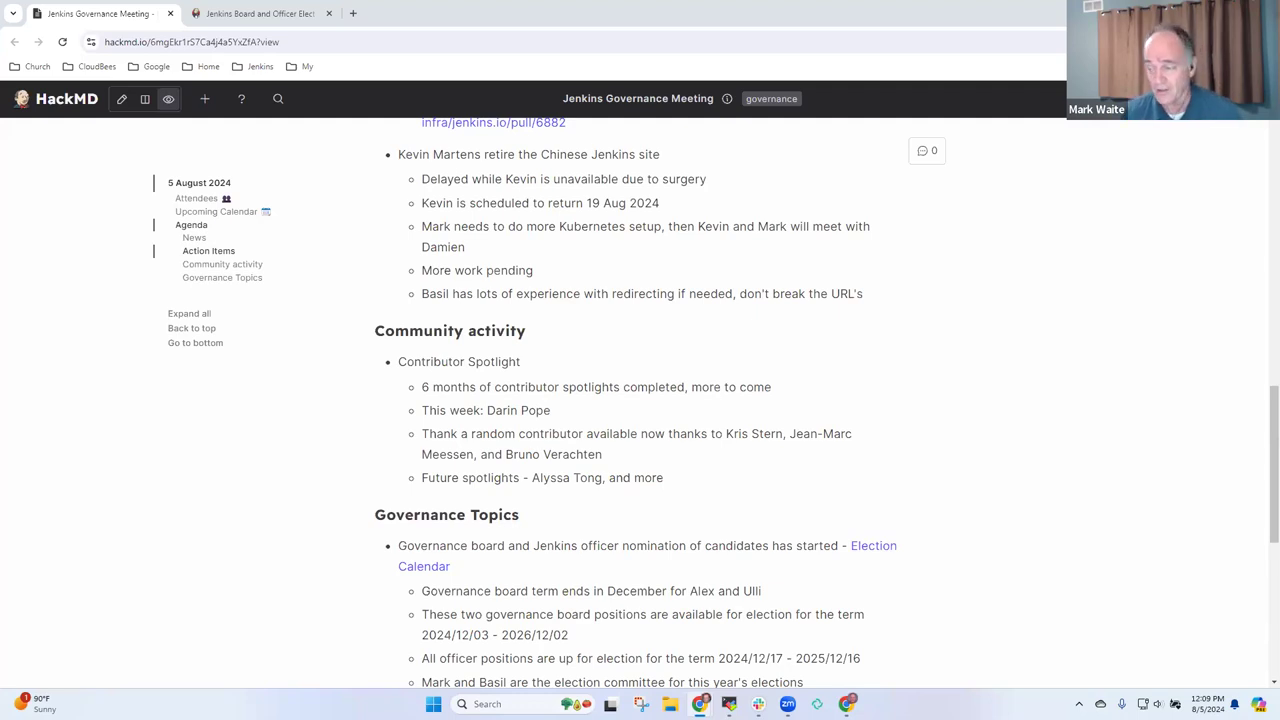
mouse_move(644, 332)
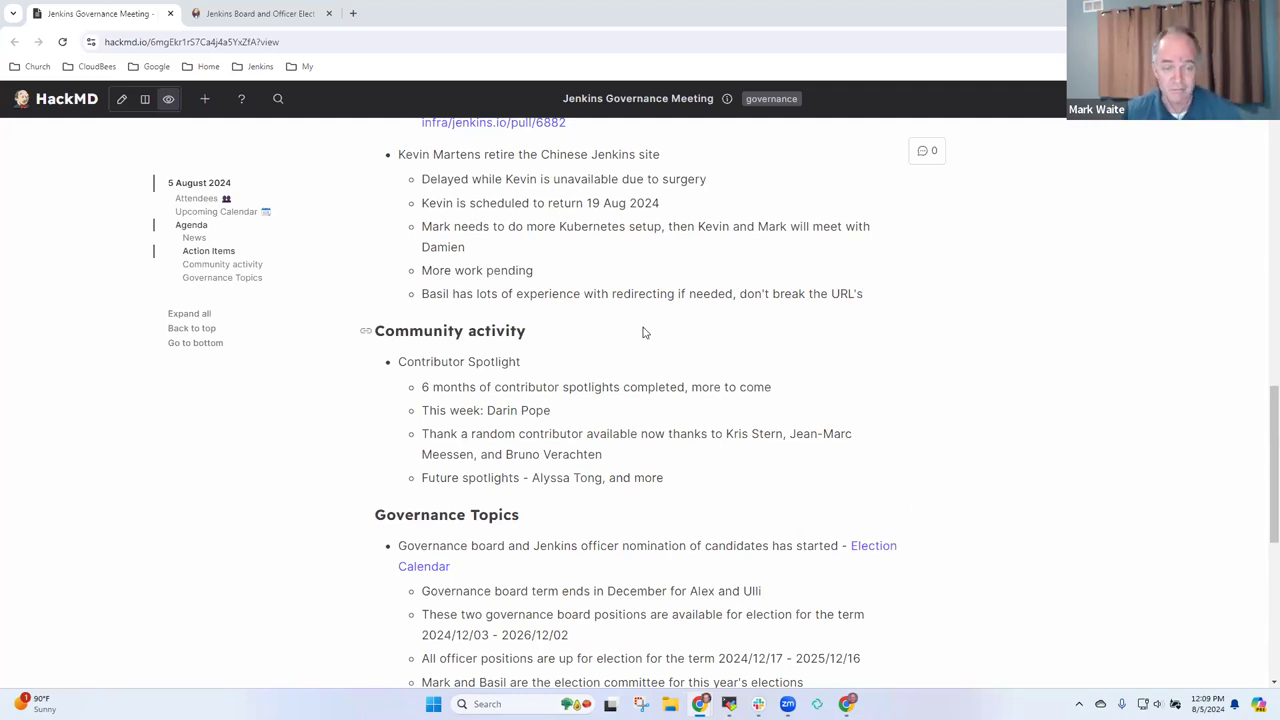
scroll(down, 3)
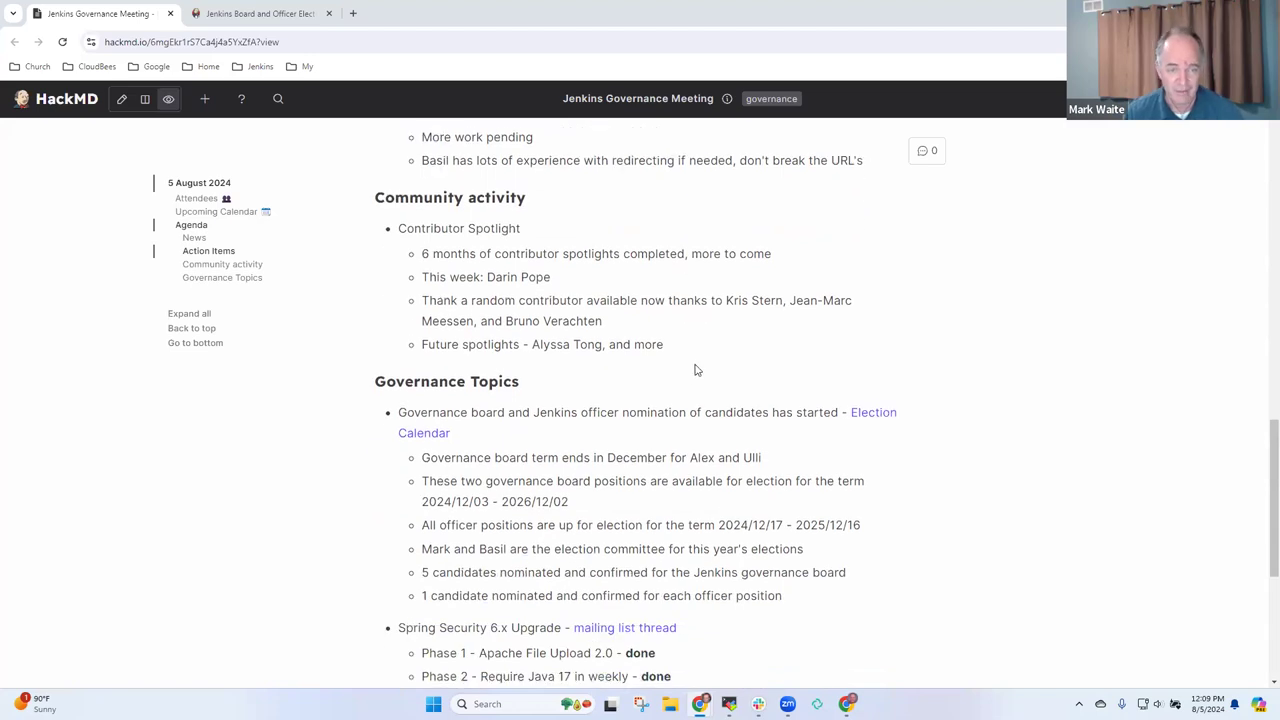
scroll(down, 3)
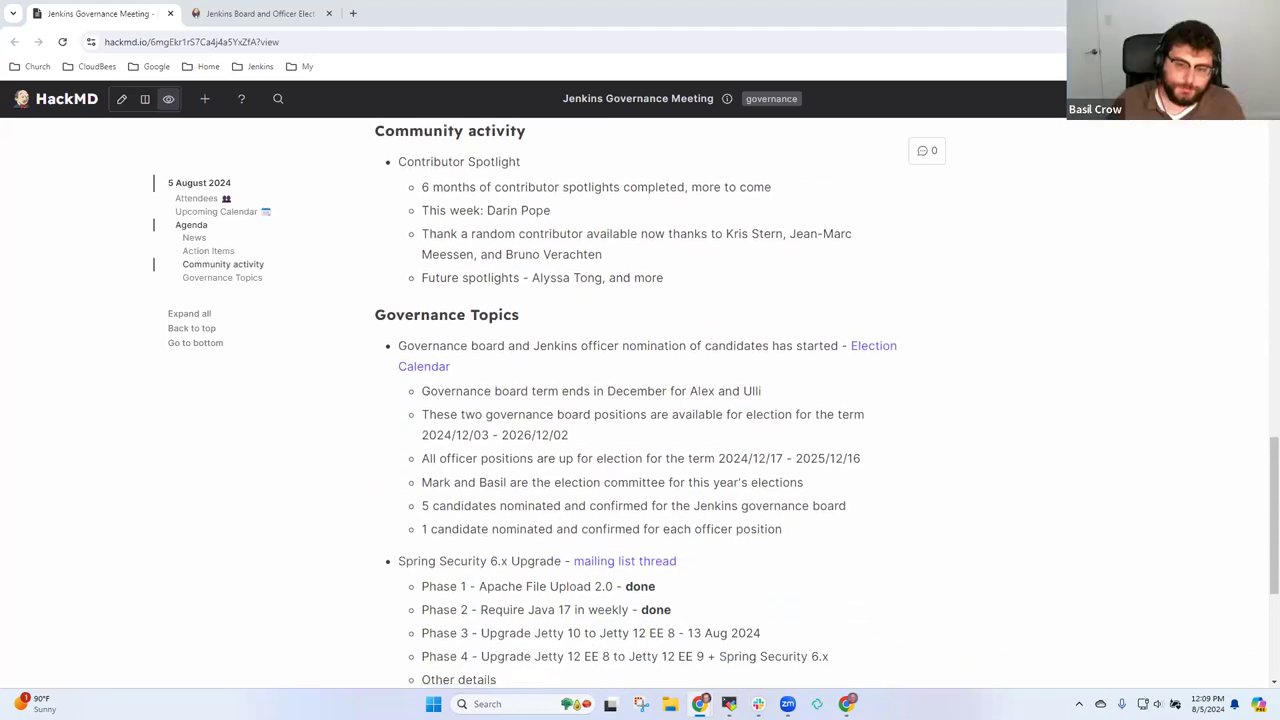
mouse_move(516, 296)
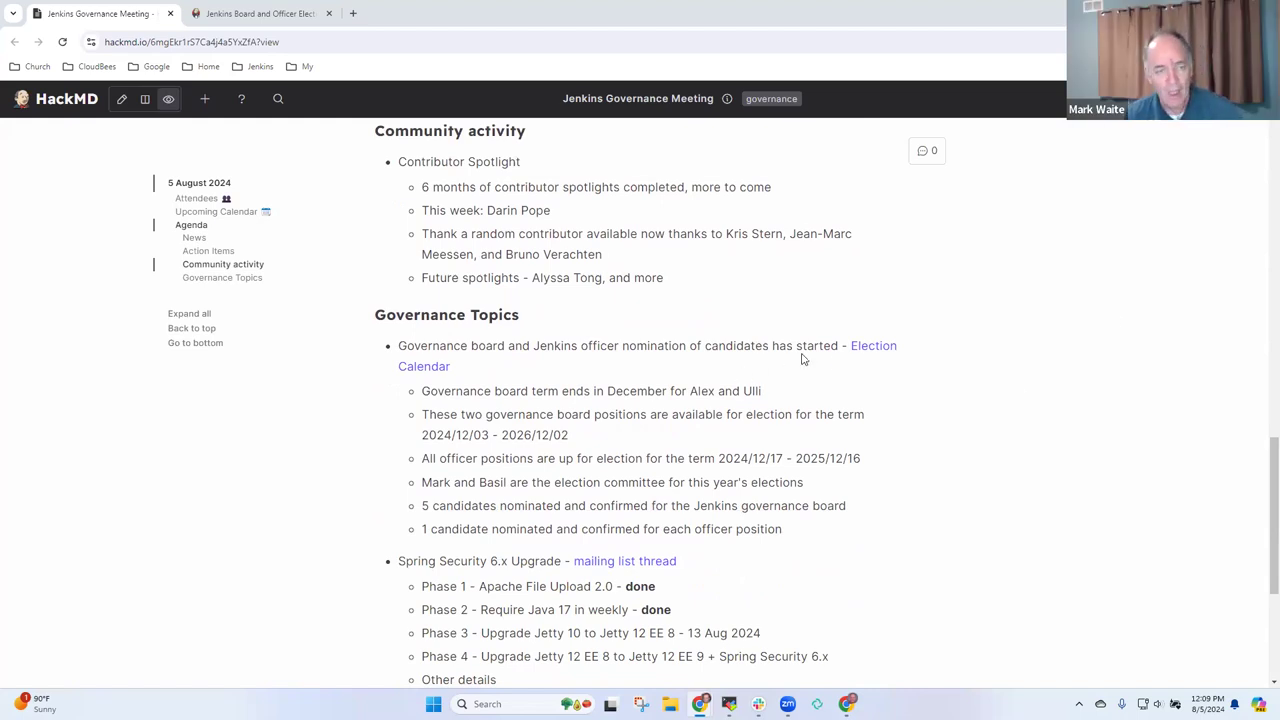
scroll(up, 3)
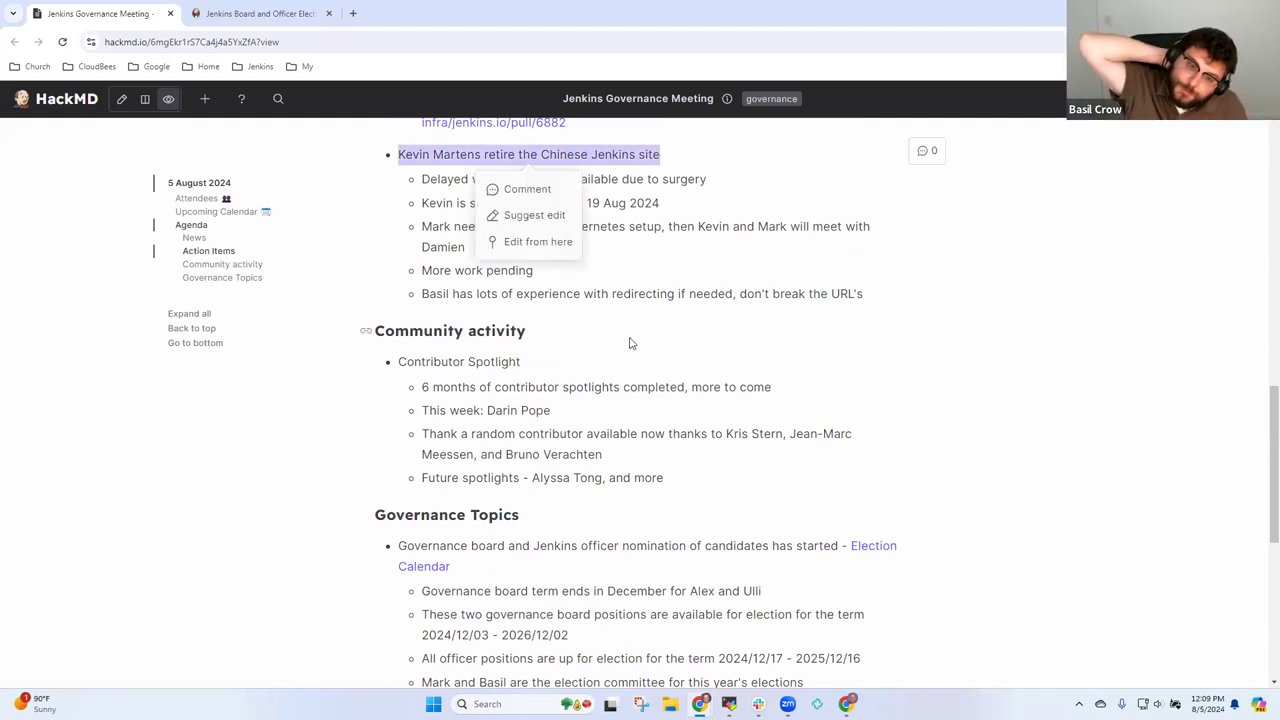
scroll(down, 3)
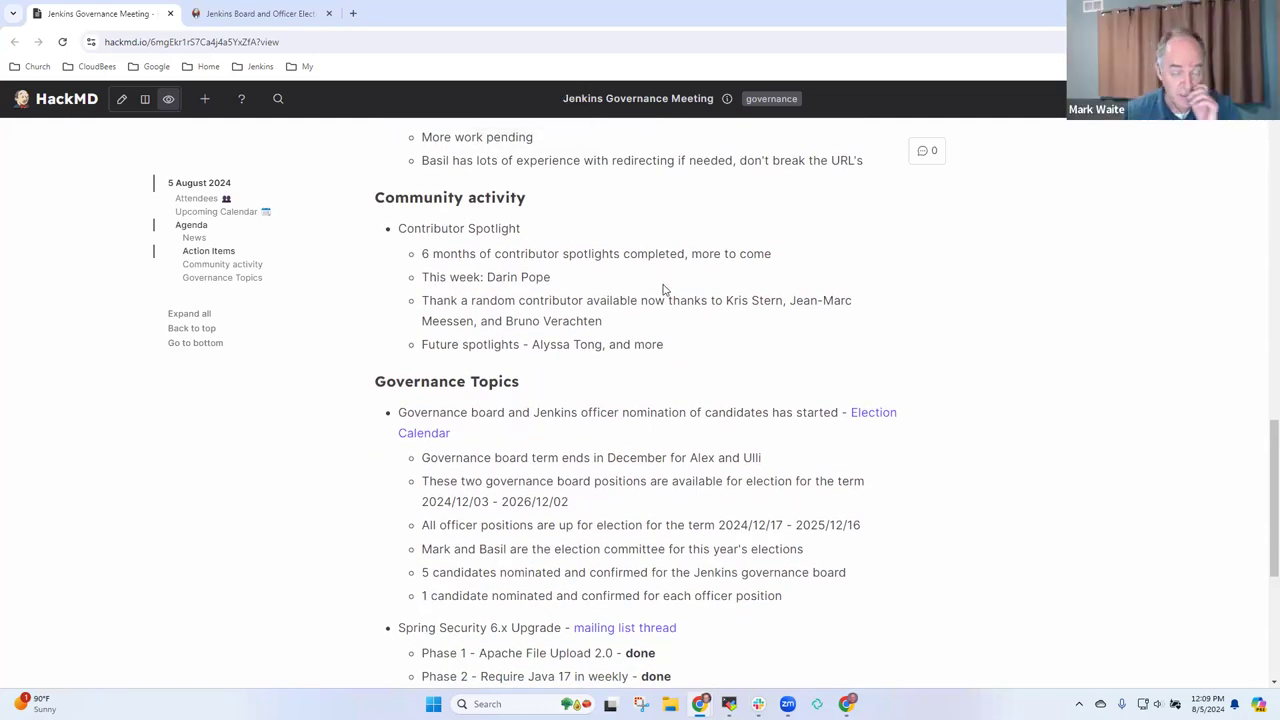
mouse_move(584, 336)
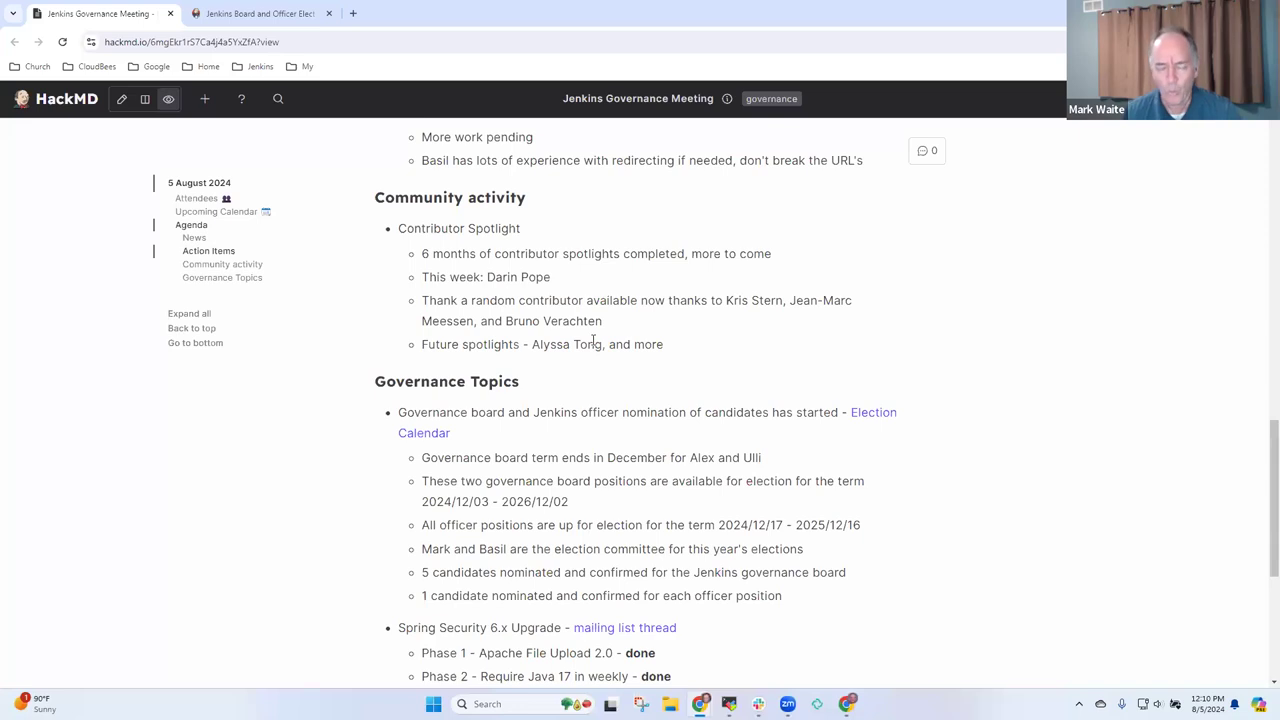
mouse_move(768, 278)
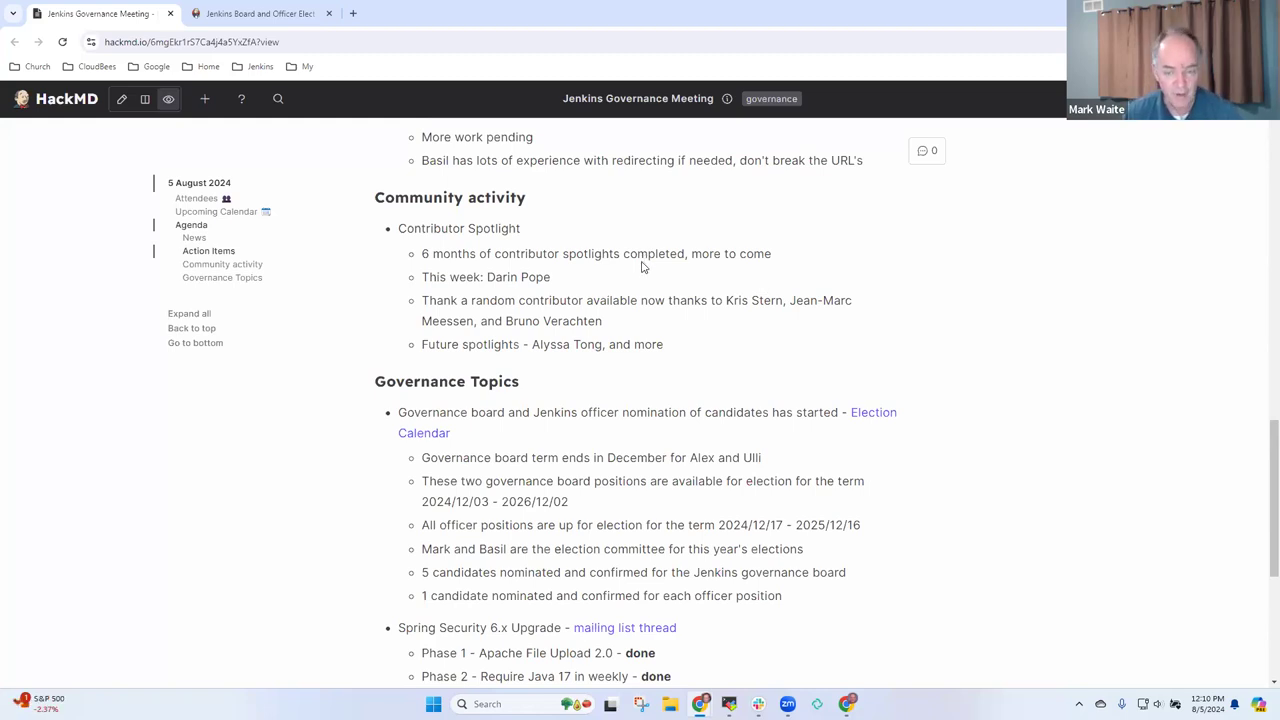
mouse_move(656, 272)
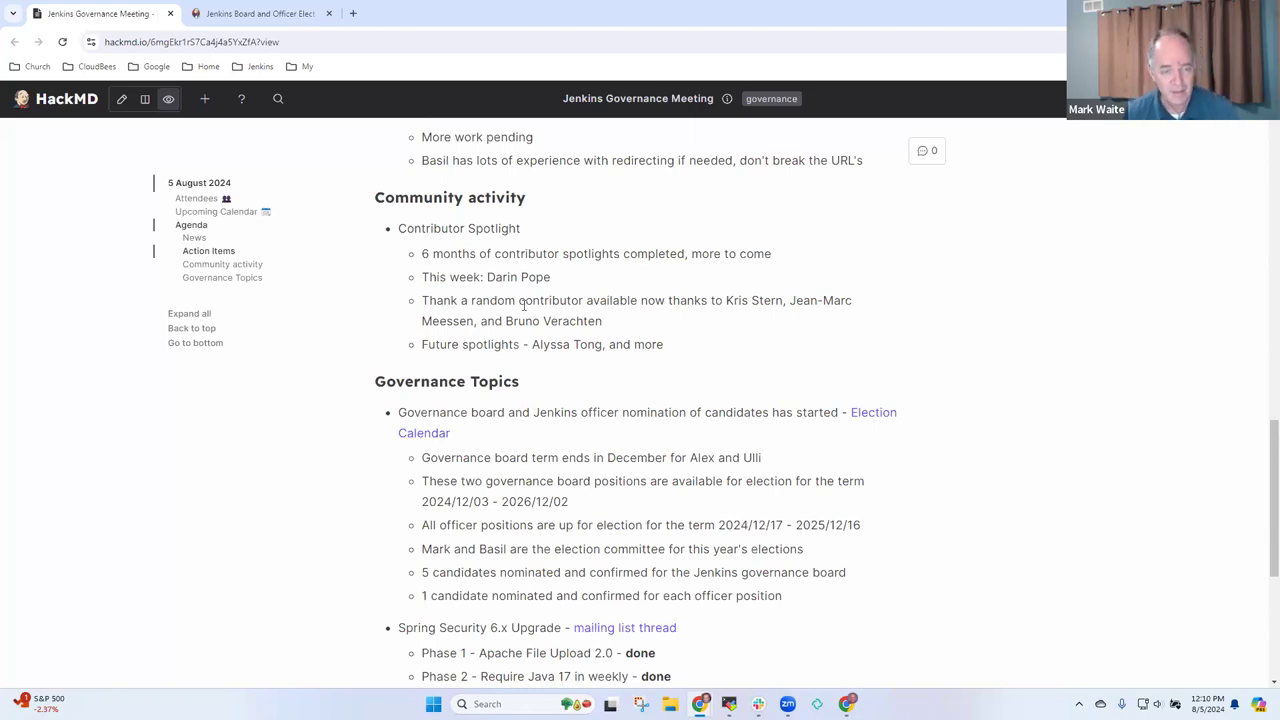
drag(472, 300, 636, 300)
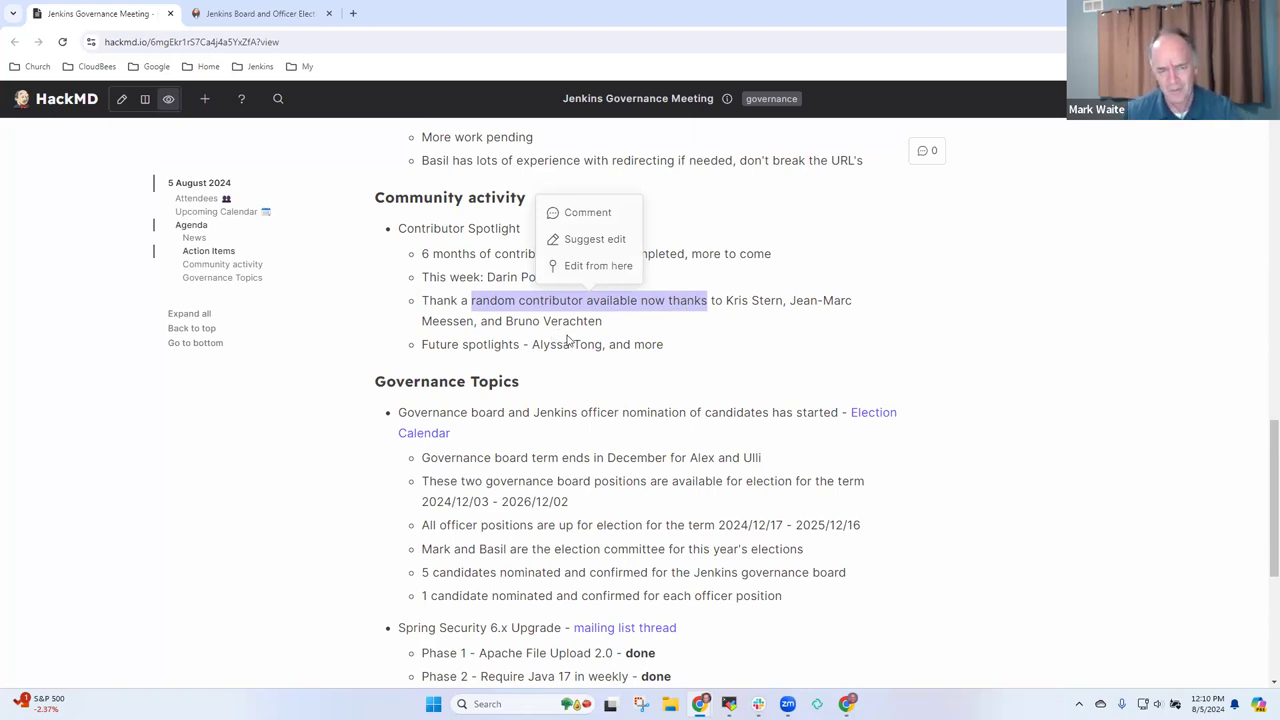
mouse_move(484, 344)
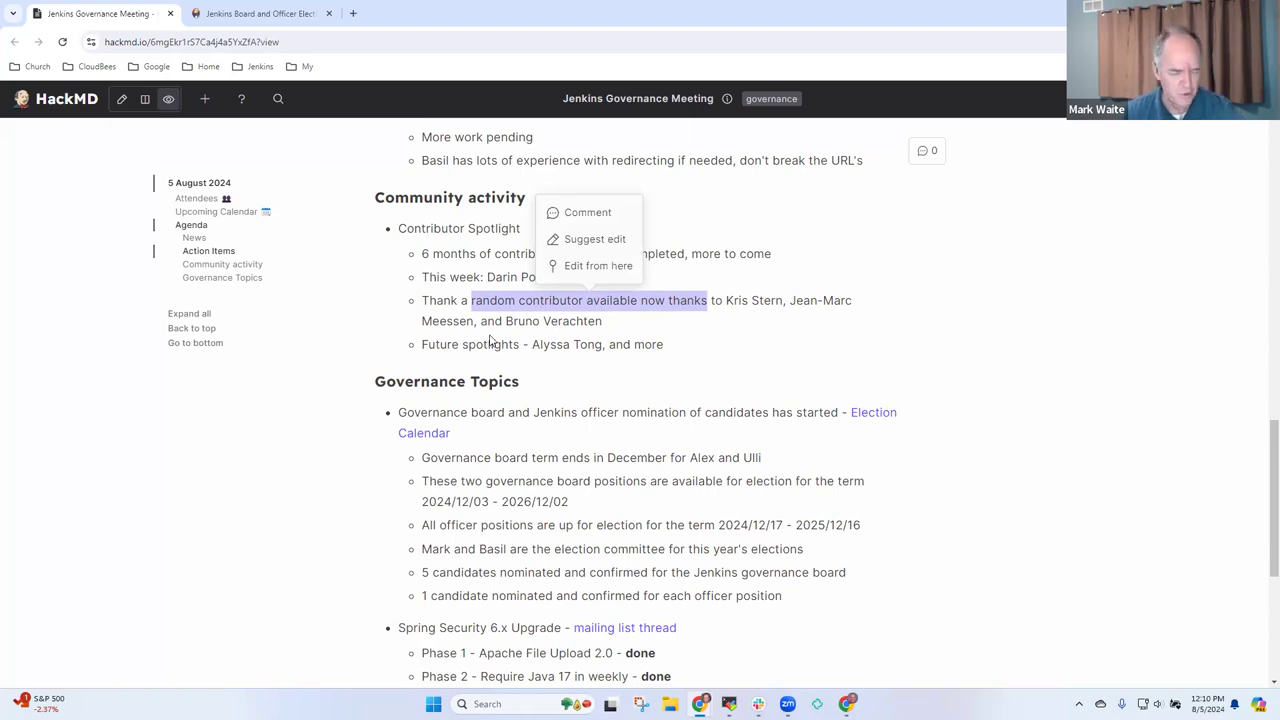
click(490, 340)
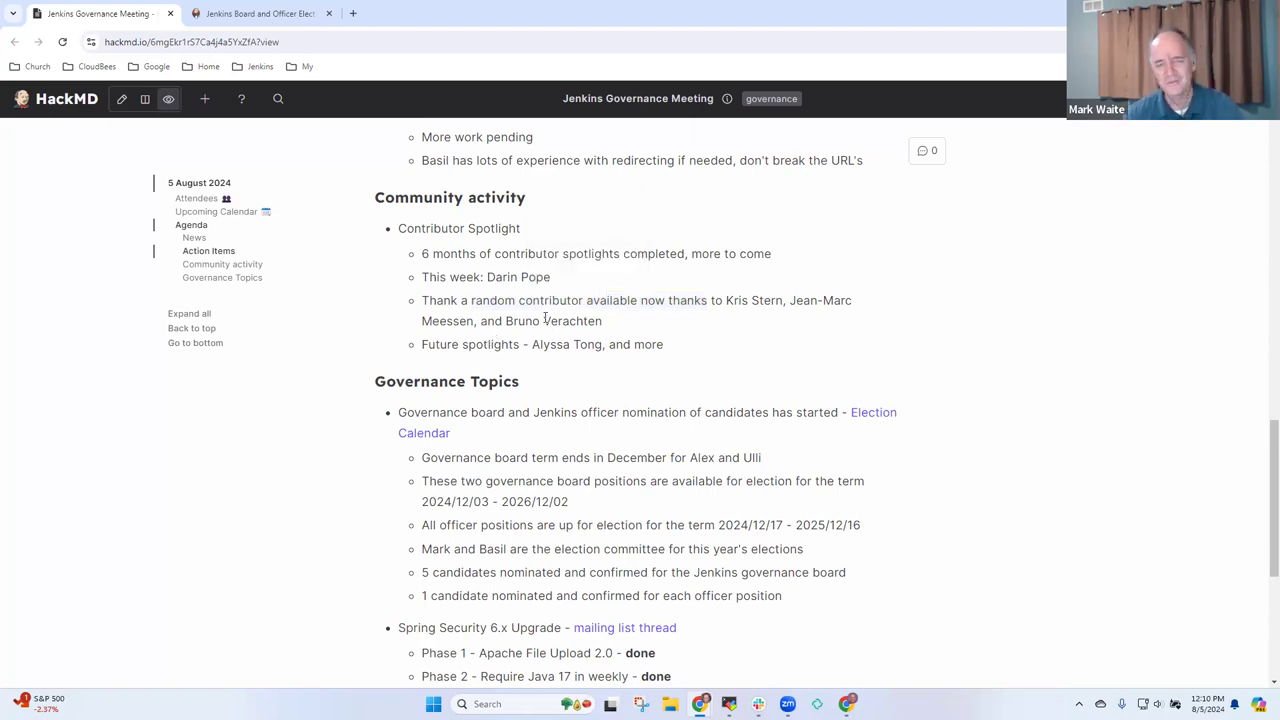
- Review the Governance Topics election items, highlighting Alex and Ulli's names and the candidates line
scroll(down, 3)
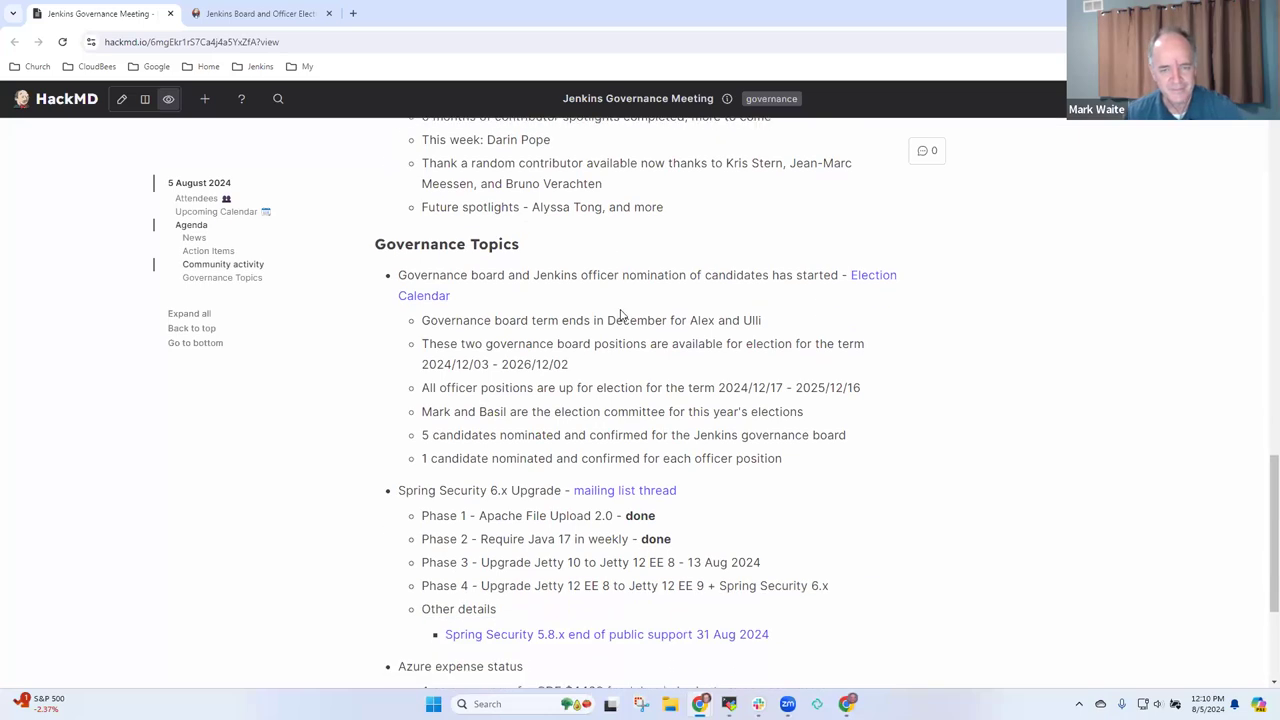
scroll(down, 3)
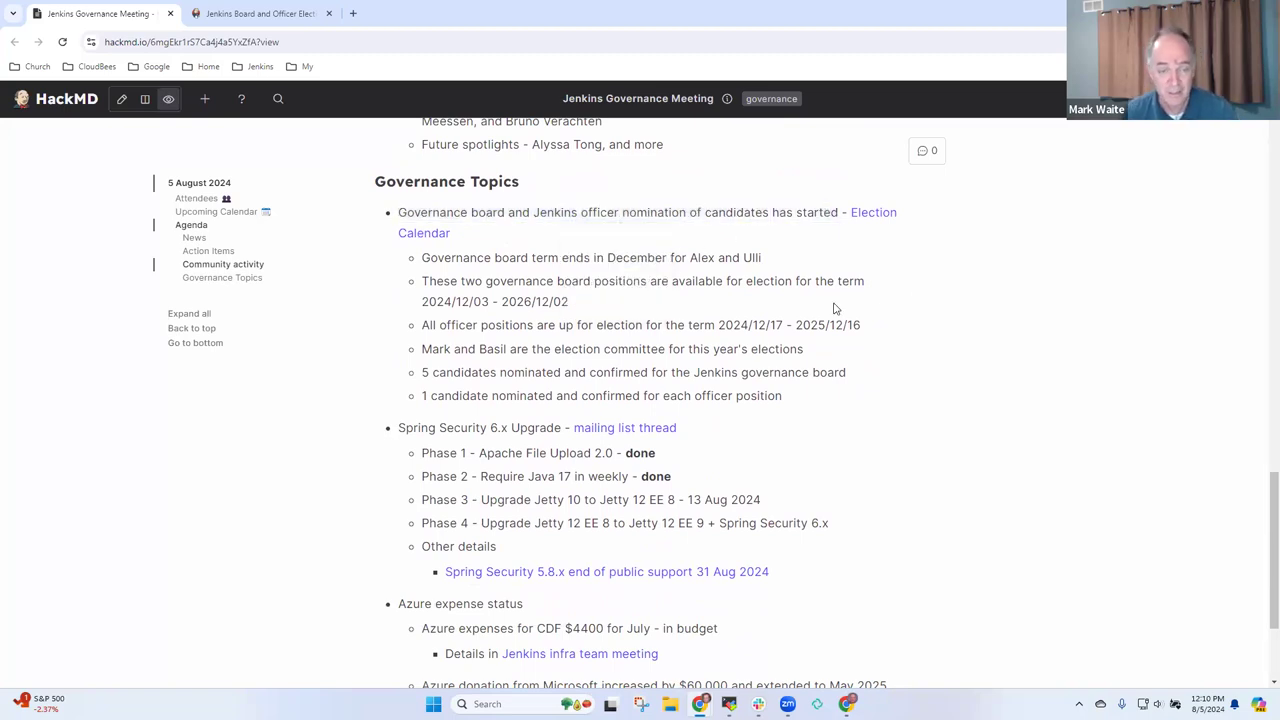
double_click(724, 256)
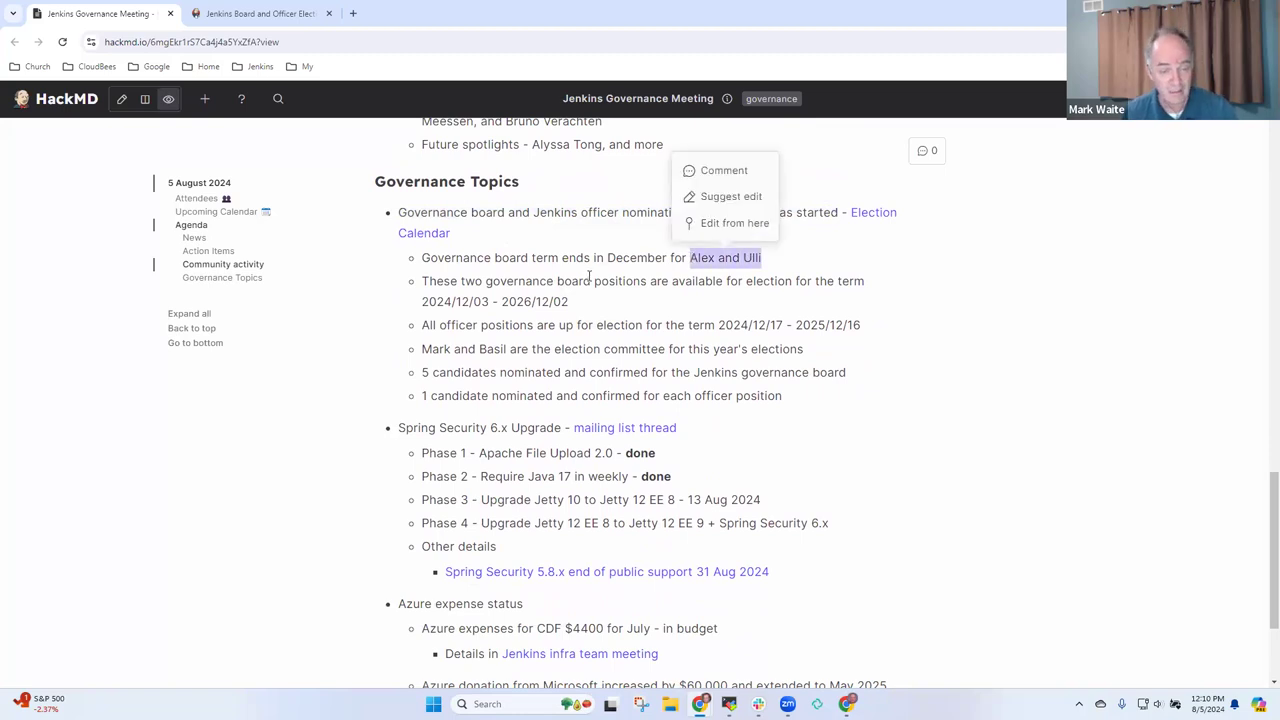
mouse_move(510, 300)
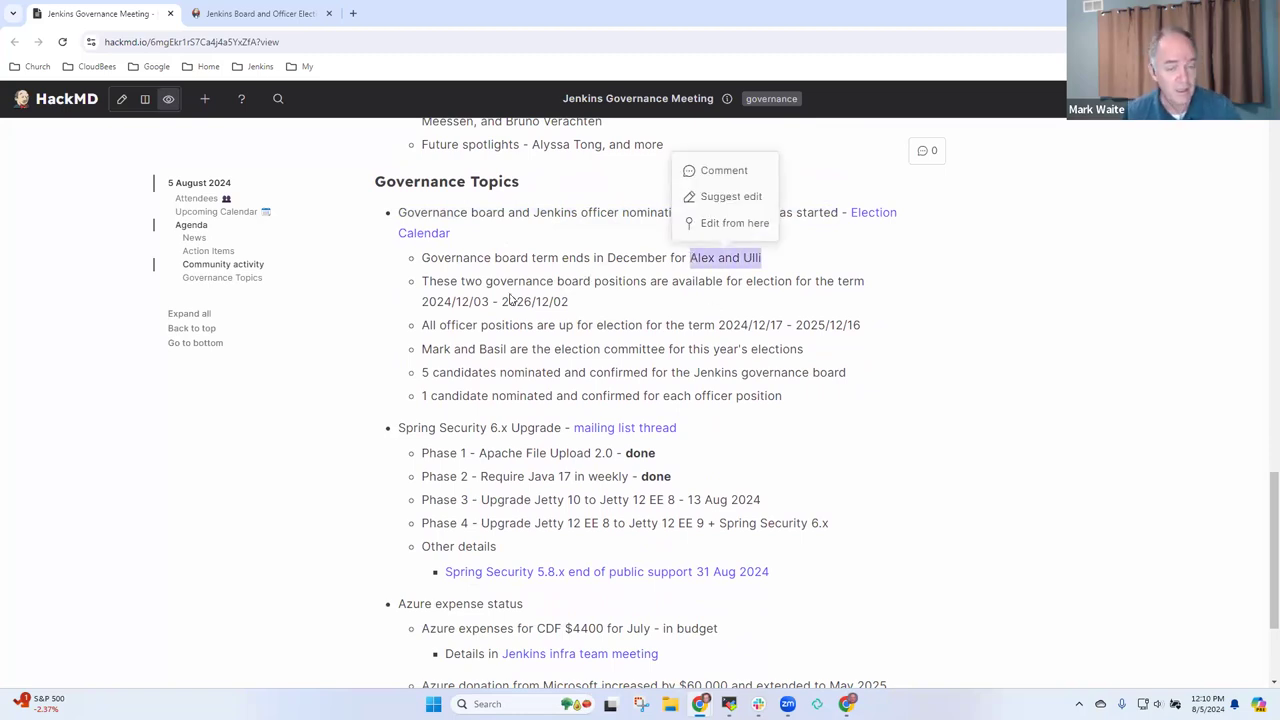
click(590, 308)
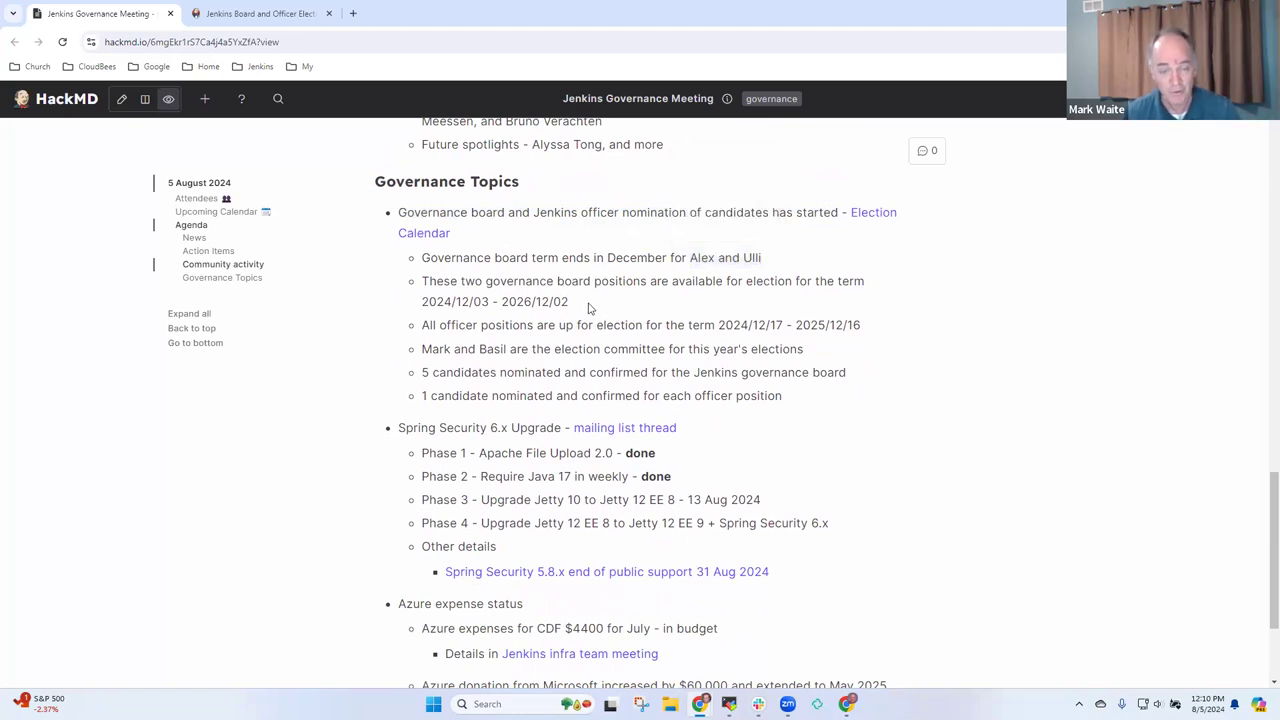
mouse_move(616, 302)
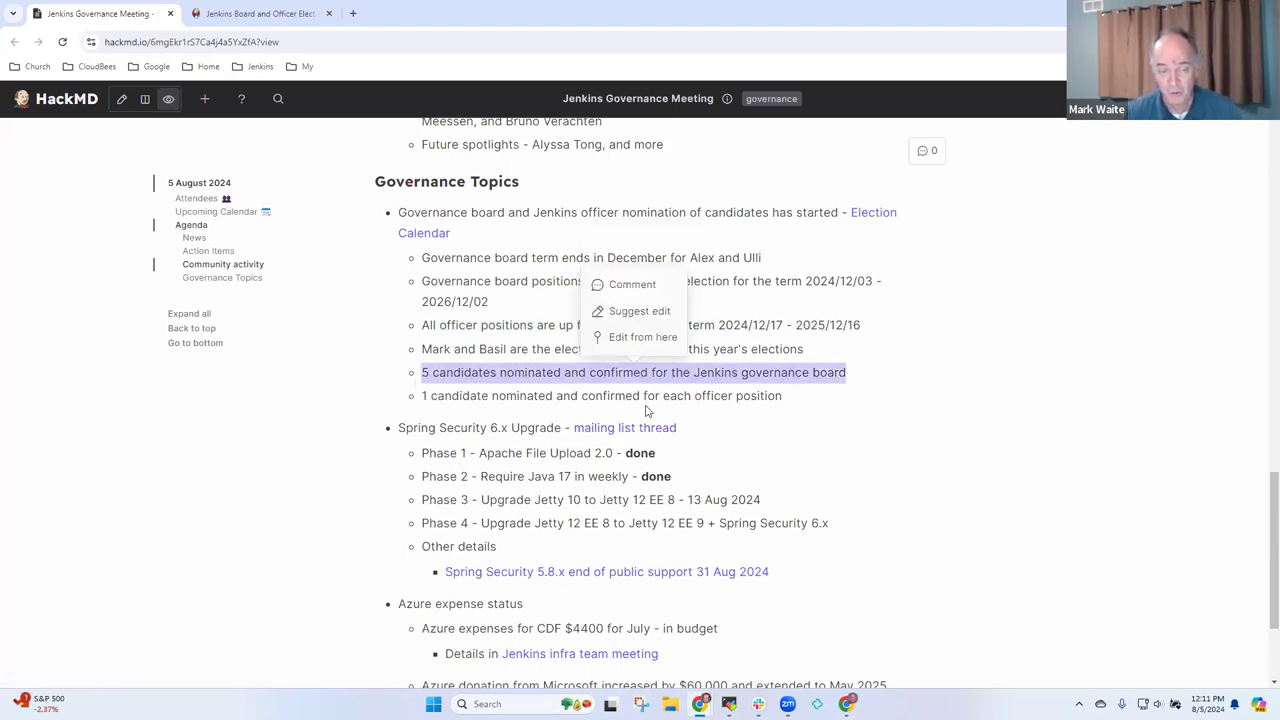
click(792, 400)
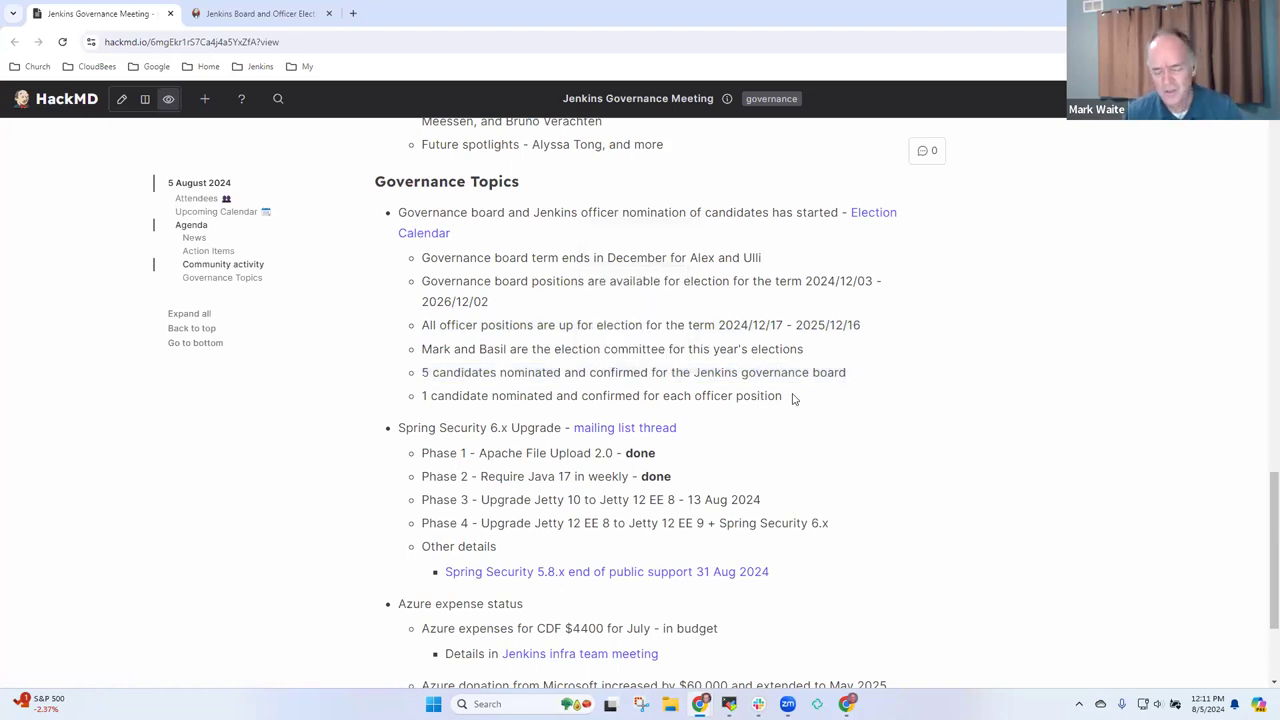
mouse_move(808, 408)
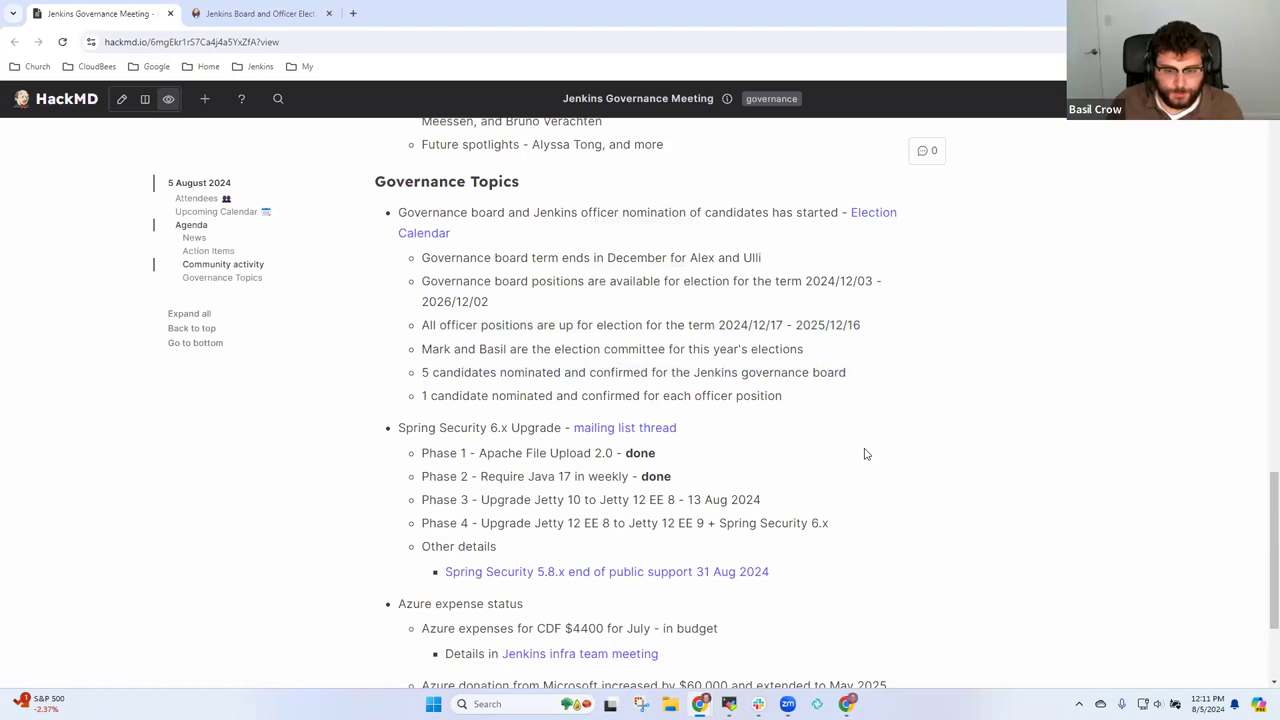
- Write Phase 3 notes on compatibility tests, core pull request, lock-step plugin releases and HTTP request plugin
scroll(down, 3)
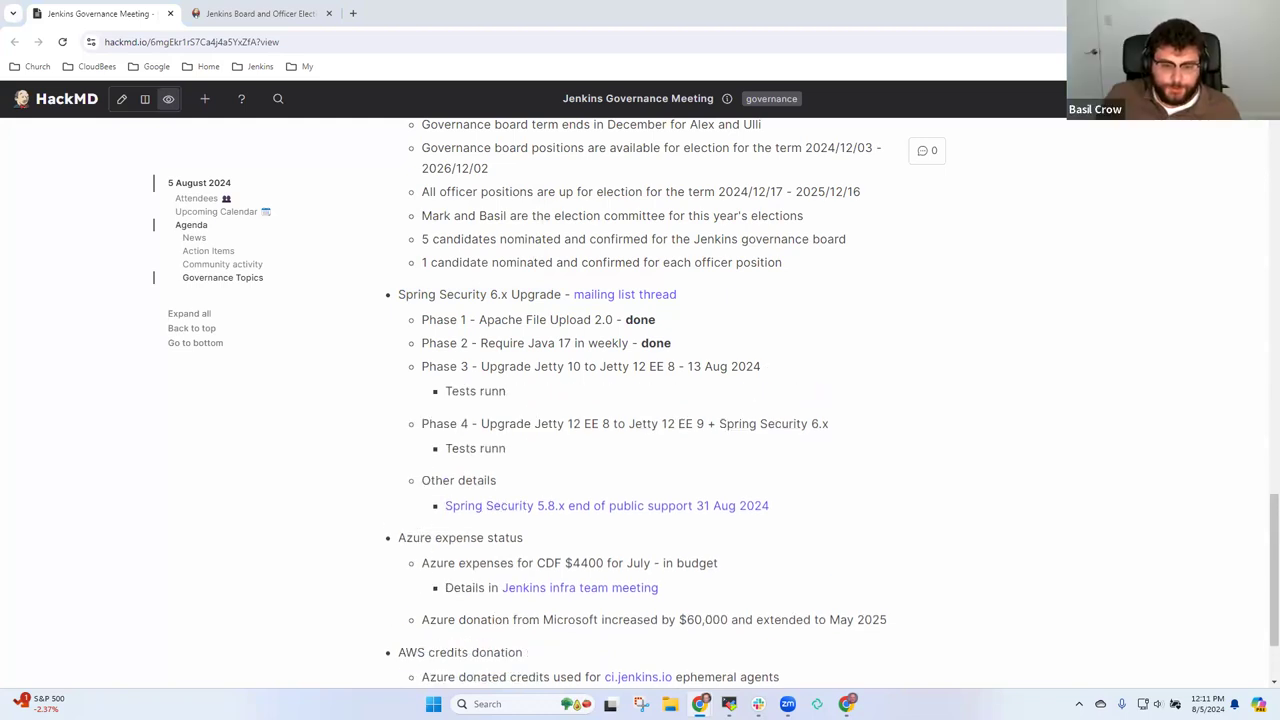
text(ning in plugin compatibility tester)
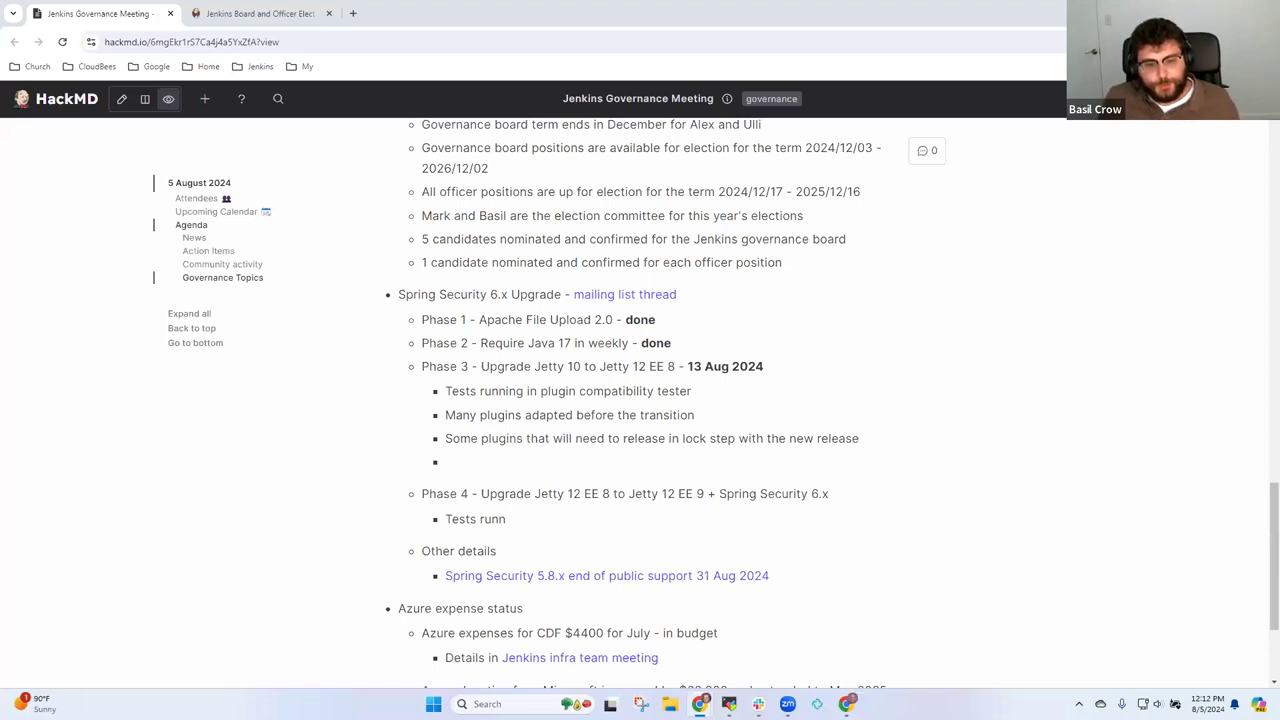
scroll(down, 3)
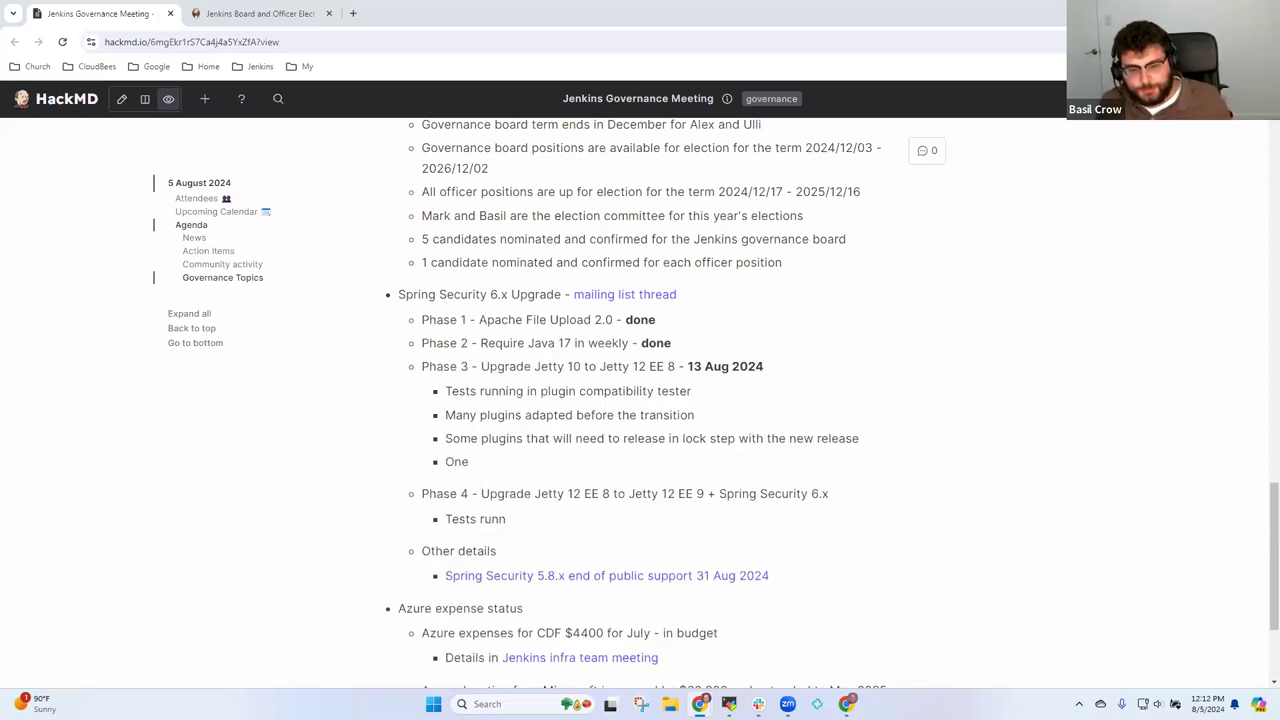
text(more plugh)
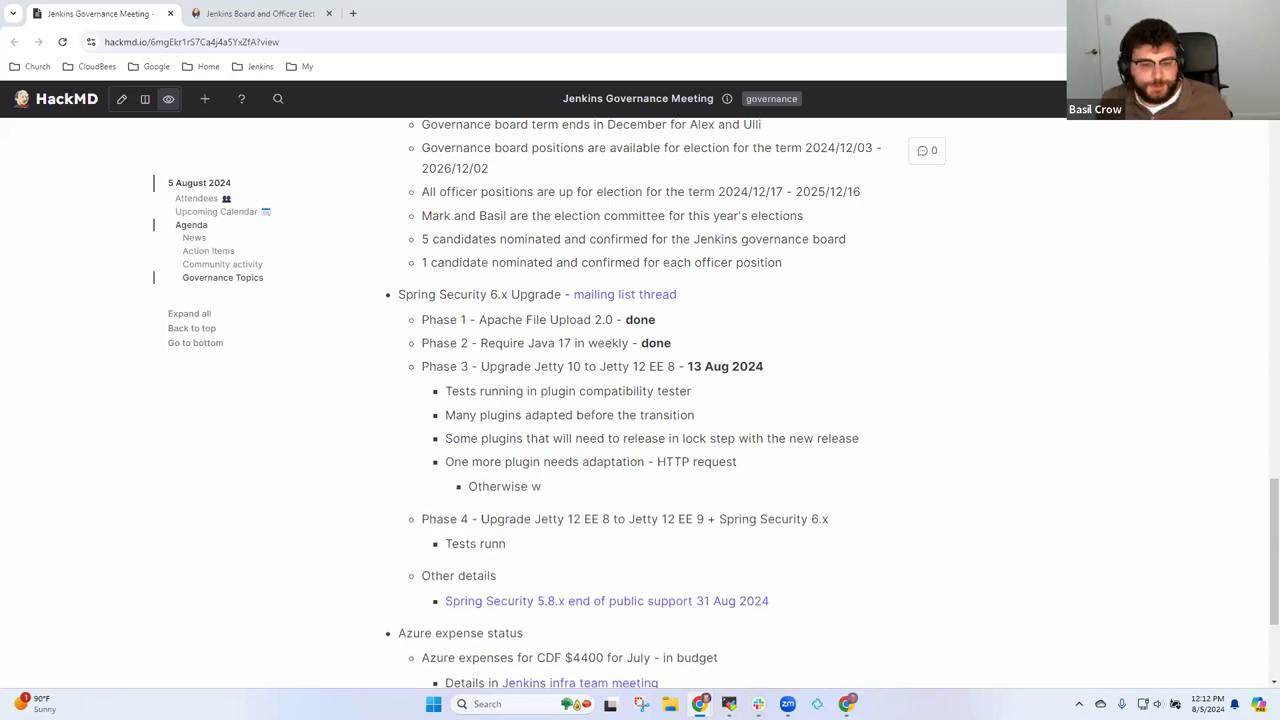
text(e nneed to exclude its test from plugin BOM)
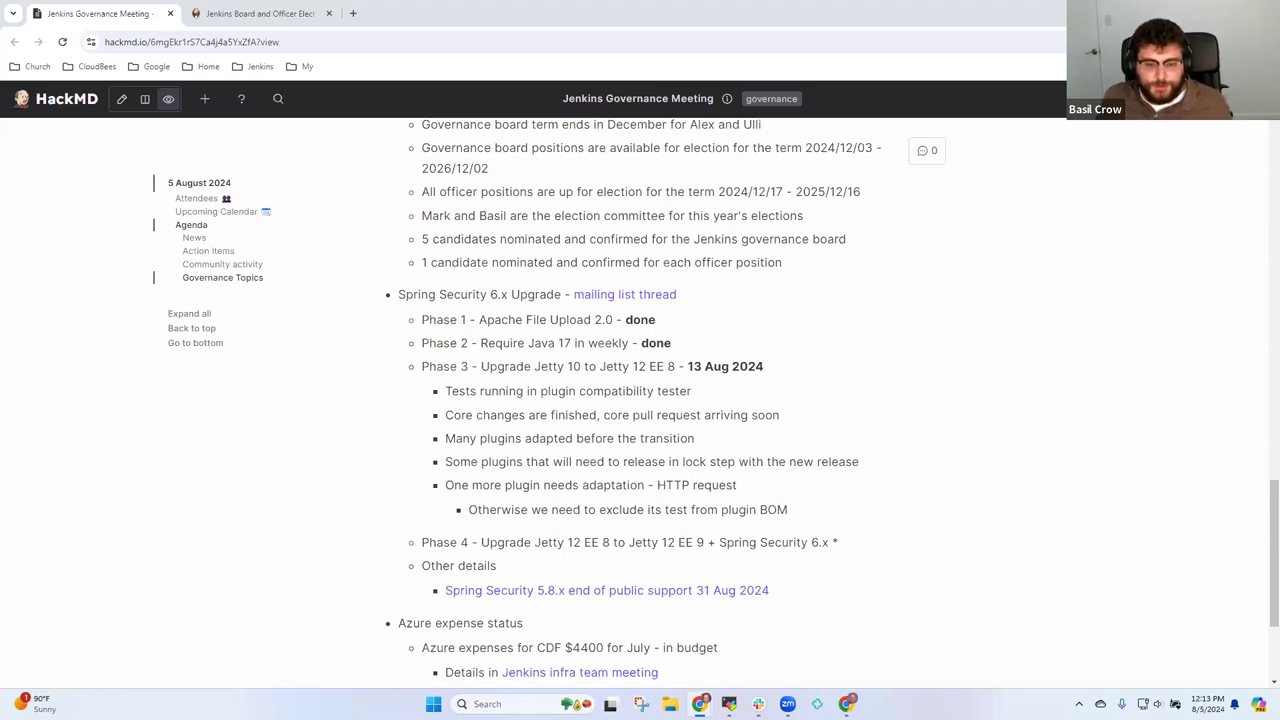
- Write Phase 4 notes on security review, 'No date selected', CloudBees checks and waiting for the release
scroll(up, 3)
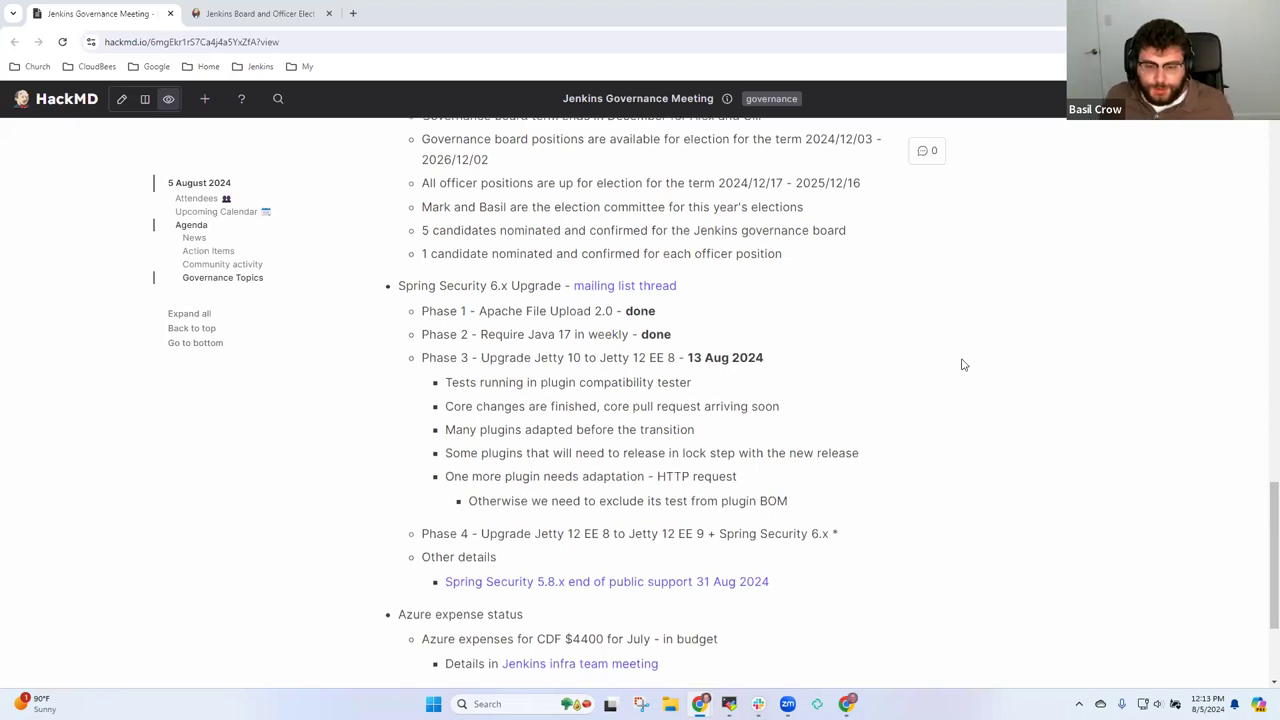
scroll(down, 3)
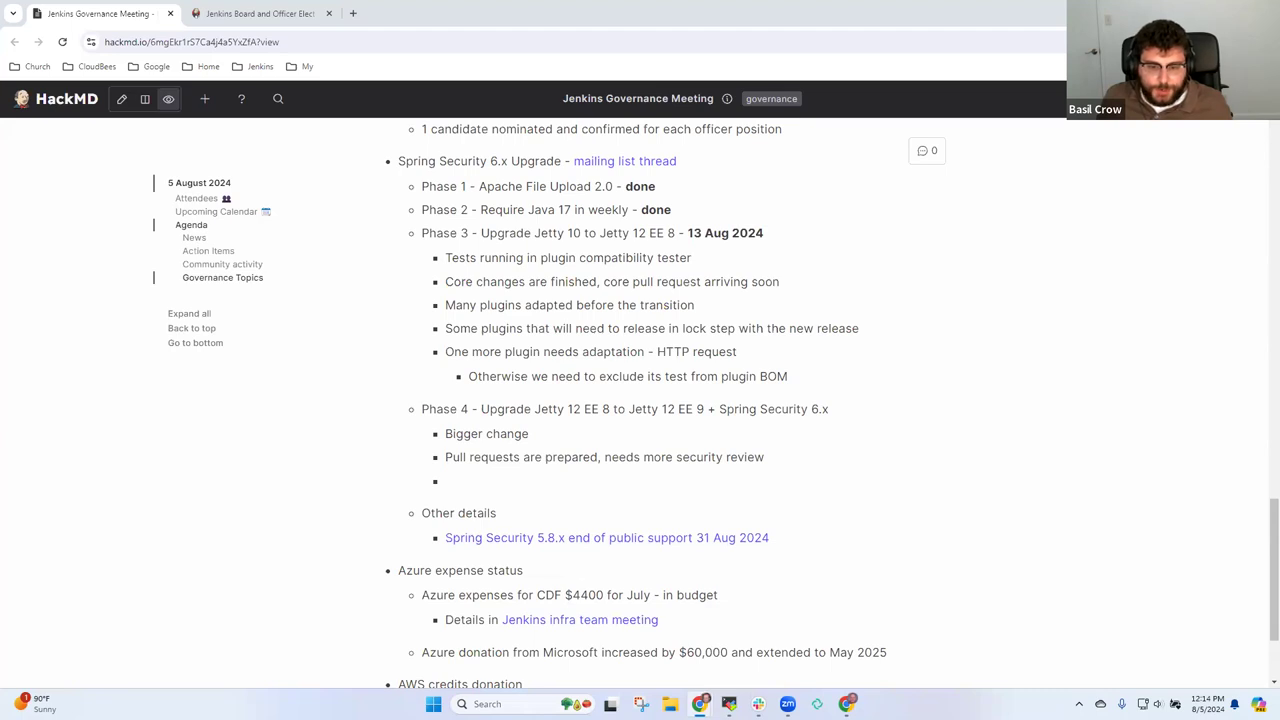
text(No d)
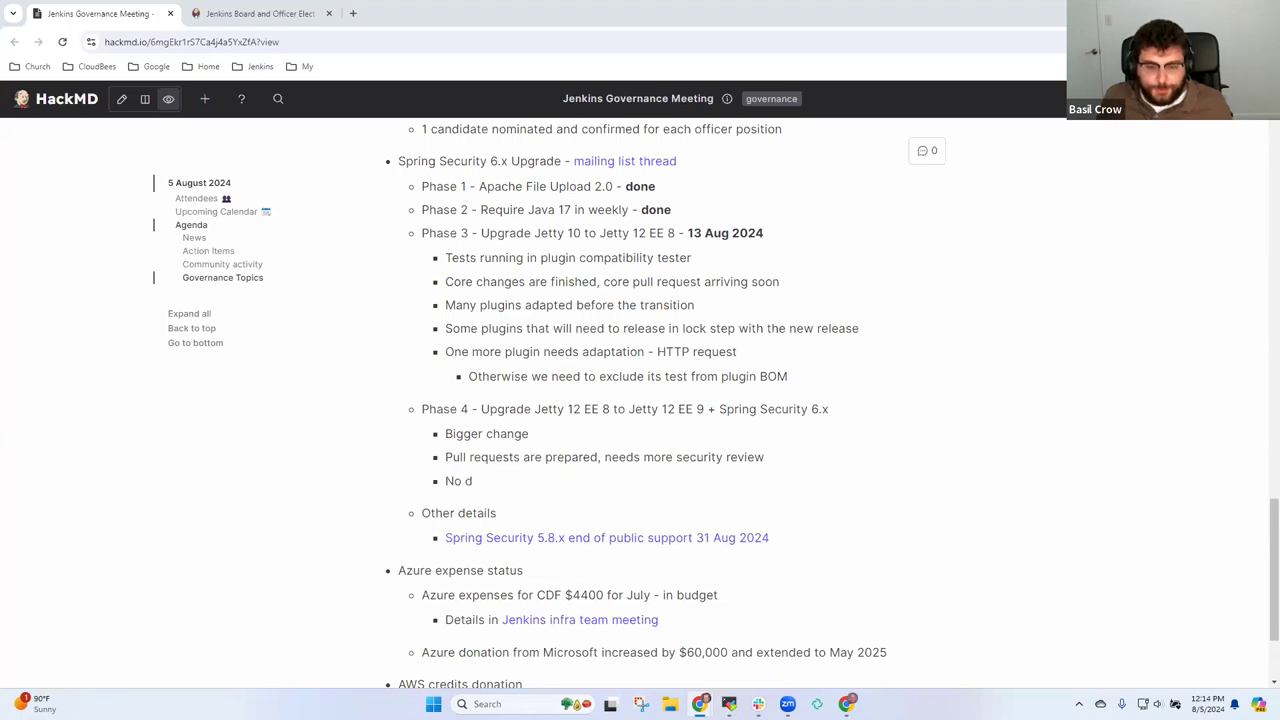
text(ate select4d)
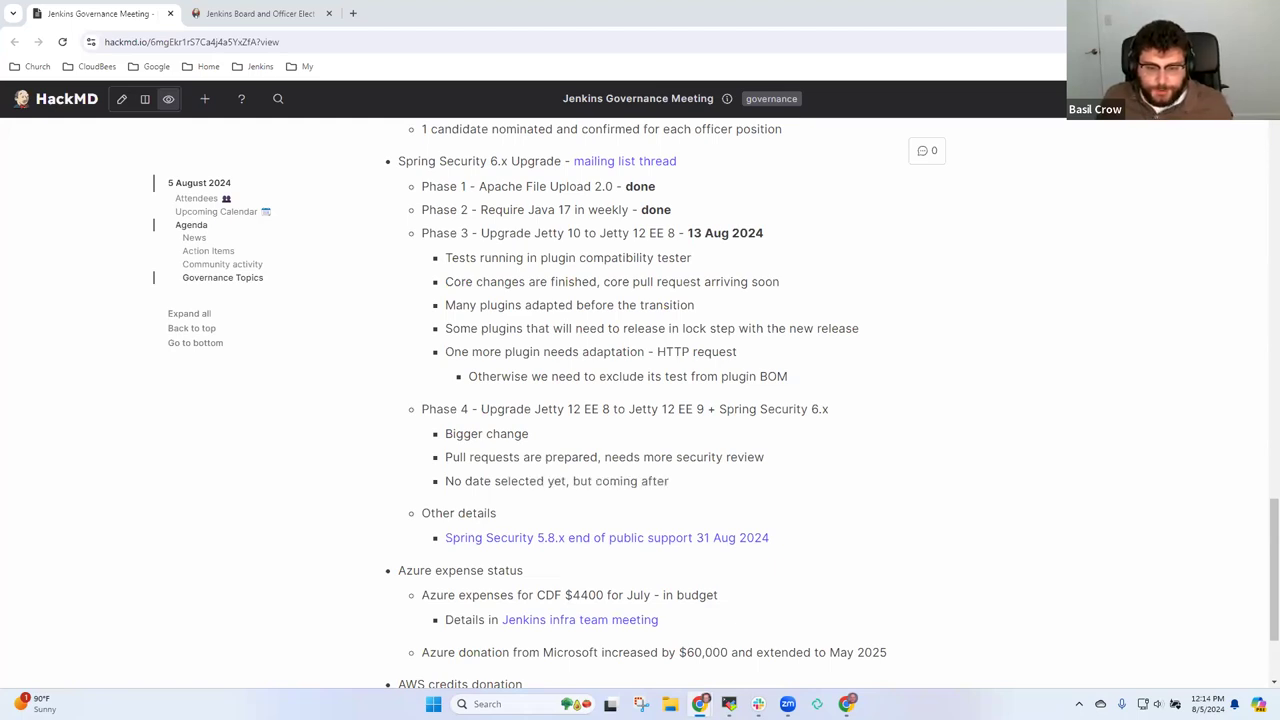
text(EE 8)
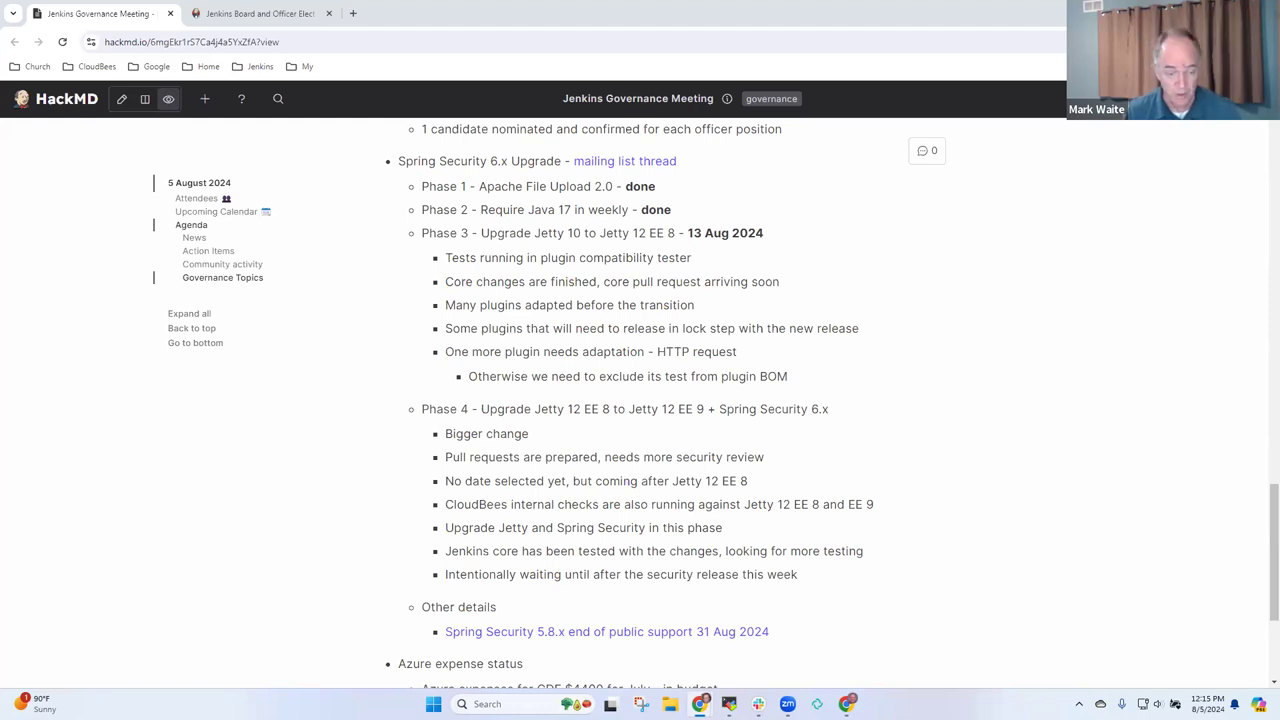
mouse_move(736, 404)
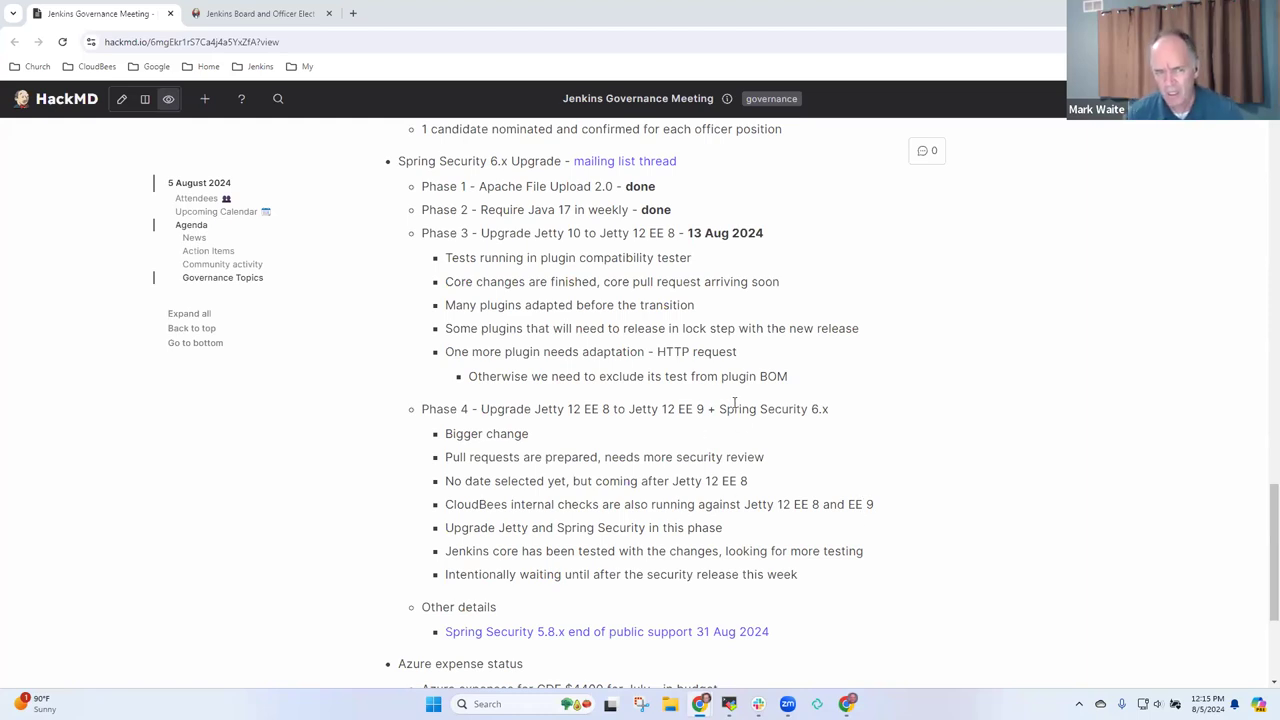
scroll(down, 3)
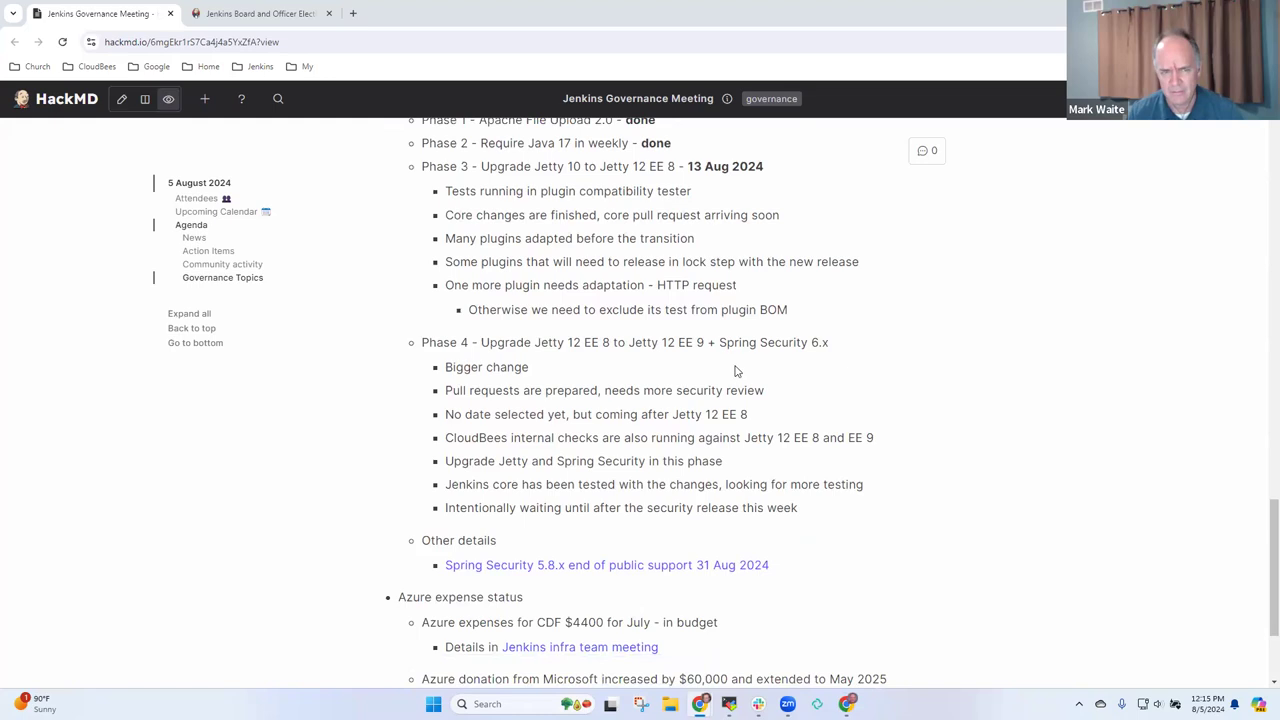
- Scroll back to the end of the Phase 4 points to start a new bullet
scroll(up, 3)
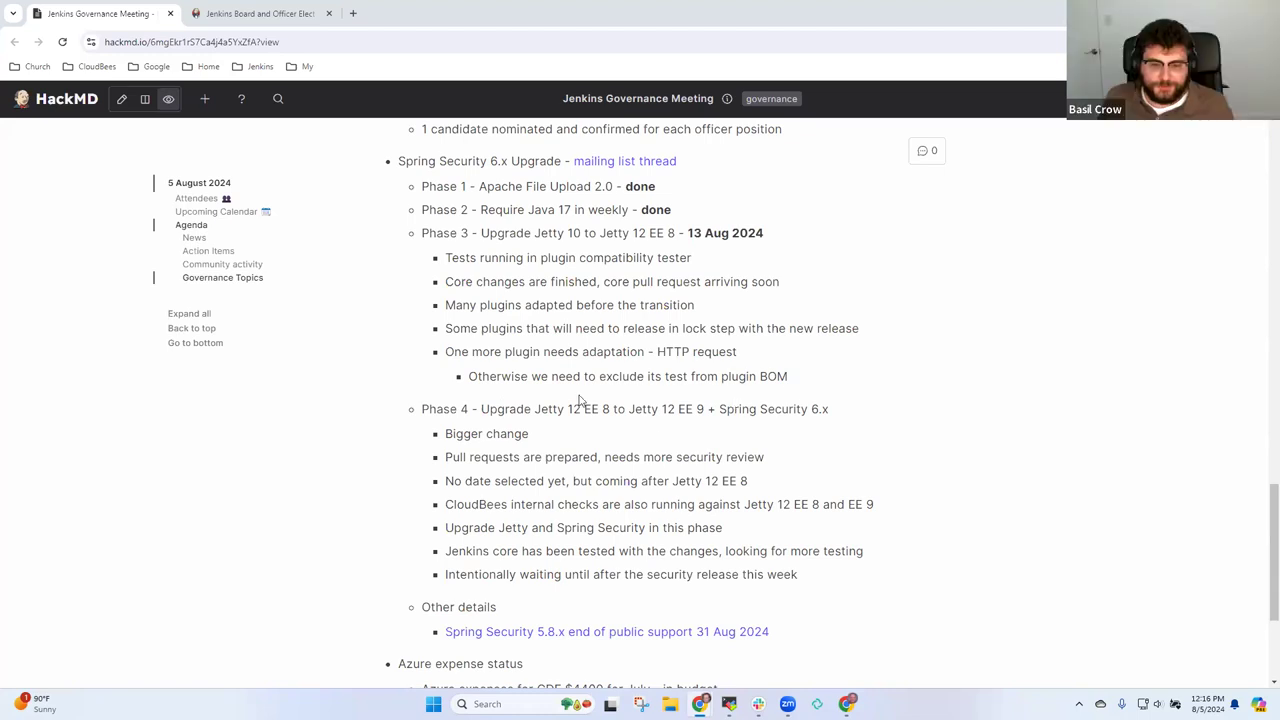
mouse_move(792, 456)
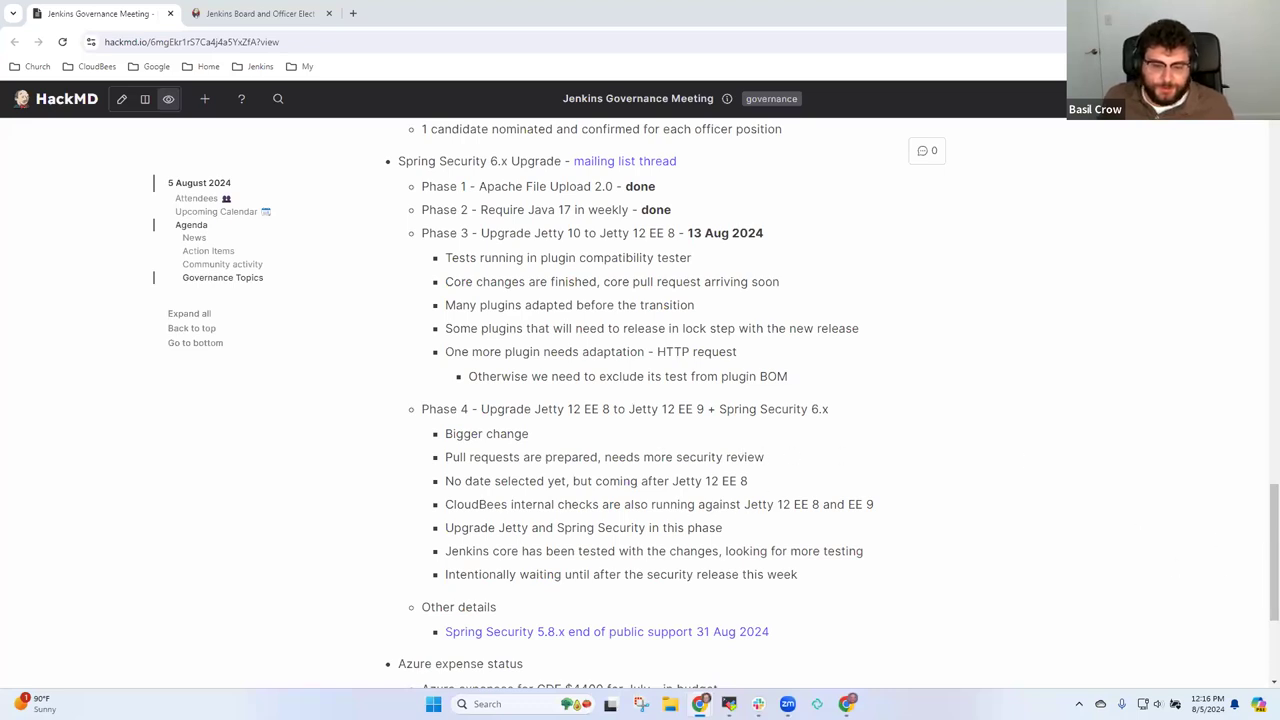
mouse_move(904, 448)
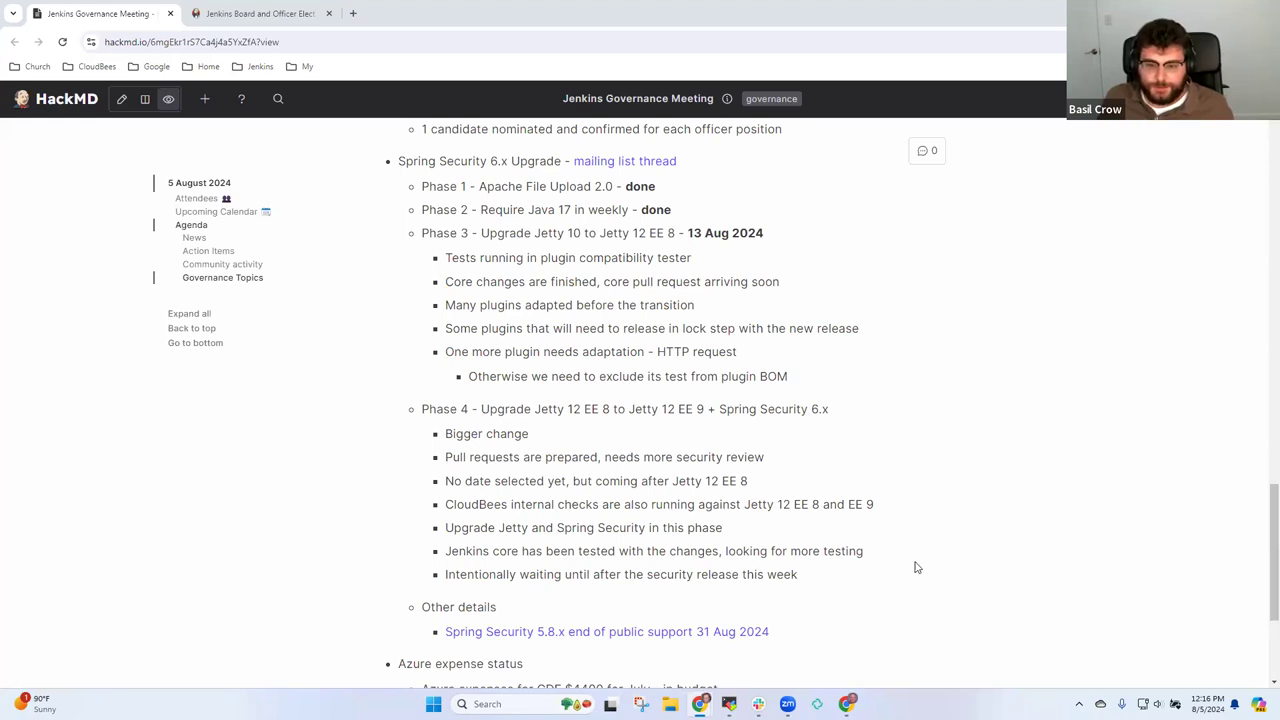
mouse_move(888, 496)
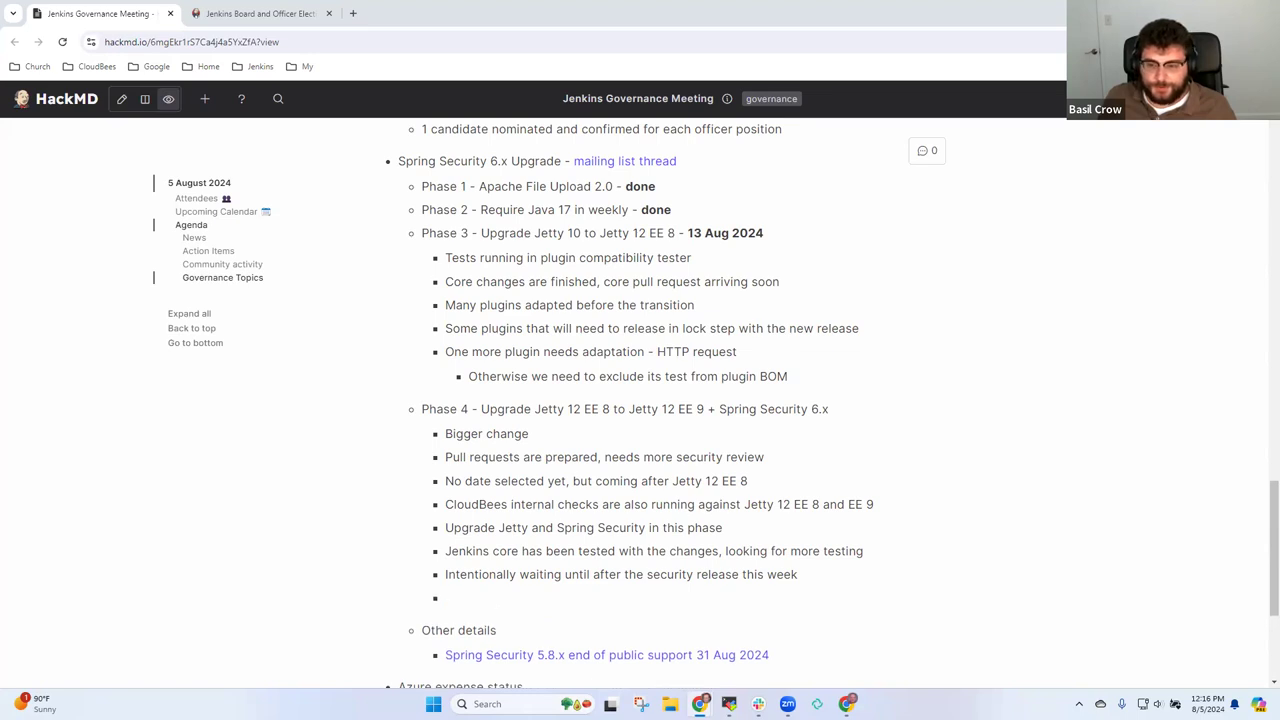
- Write the 'Remember that plugin updates…' bullet with Env Inject documentation, larger fix and duplicates sub-points
text(Remember that plugin updates needed at same time as this upgrade)
text(Some pl)
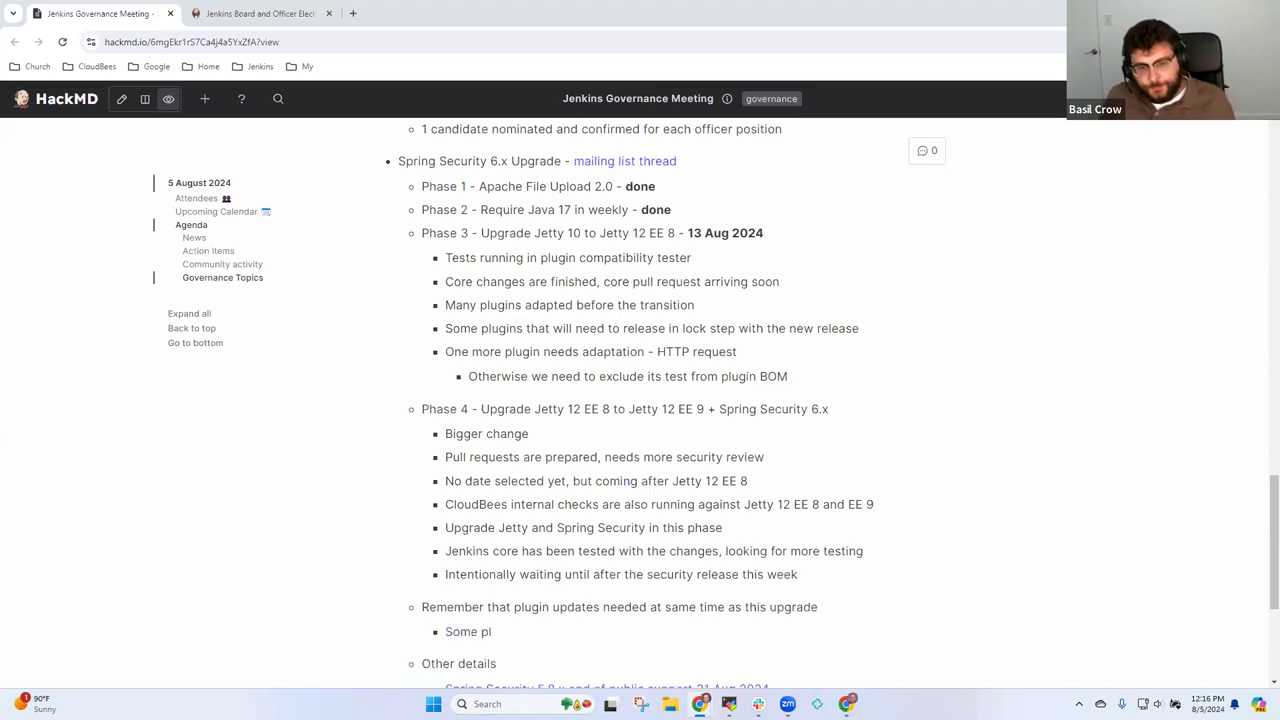
scroll(down, 3)
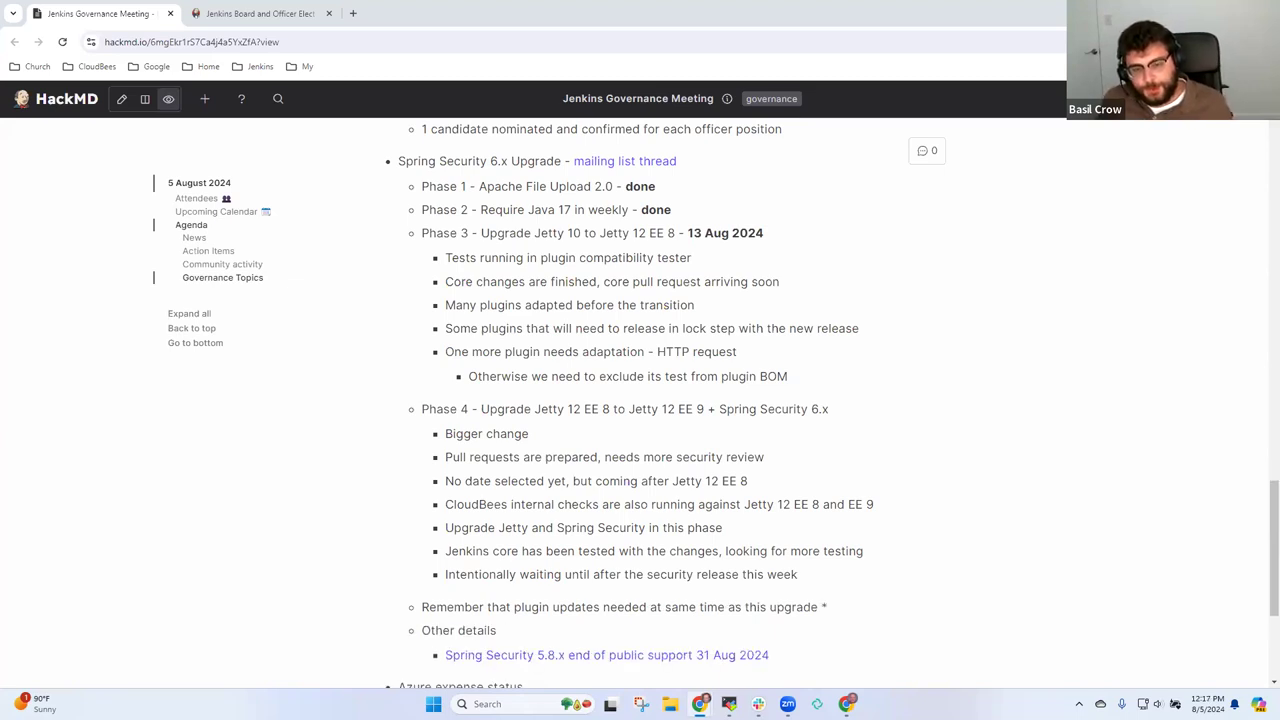
scroll(down, 3)
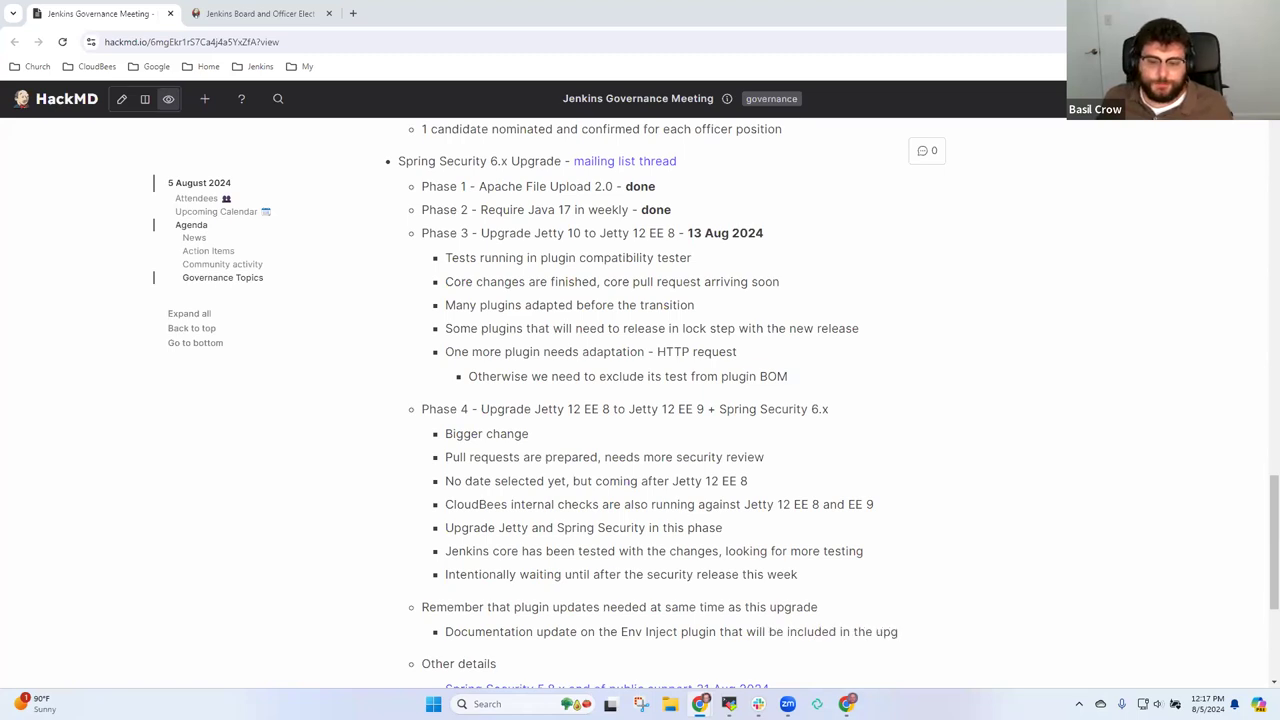
scroll(down, 3)
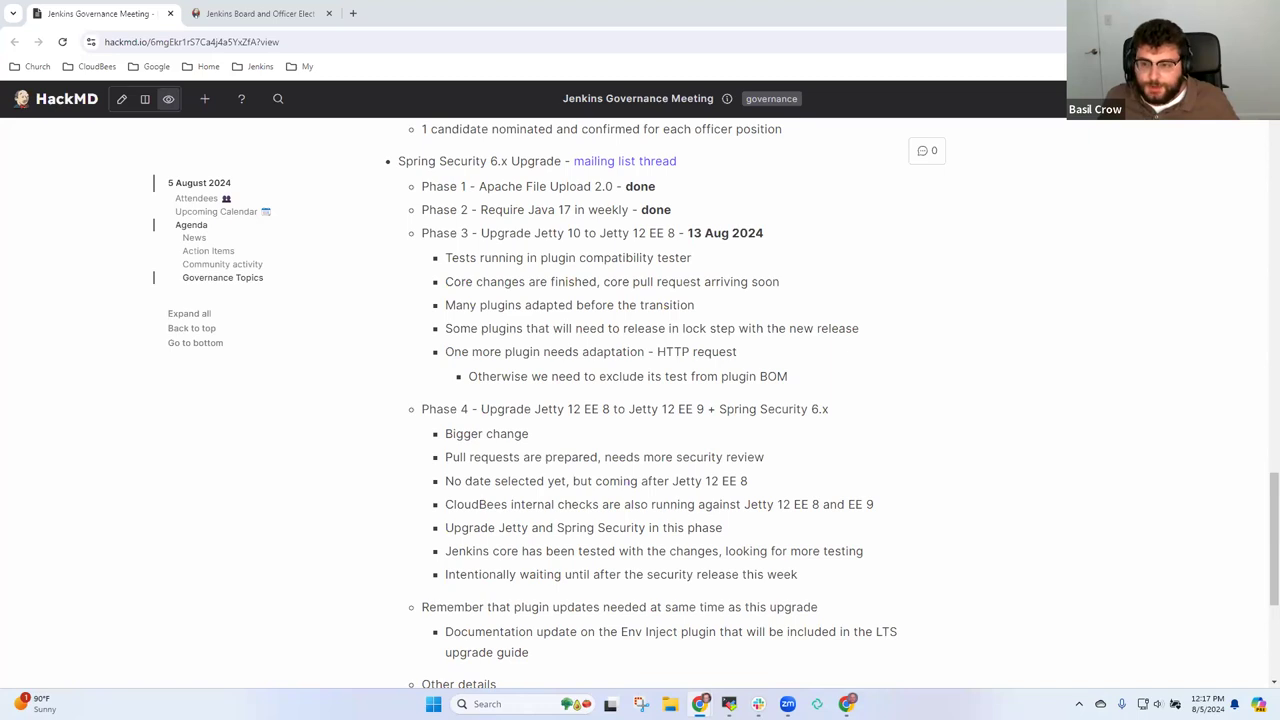
text(M<)
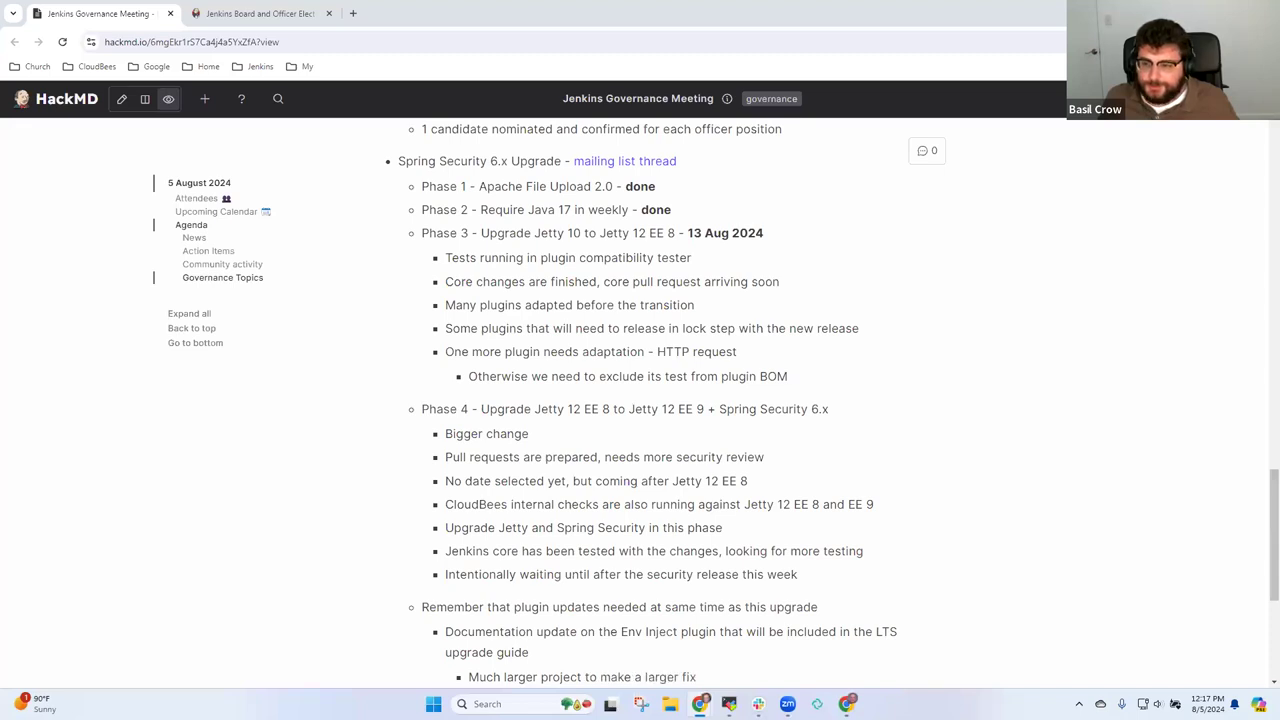
scroll(down, 3)
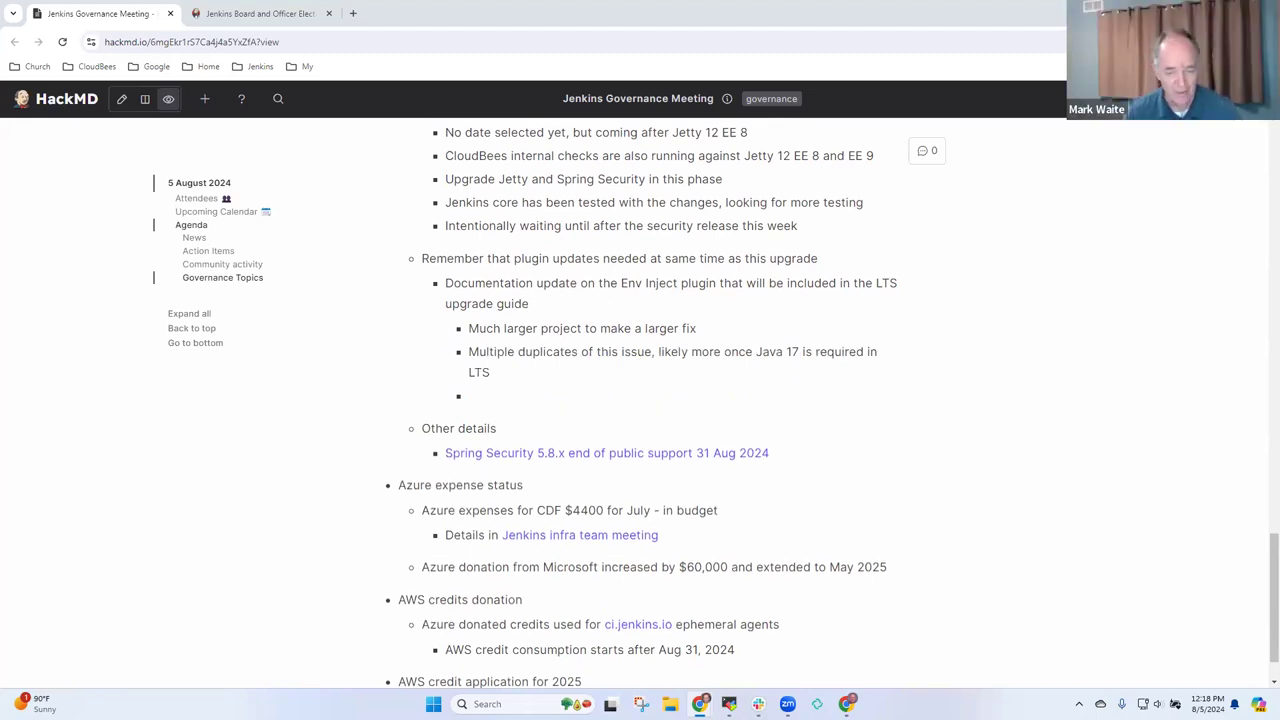
- Write 'Redirect people to that comment' under the Env Inject points and move on to Azure expense status
text(Redirect people to that comment)
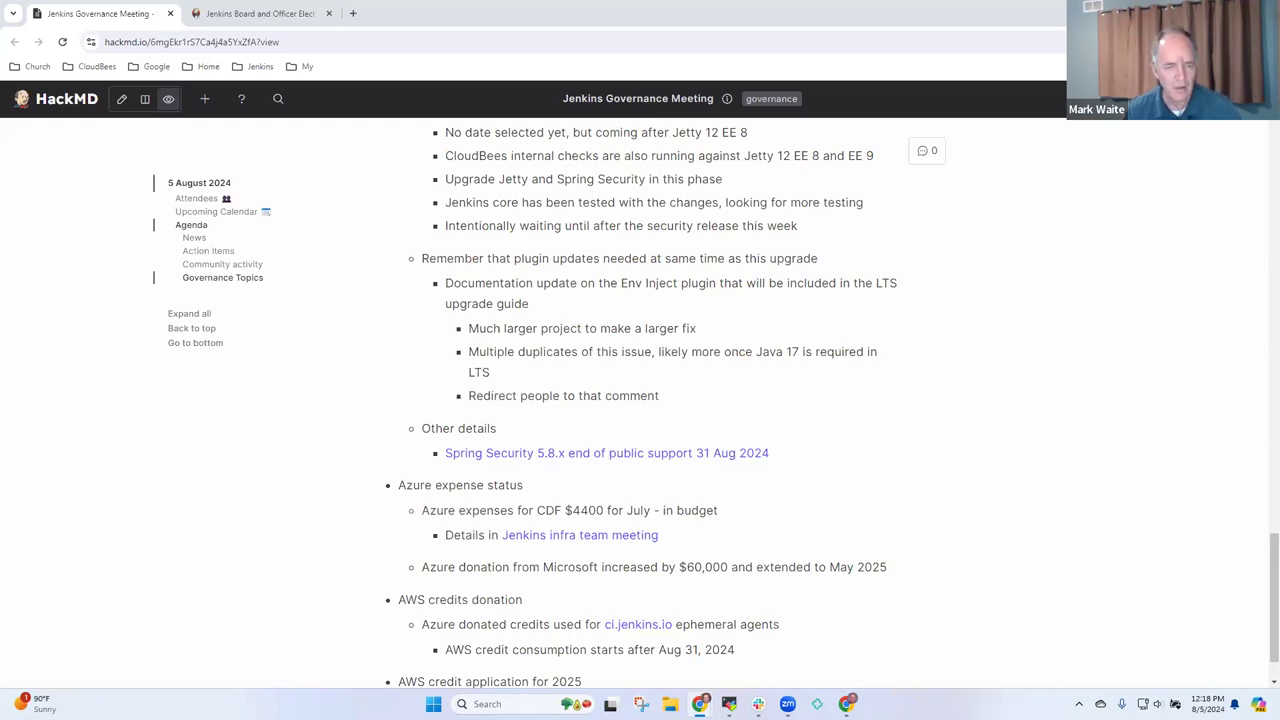
mouse_move(742, 390)
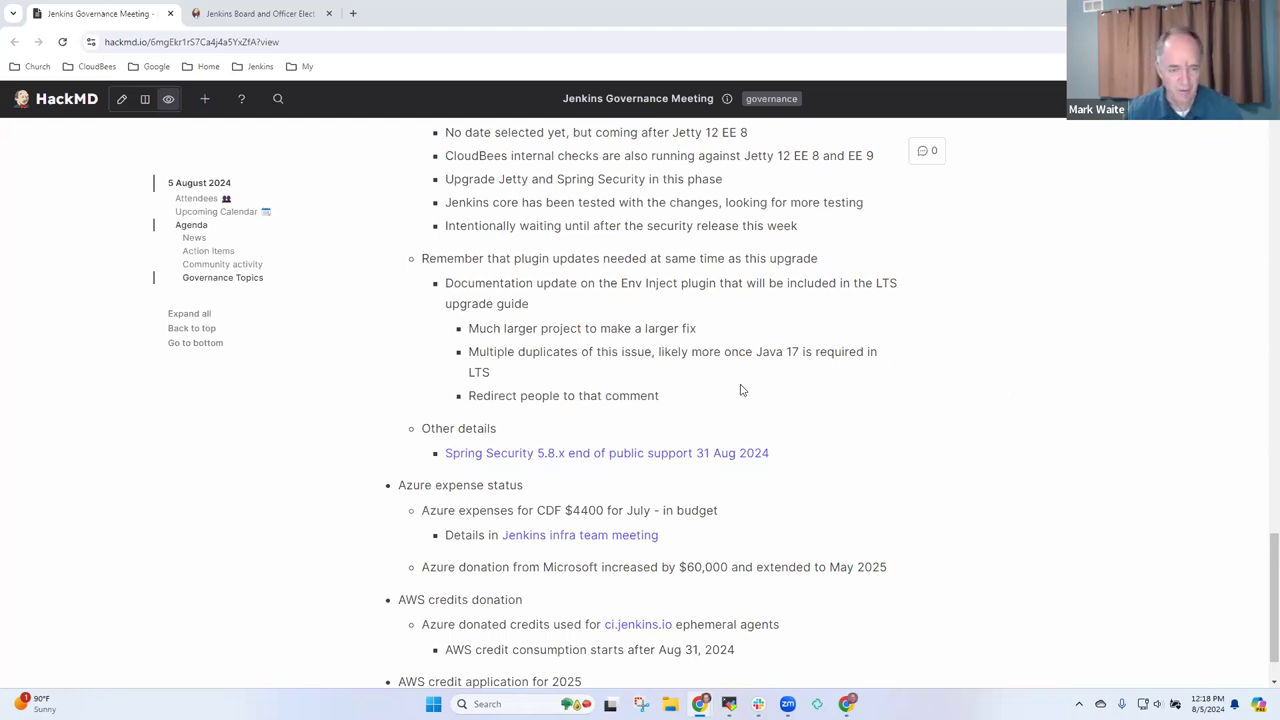
scroll(down, 3)
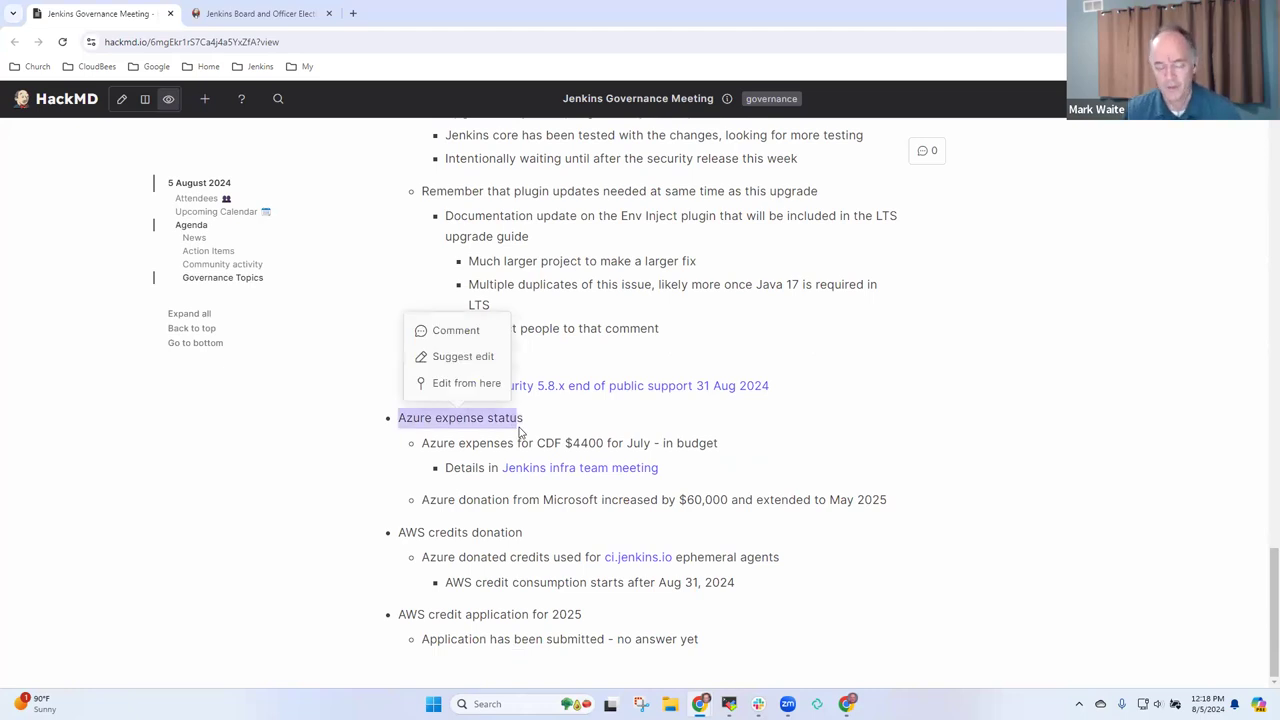
mouse_move(650, 408)
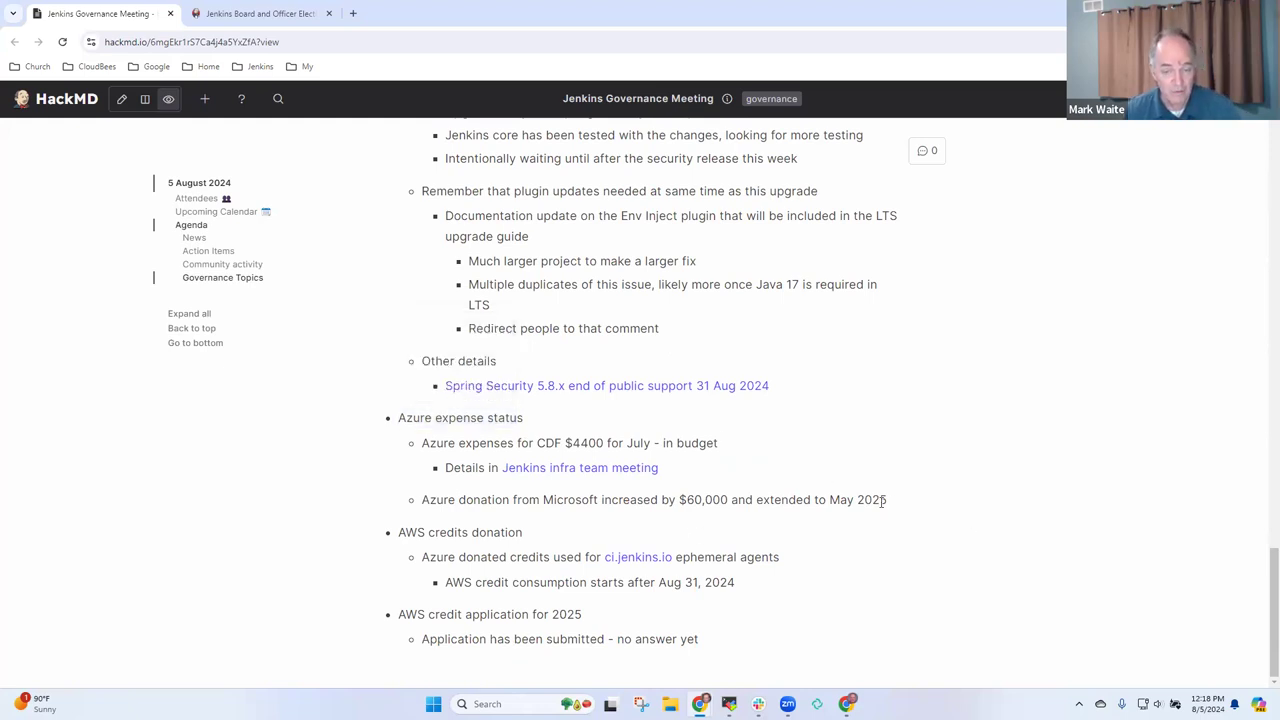
- Select and review the Azure donation from Microsoft line near the AWS credits donation item
triple_click(650, 500)
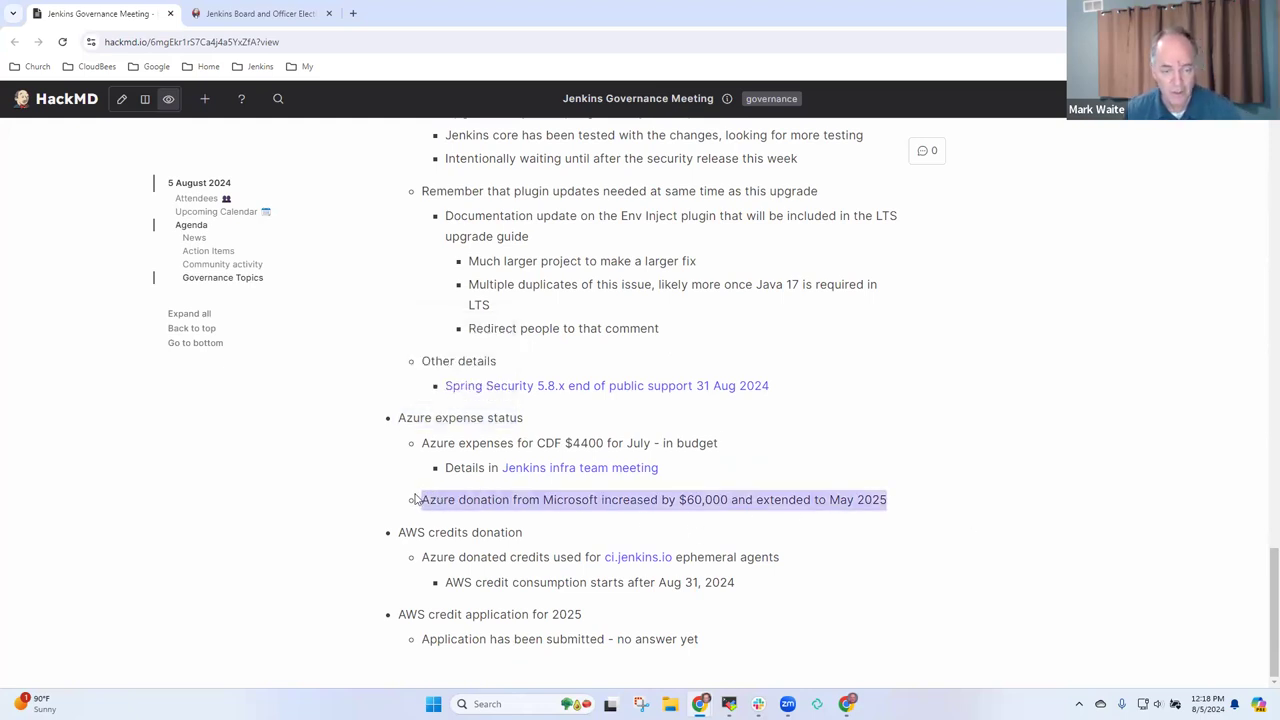
click(650, 500)
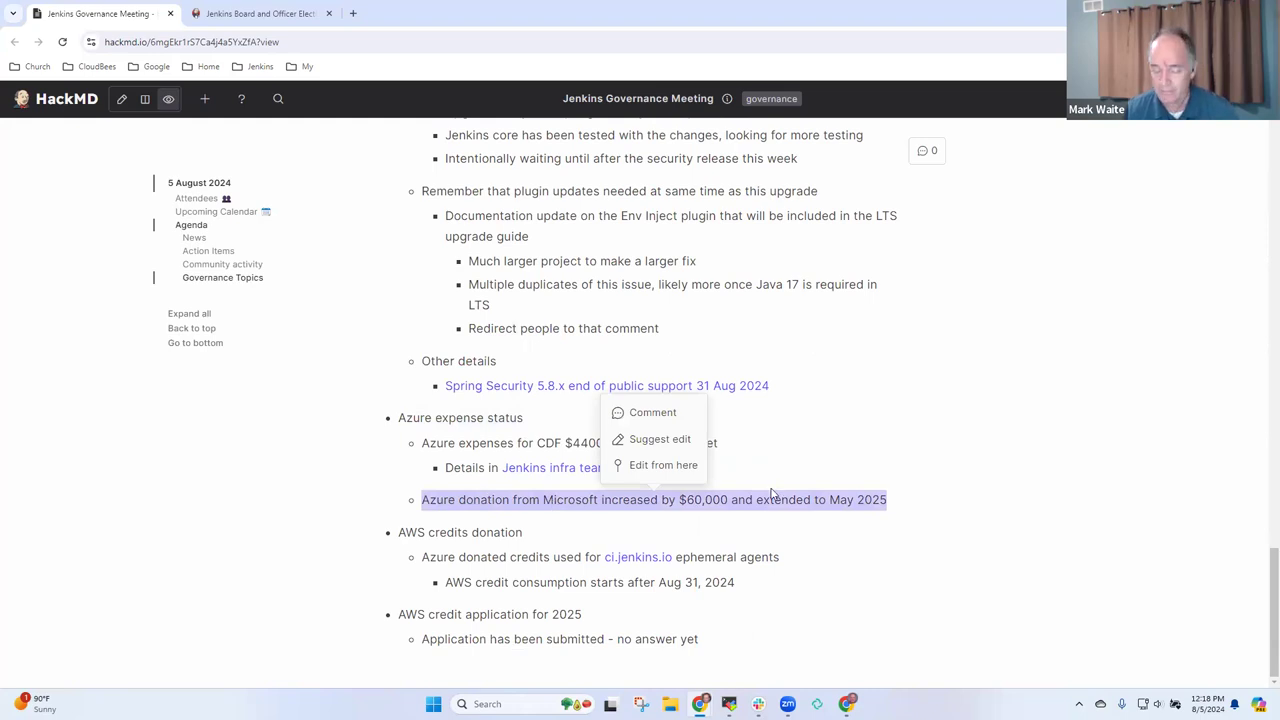
mouse_move(1012, 488)
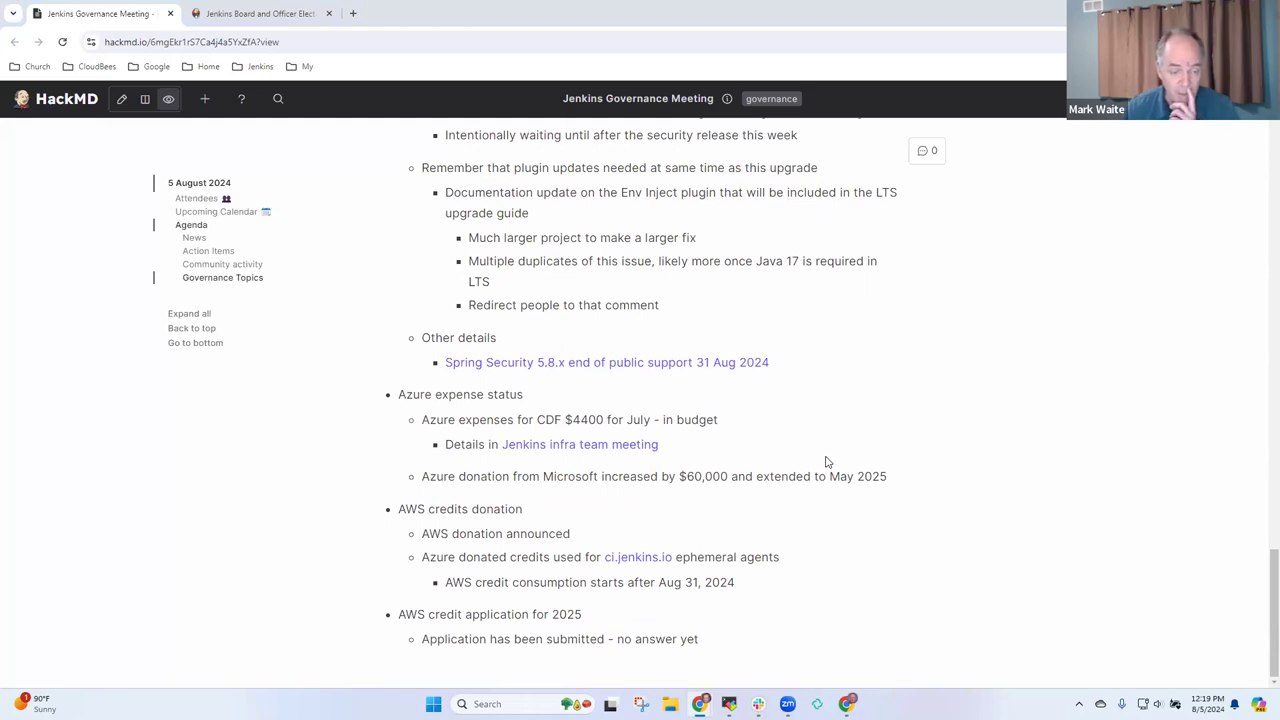
mouse_move(1152, 560)
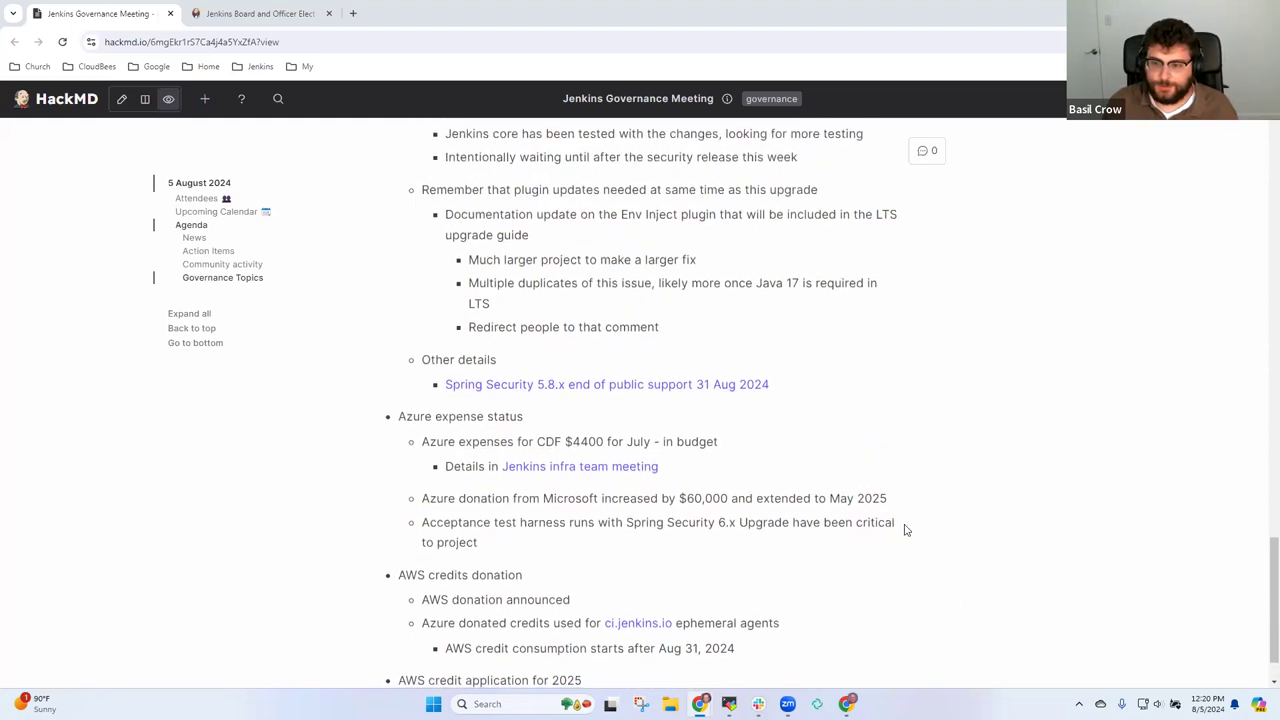
- Scroll to the Azure expense status section where the Spring Security 6.x point is added
scroll(down, 3)
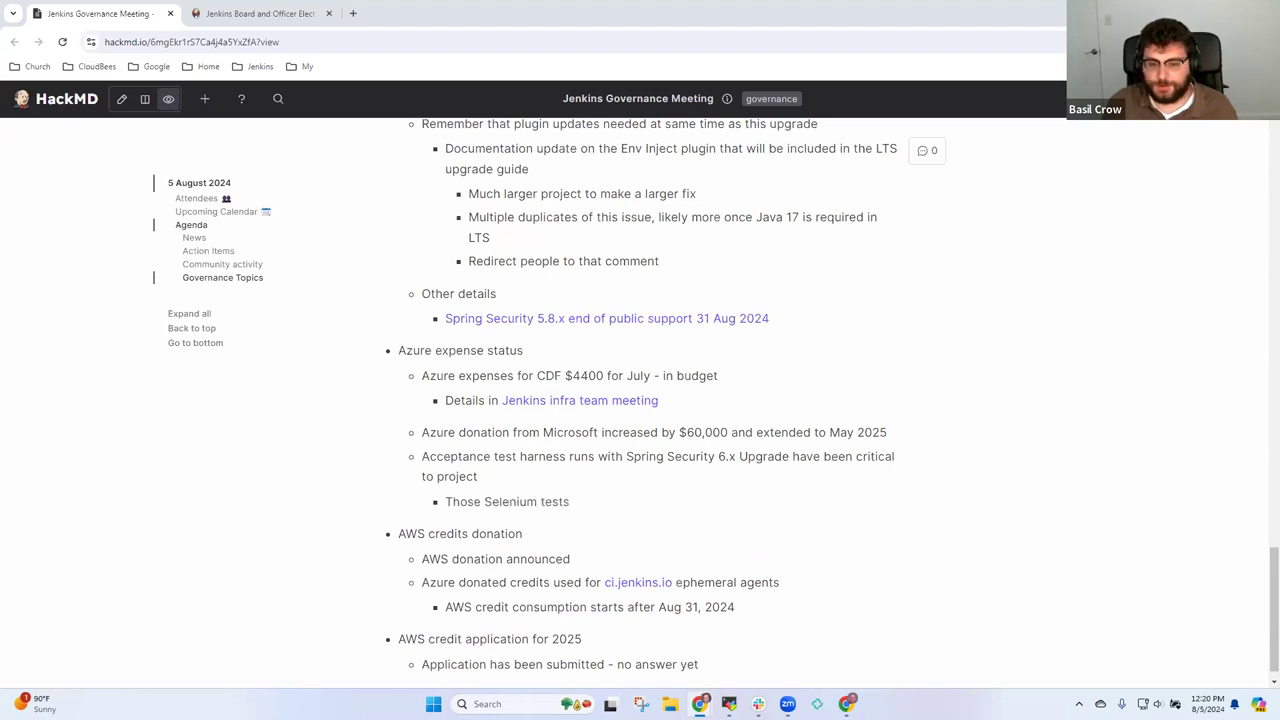
- Write that the Selenium tests are crucial for key Spring Security risk areas and 'ATH is now passing fully'
text(are crucial for the key risk areas with Spring Security)
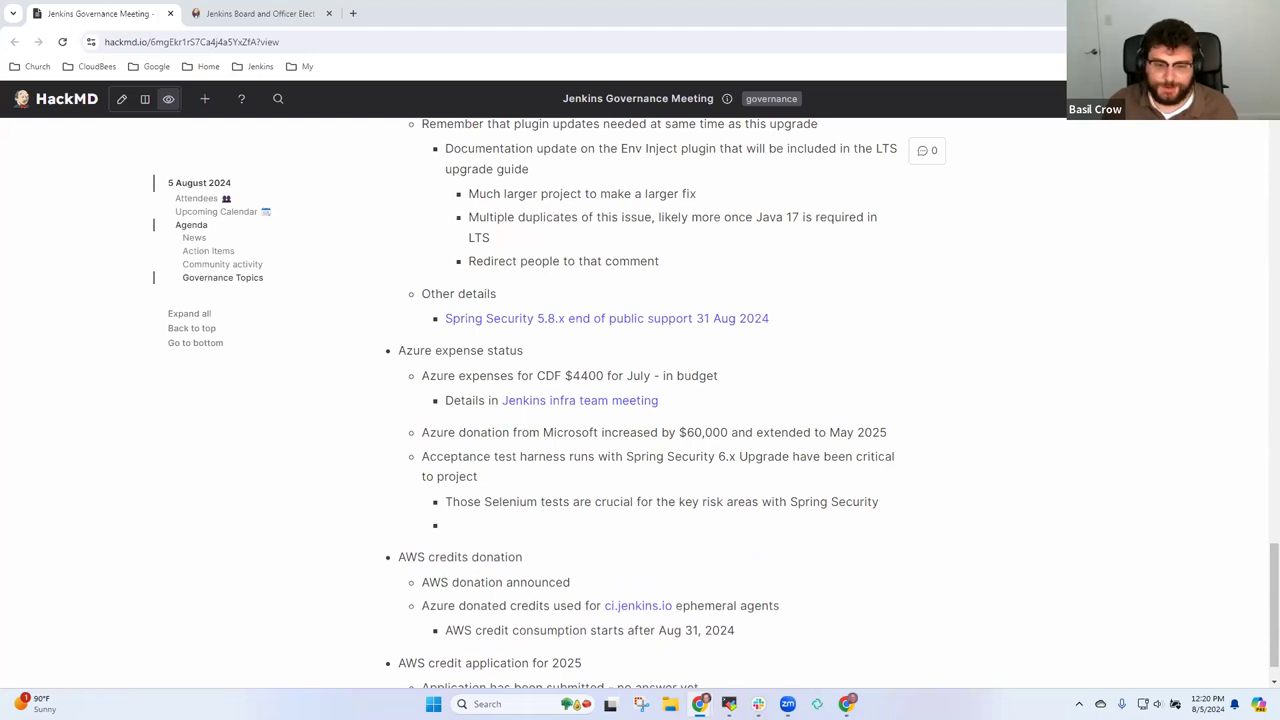
text(ATH is now passing fully)
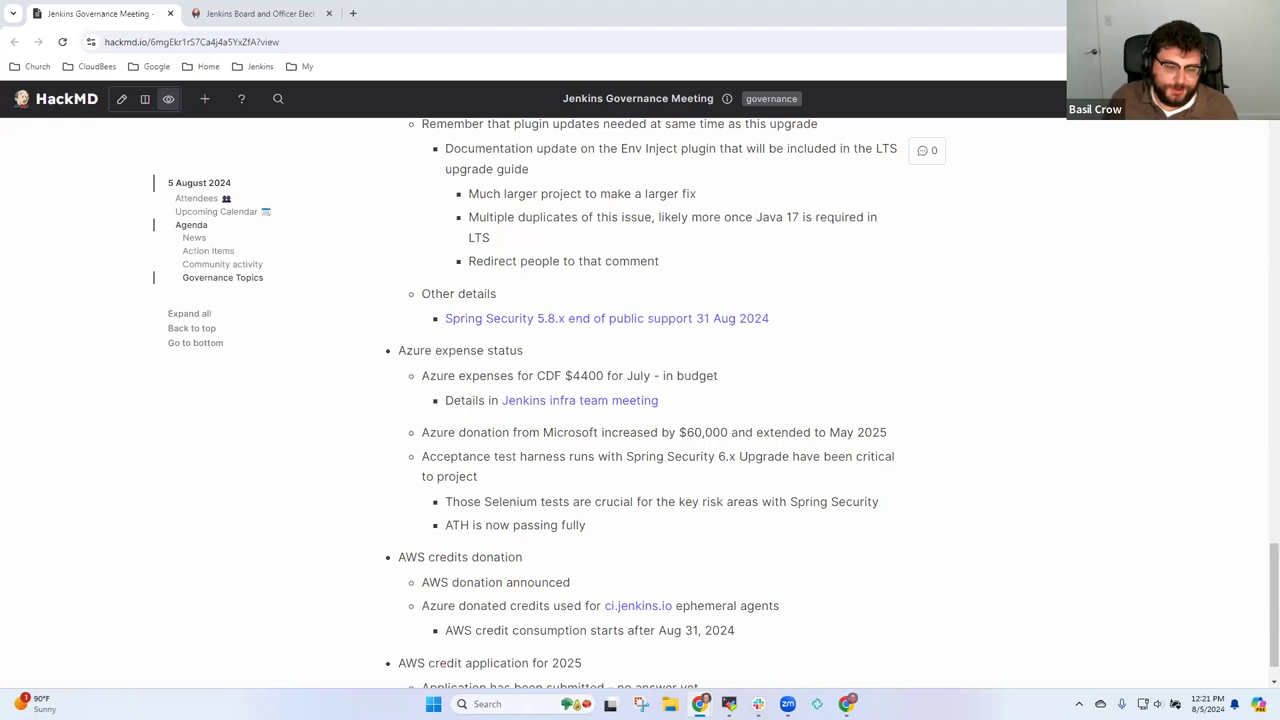
scroll(down, 3)
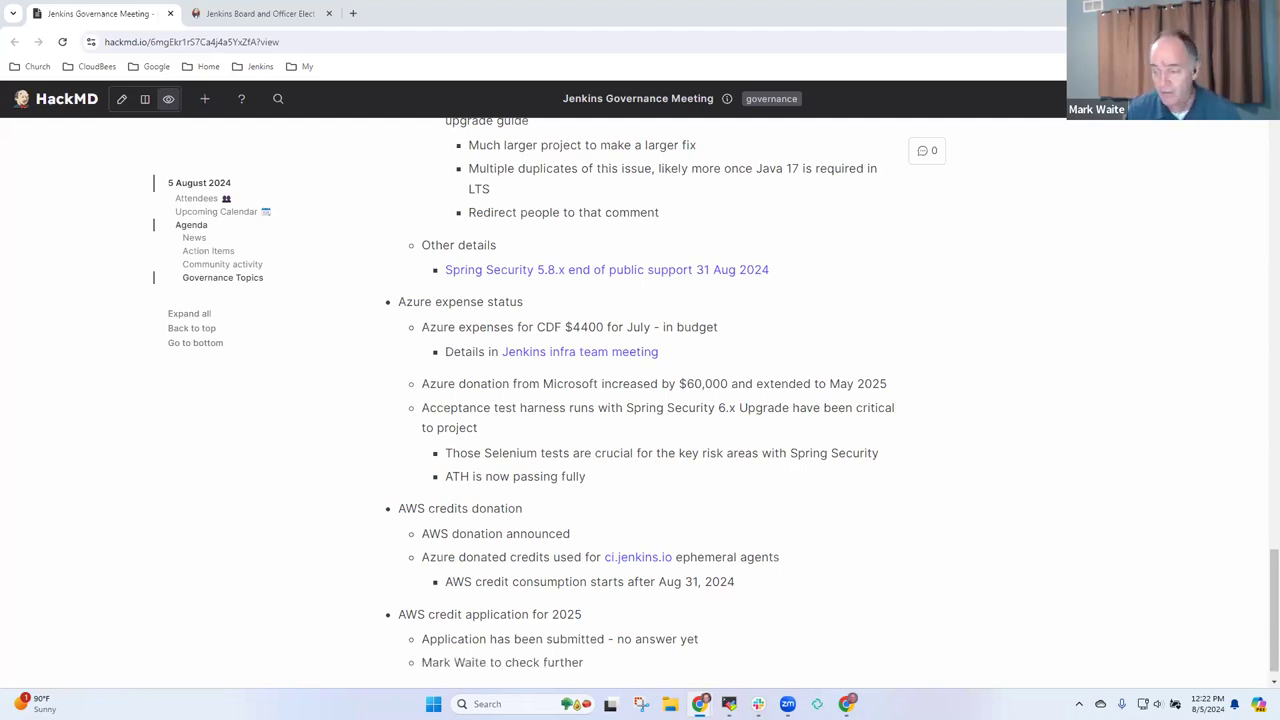
text(to understand)
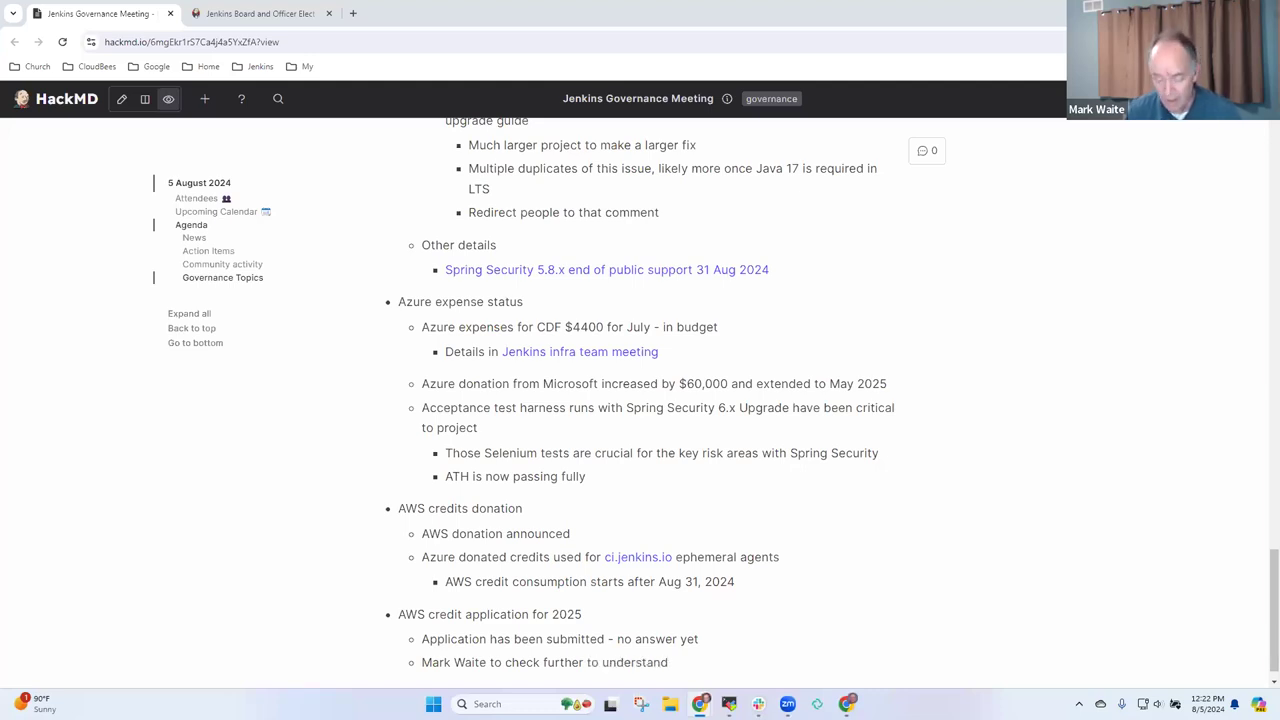
text(their sc)
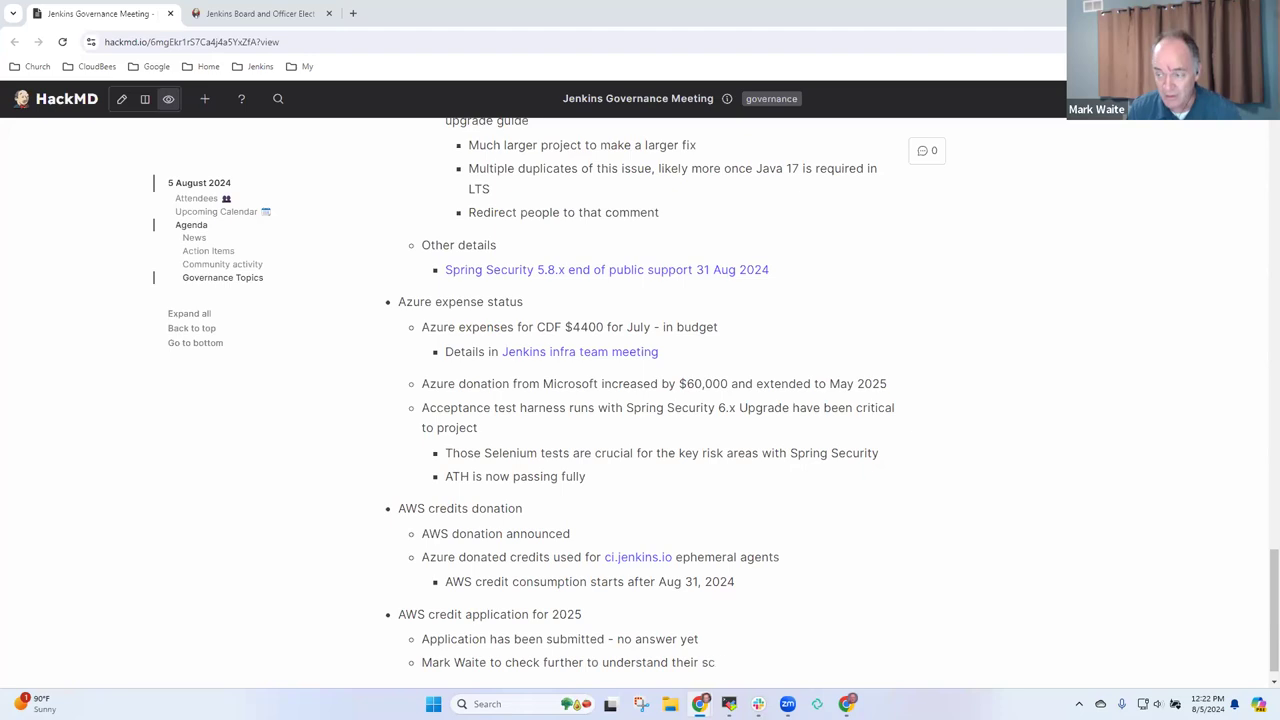